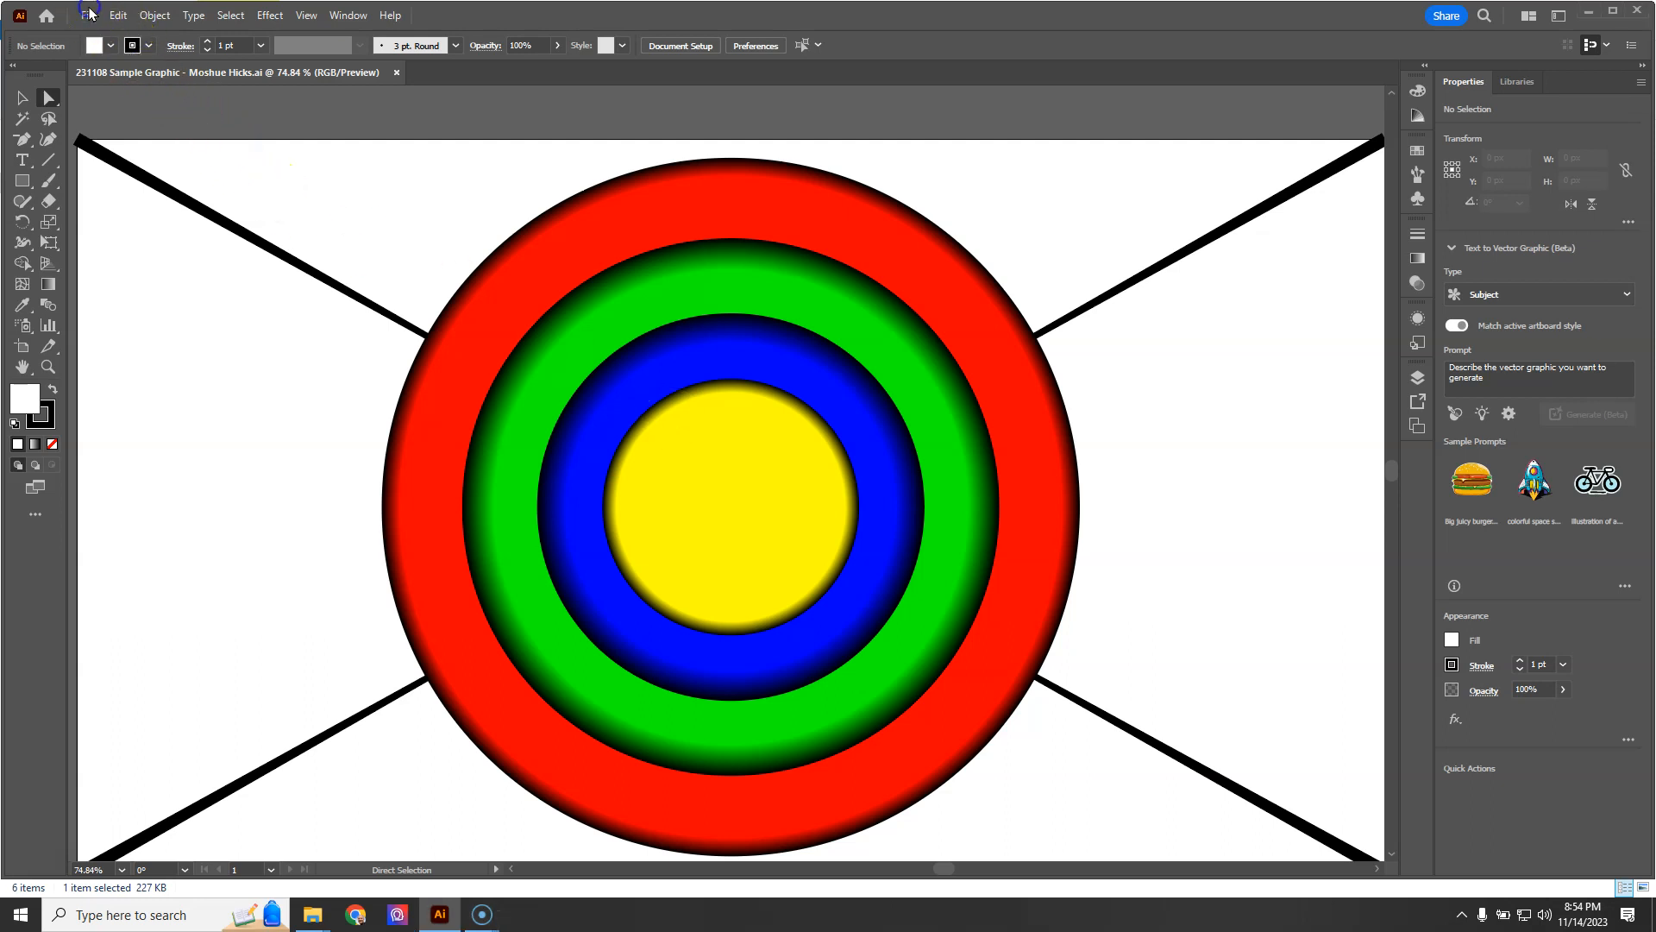
# Step: Save the drawing as a new file named '231114 Emoji 1' via Save As
pyautogui.click(88, 15)
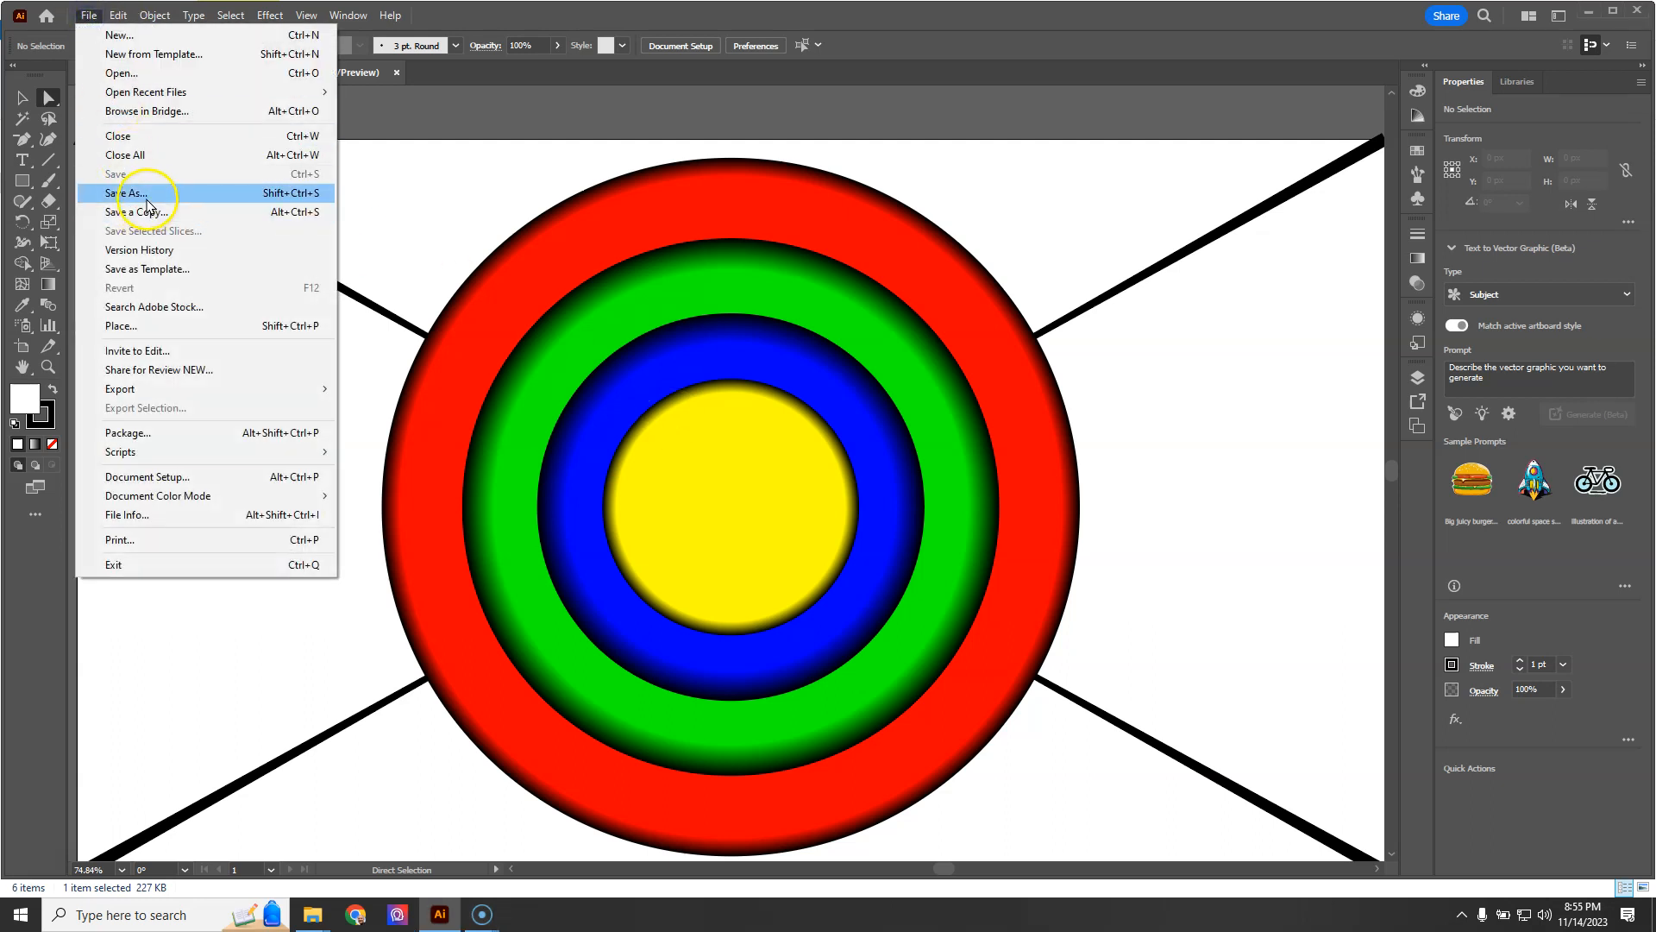
pyautogui.click(131, 192)
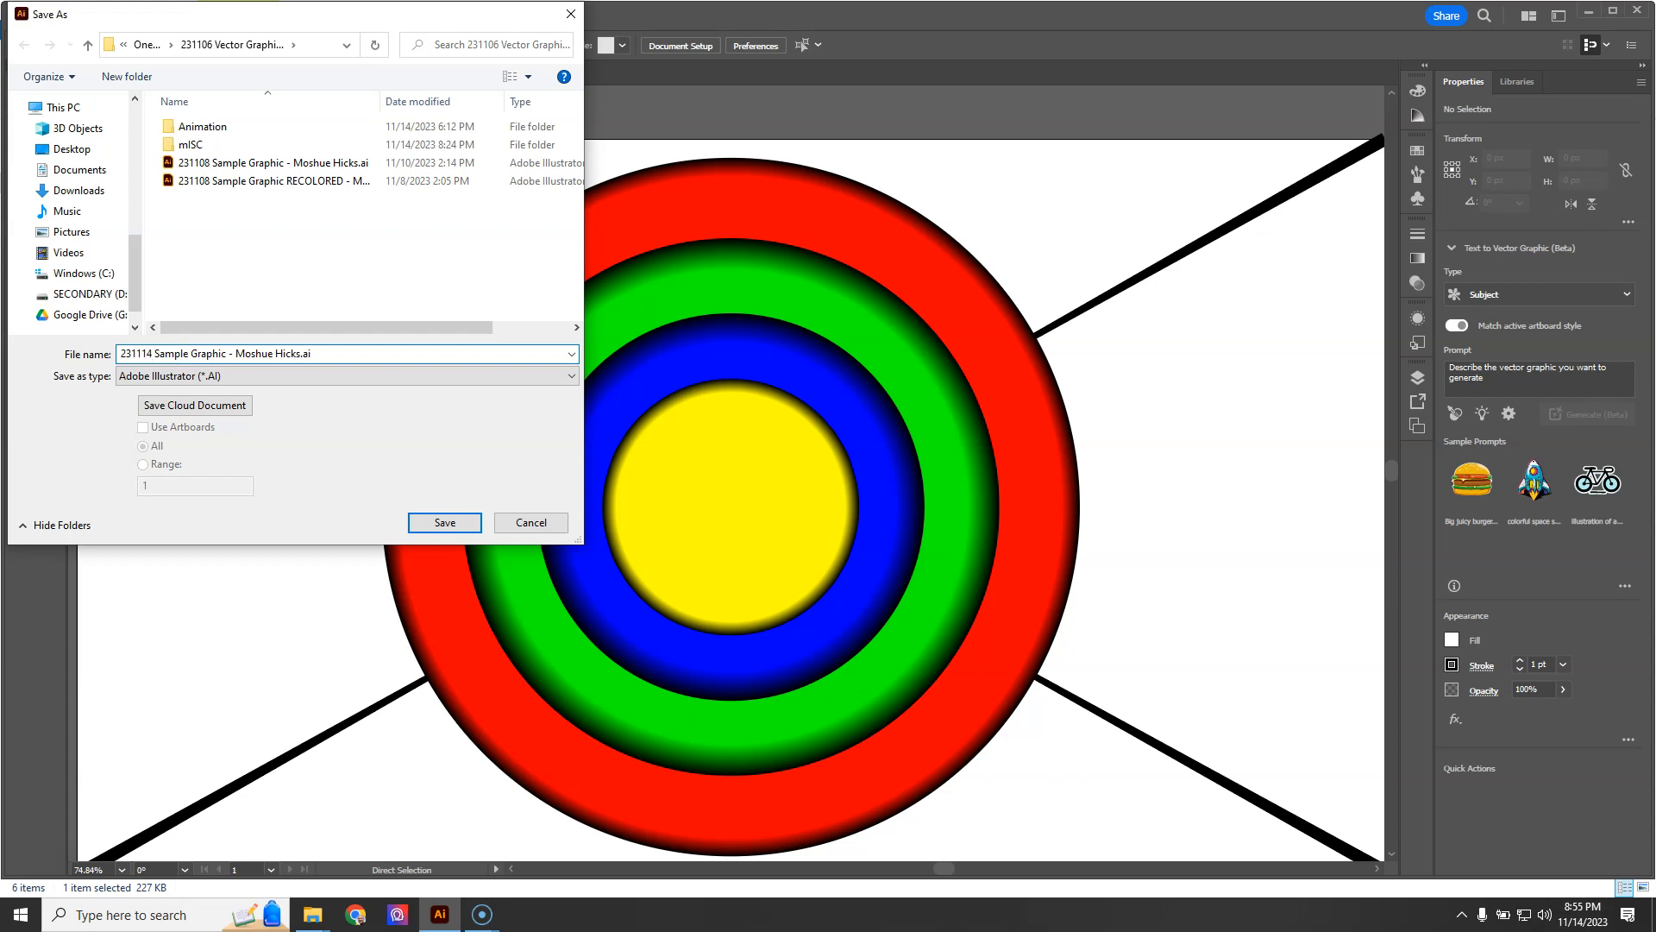
pyautogui.doubleClick(188, 352)
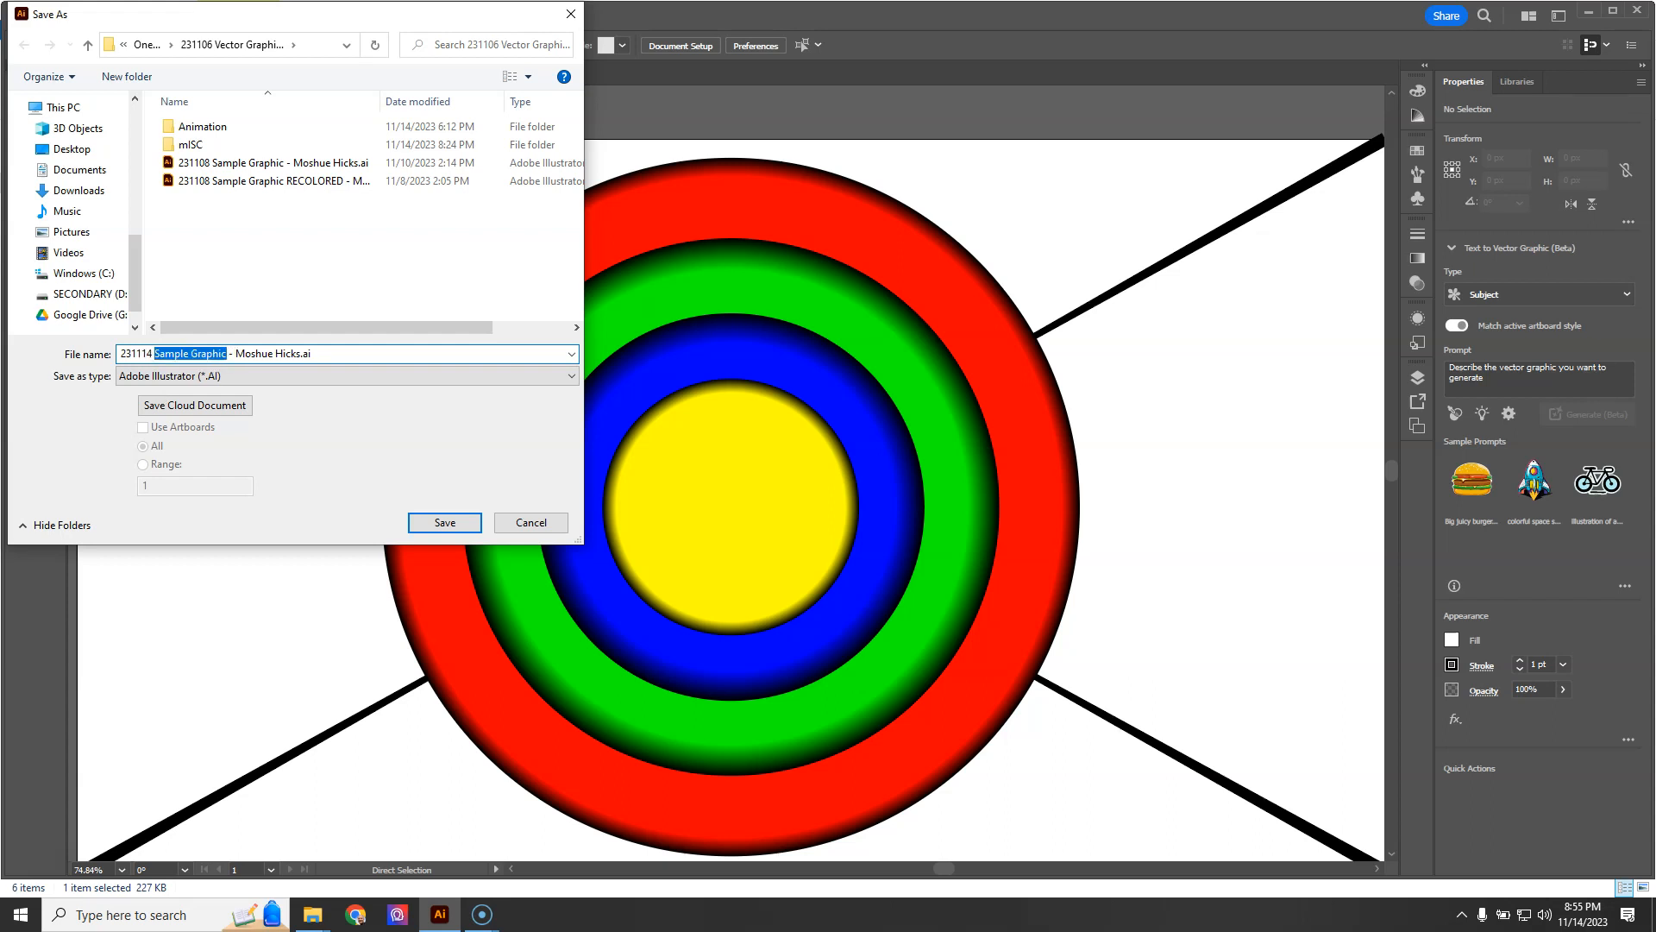
pyautogui.click(531, 522)
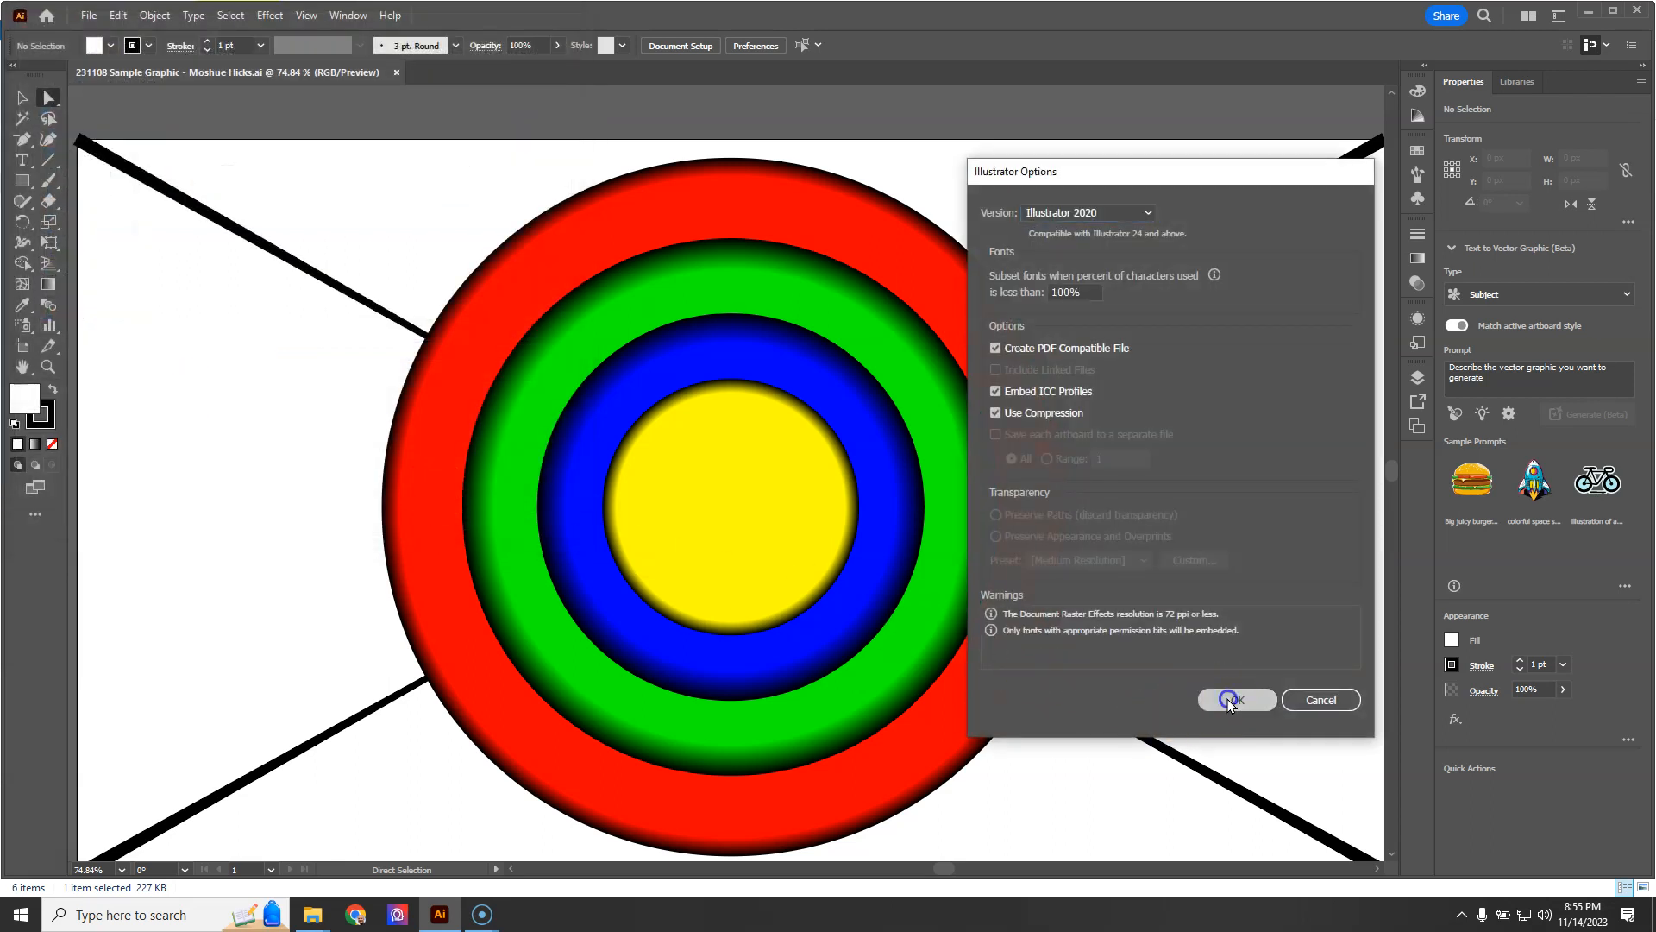
# Step: Confirm the save options, then delete Layer 1 with the crossing black lines
pyautogui.click(1236, 699)
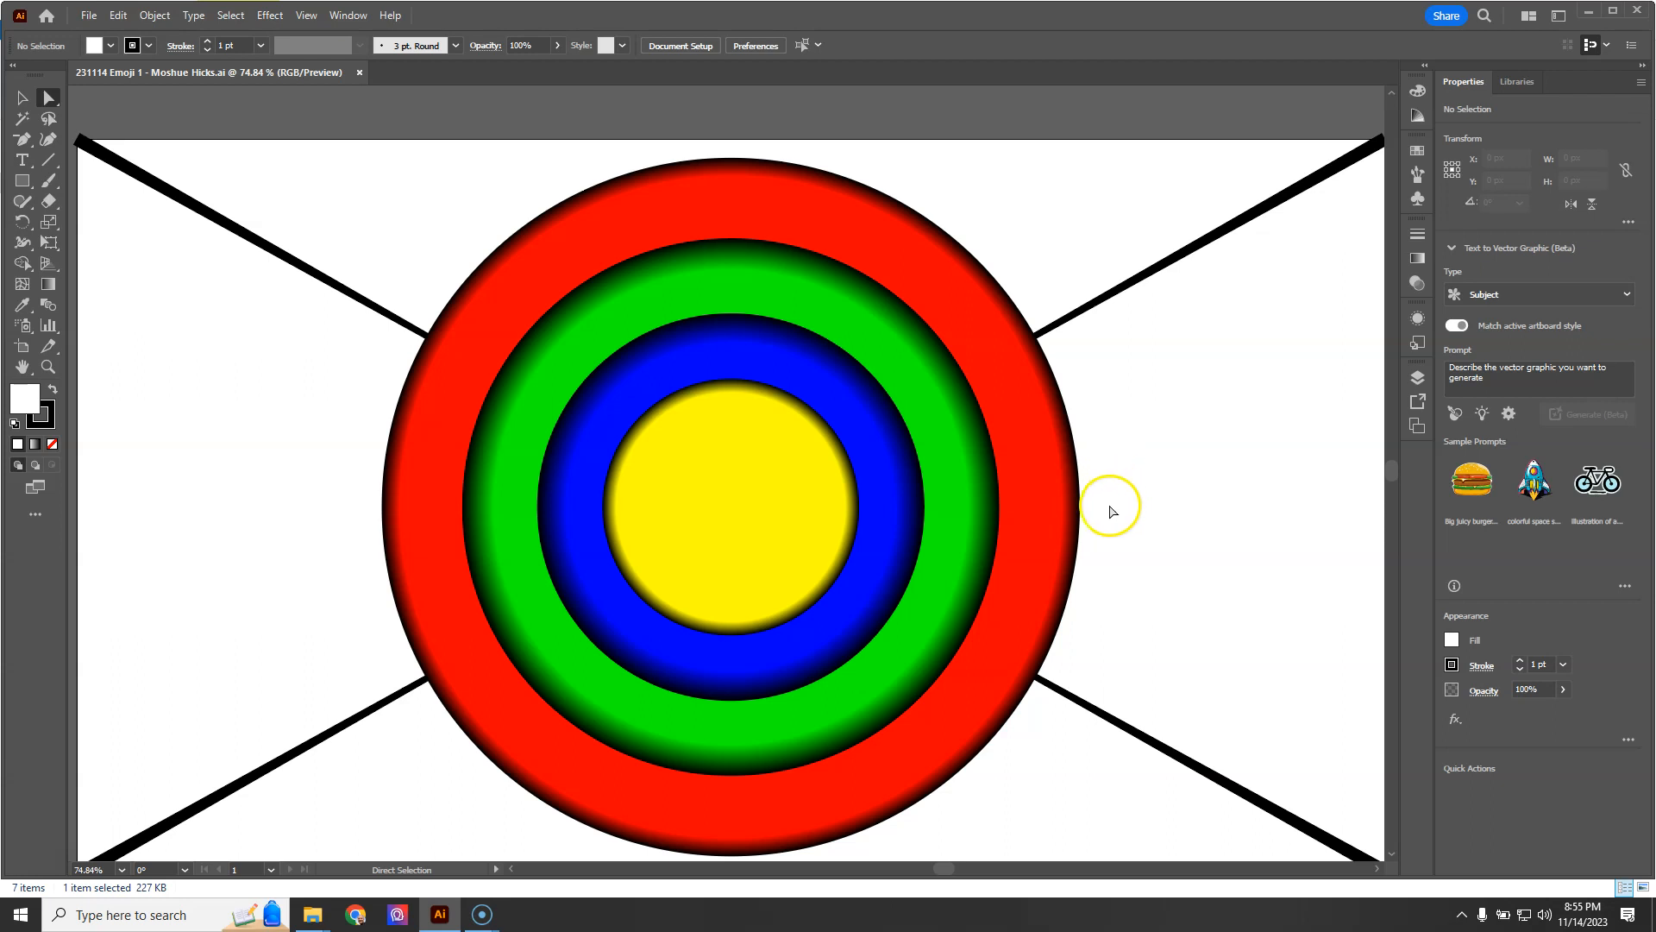
pyautogui.moveTo(1107, 517)
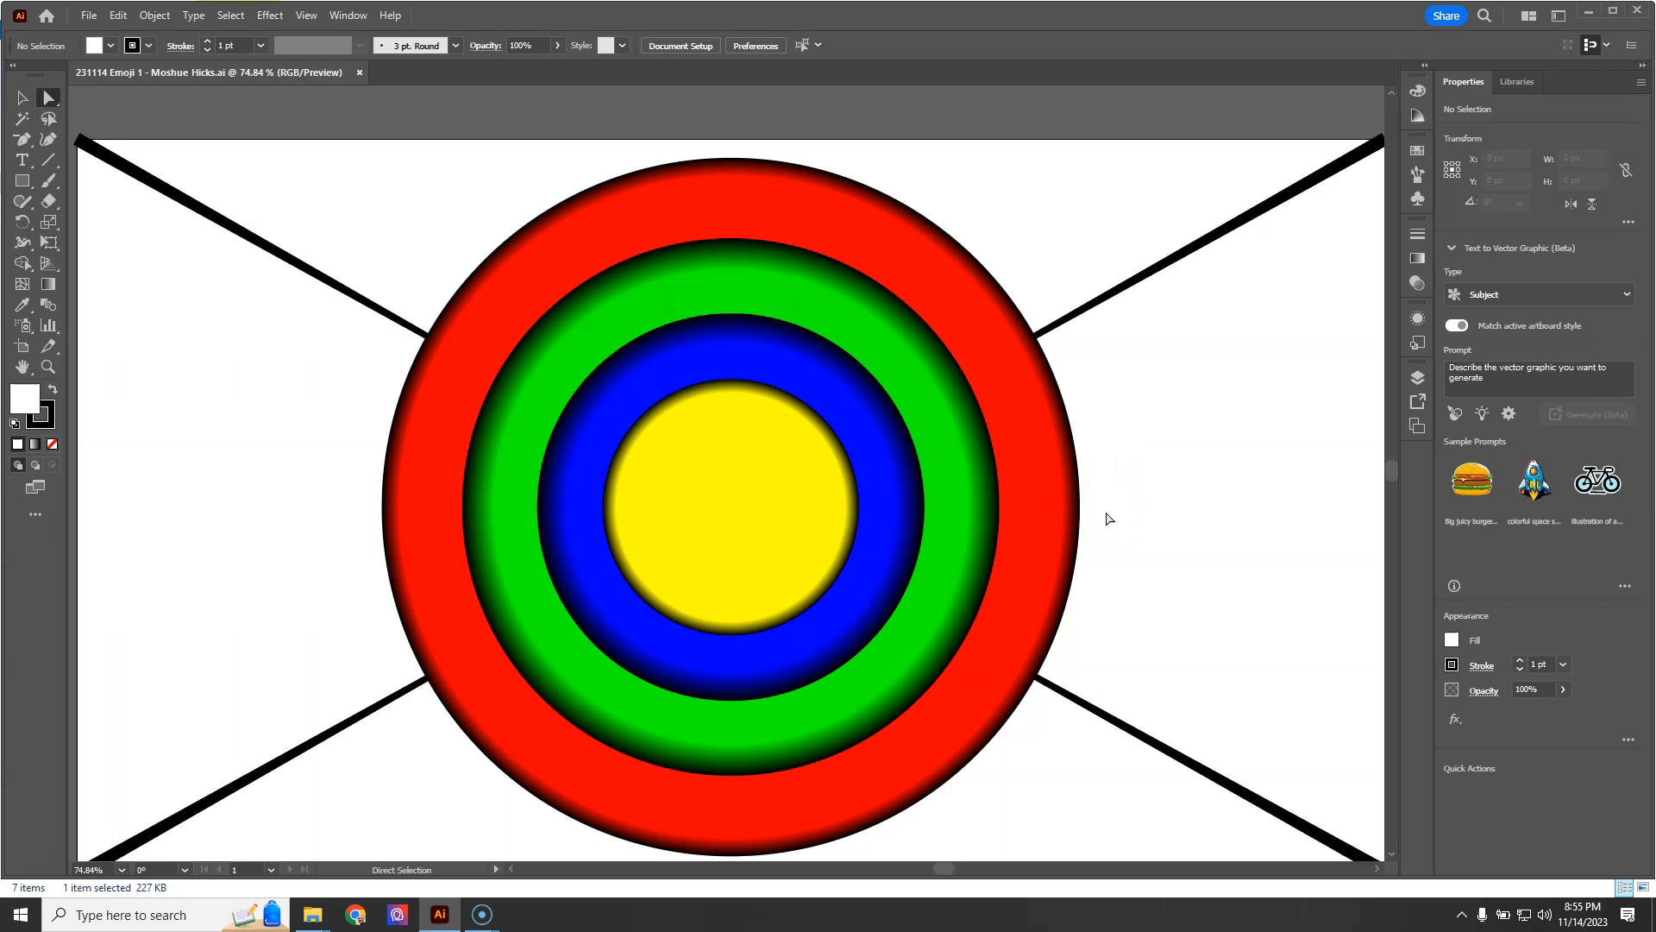
pyautogui.moveTo(1288, 483)
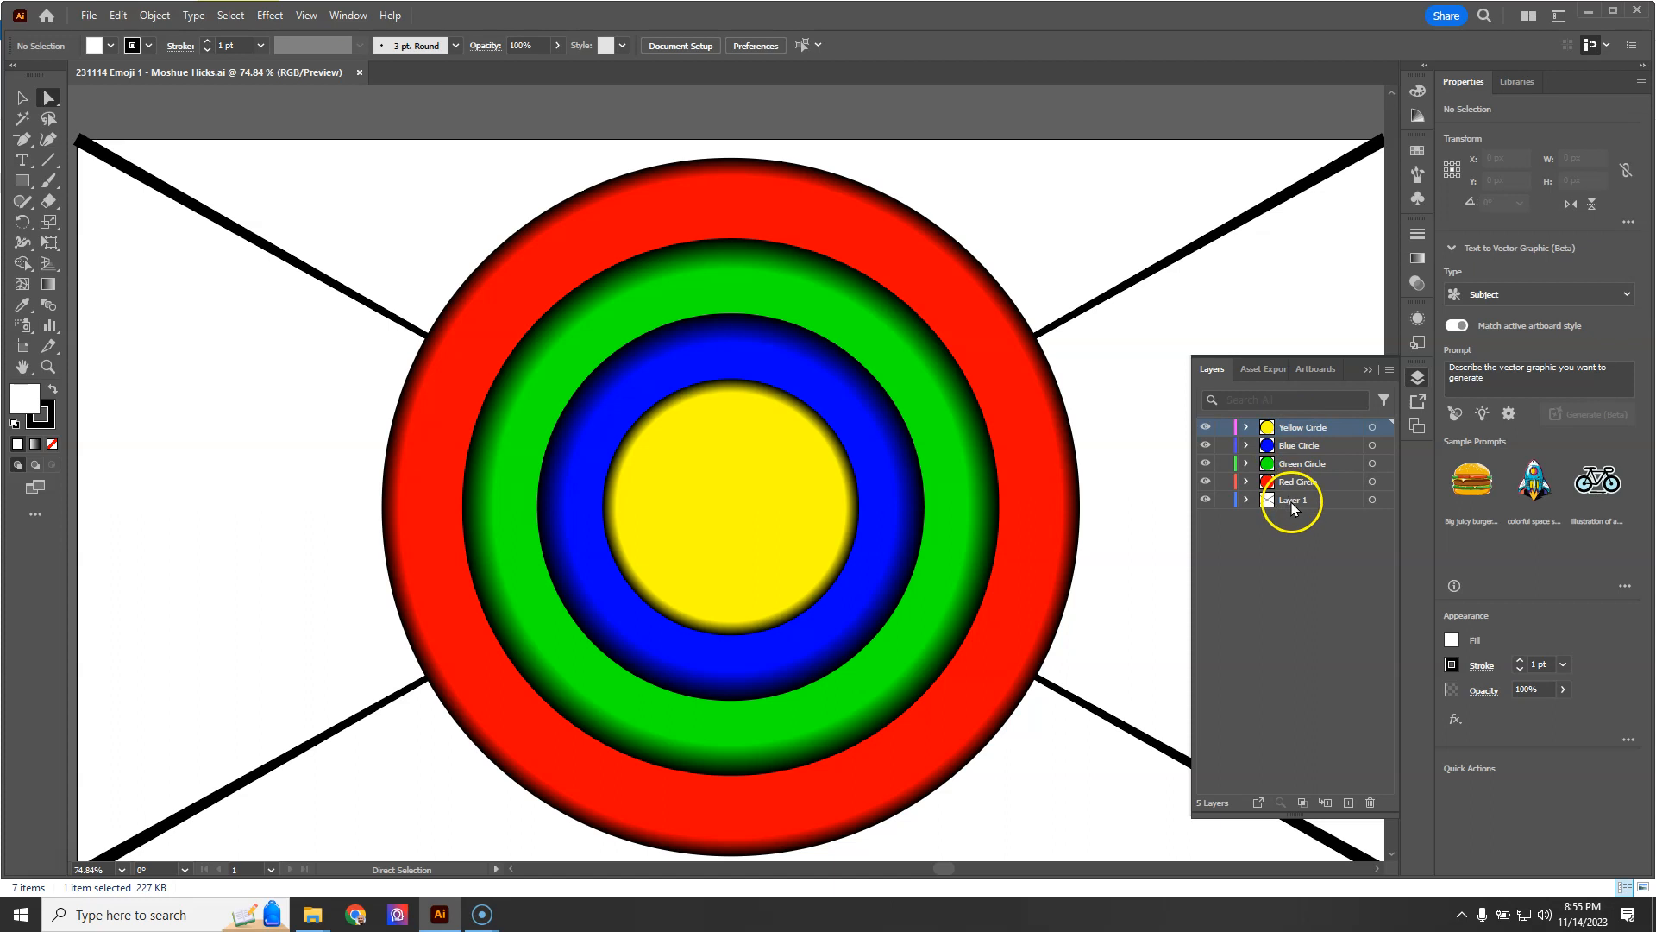
pyautogui.click(1295, 498)
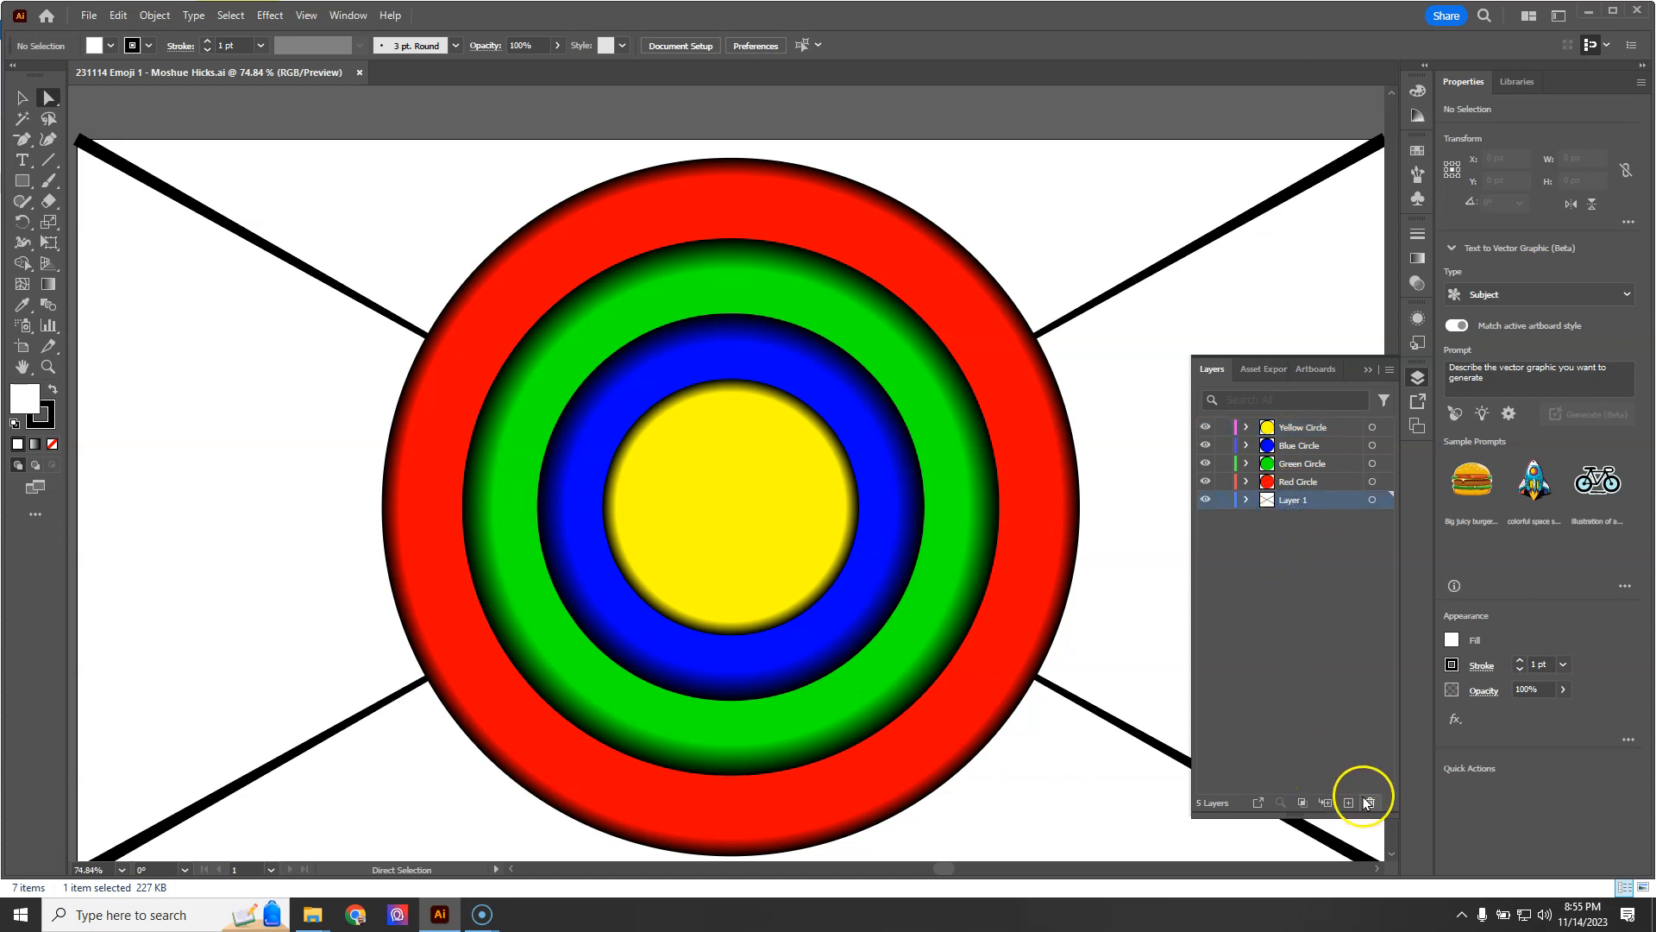
pyautogui.click(1373, 803)
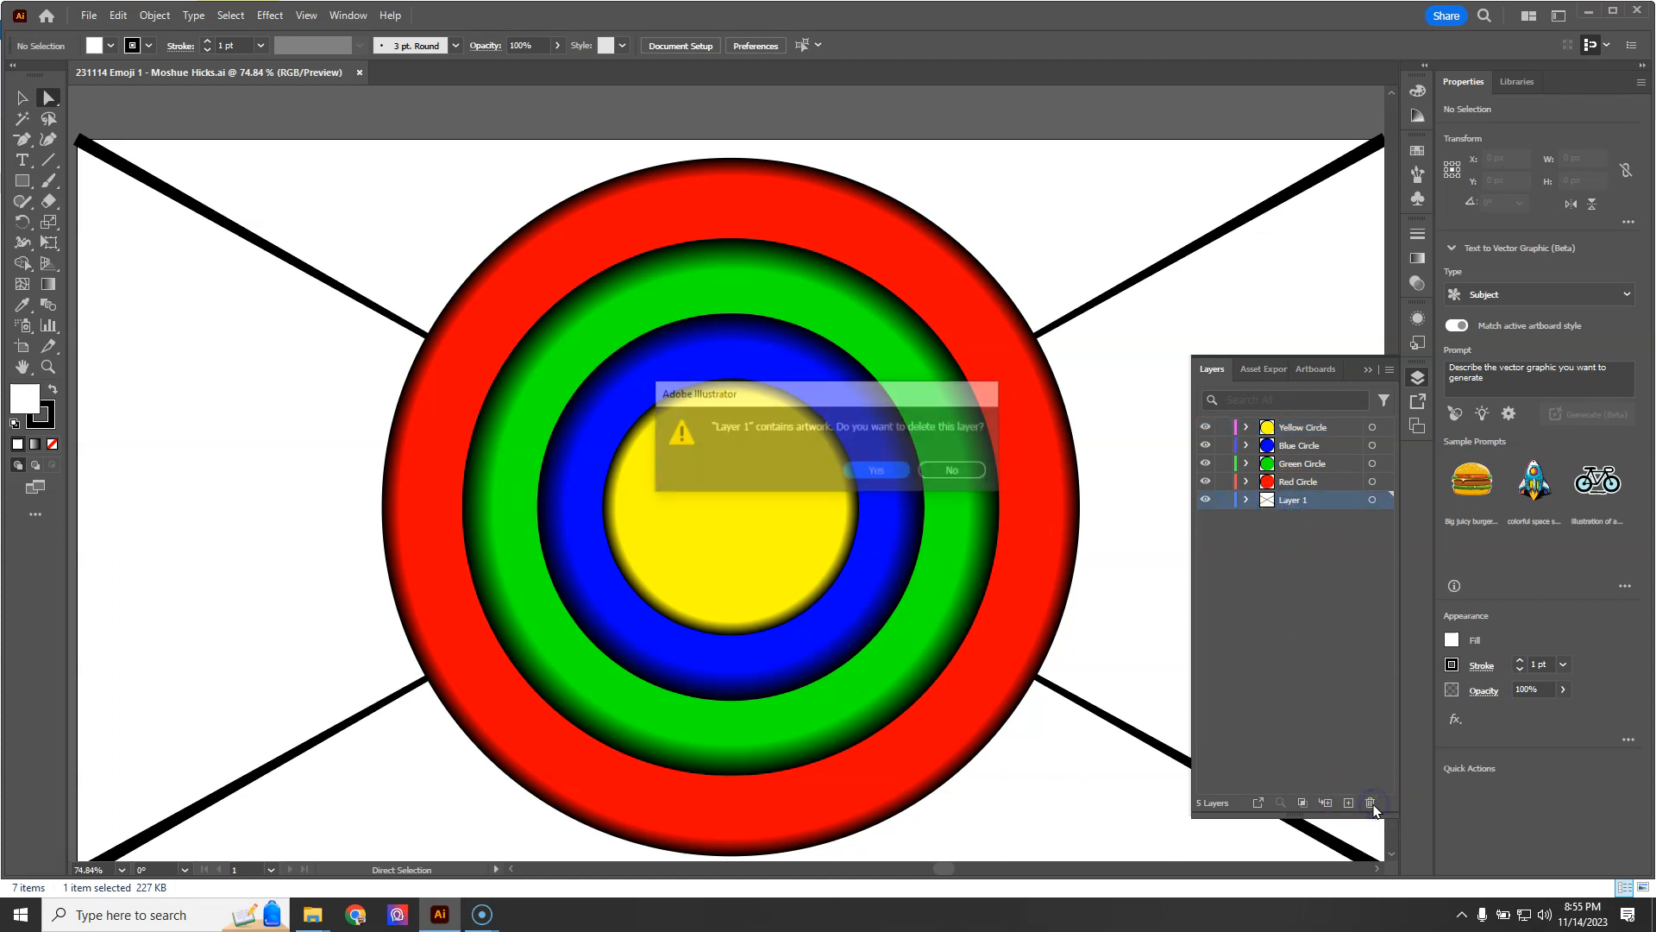
pyautogui.click(875, 470)
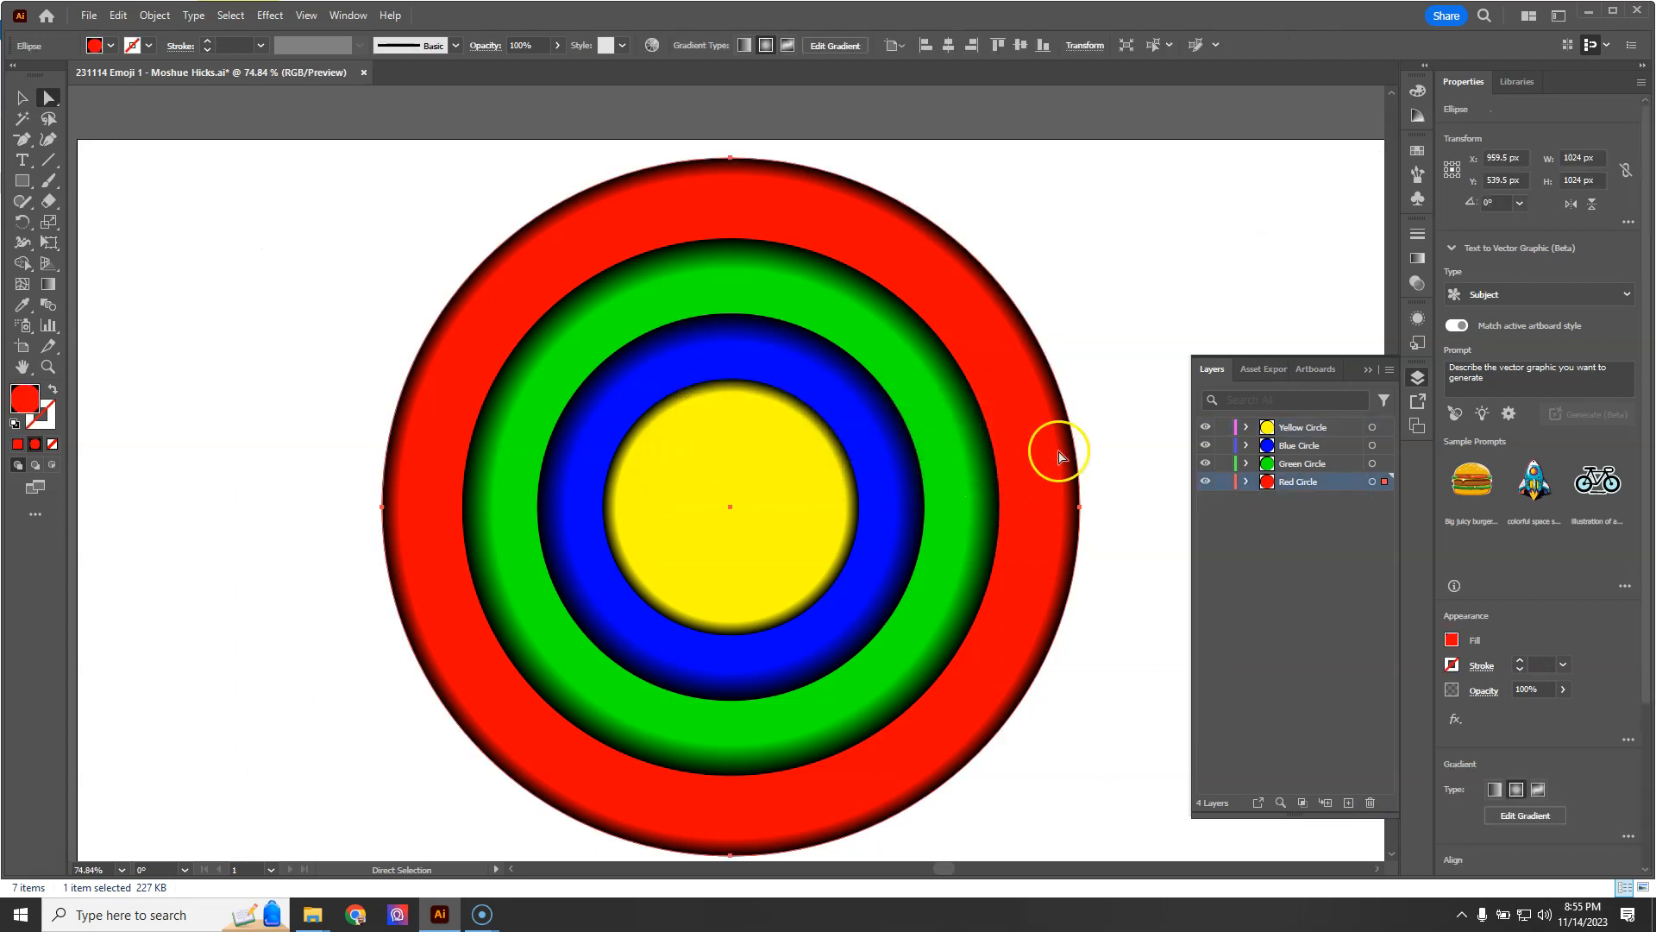
# Step: Rename the Red Circle layer to 'Face'
pyautogui.doubleClick(1299, 481)
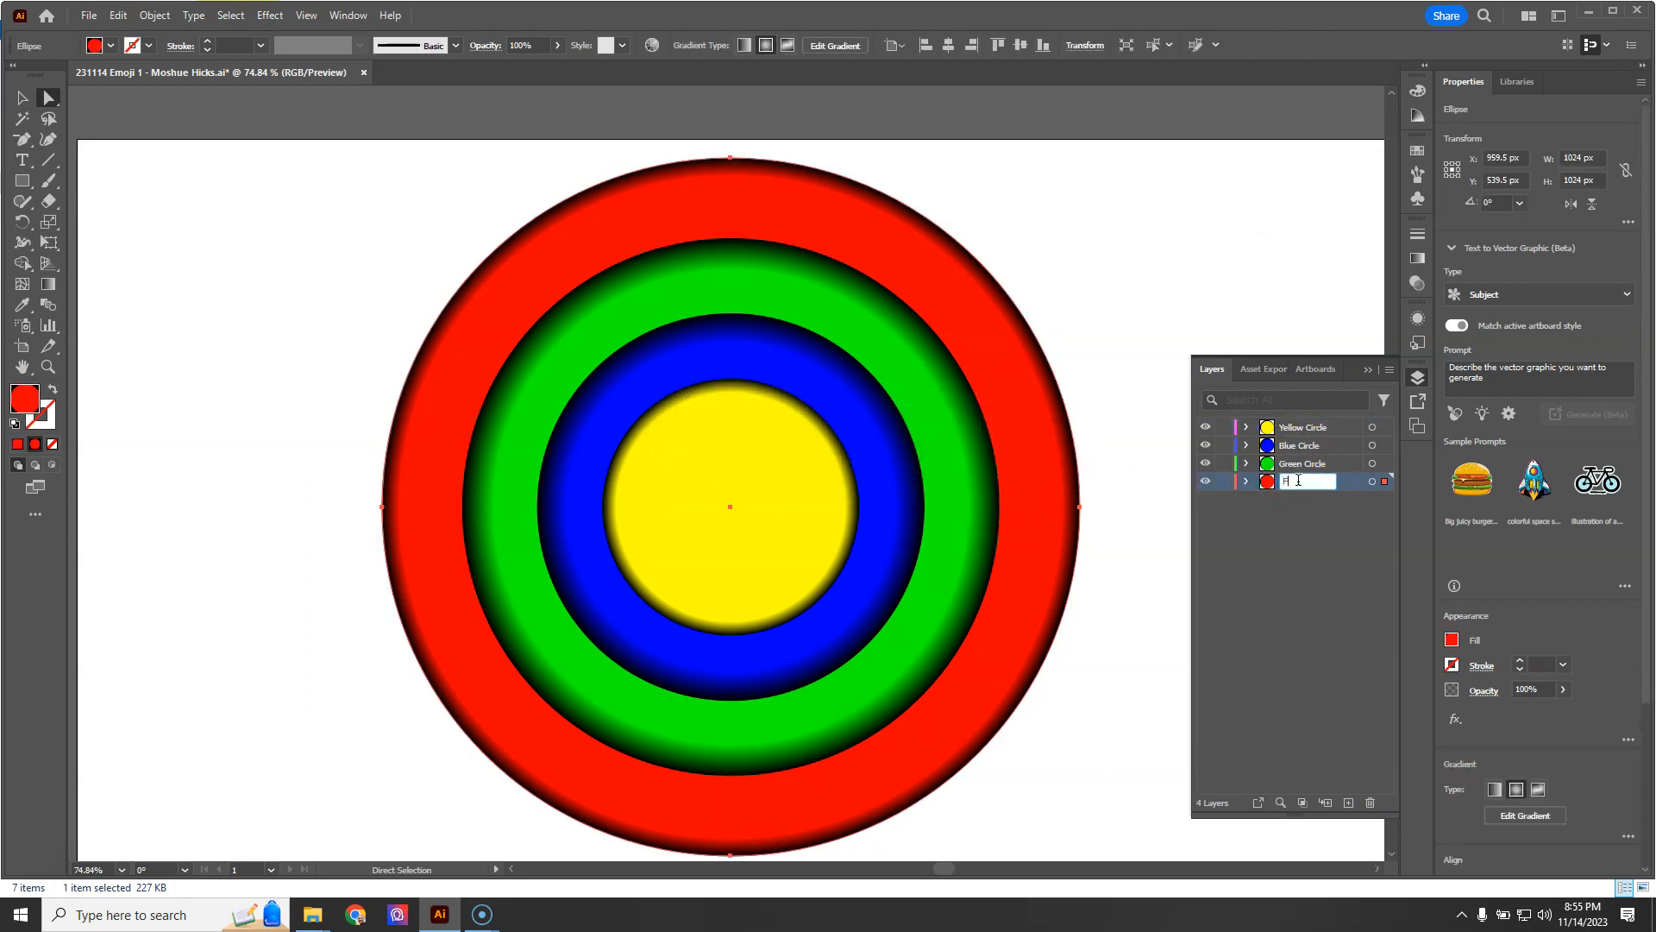
pyautogui.write('Face')
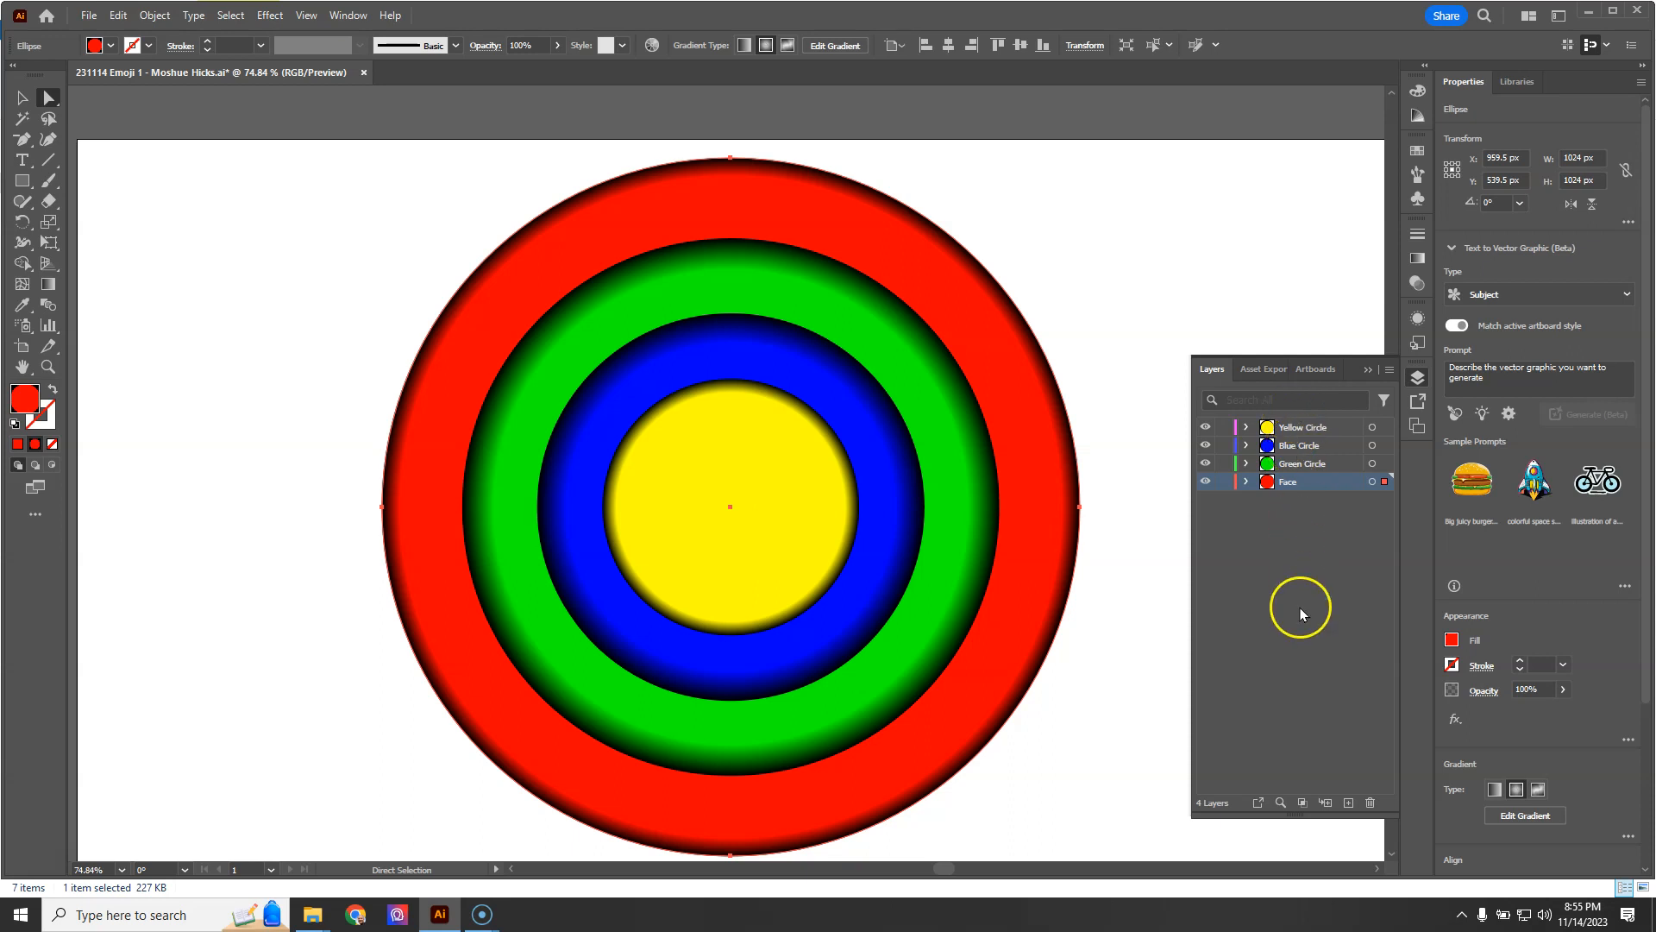
pyautogui.moveTo(1294, 616)
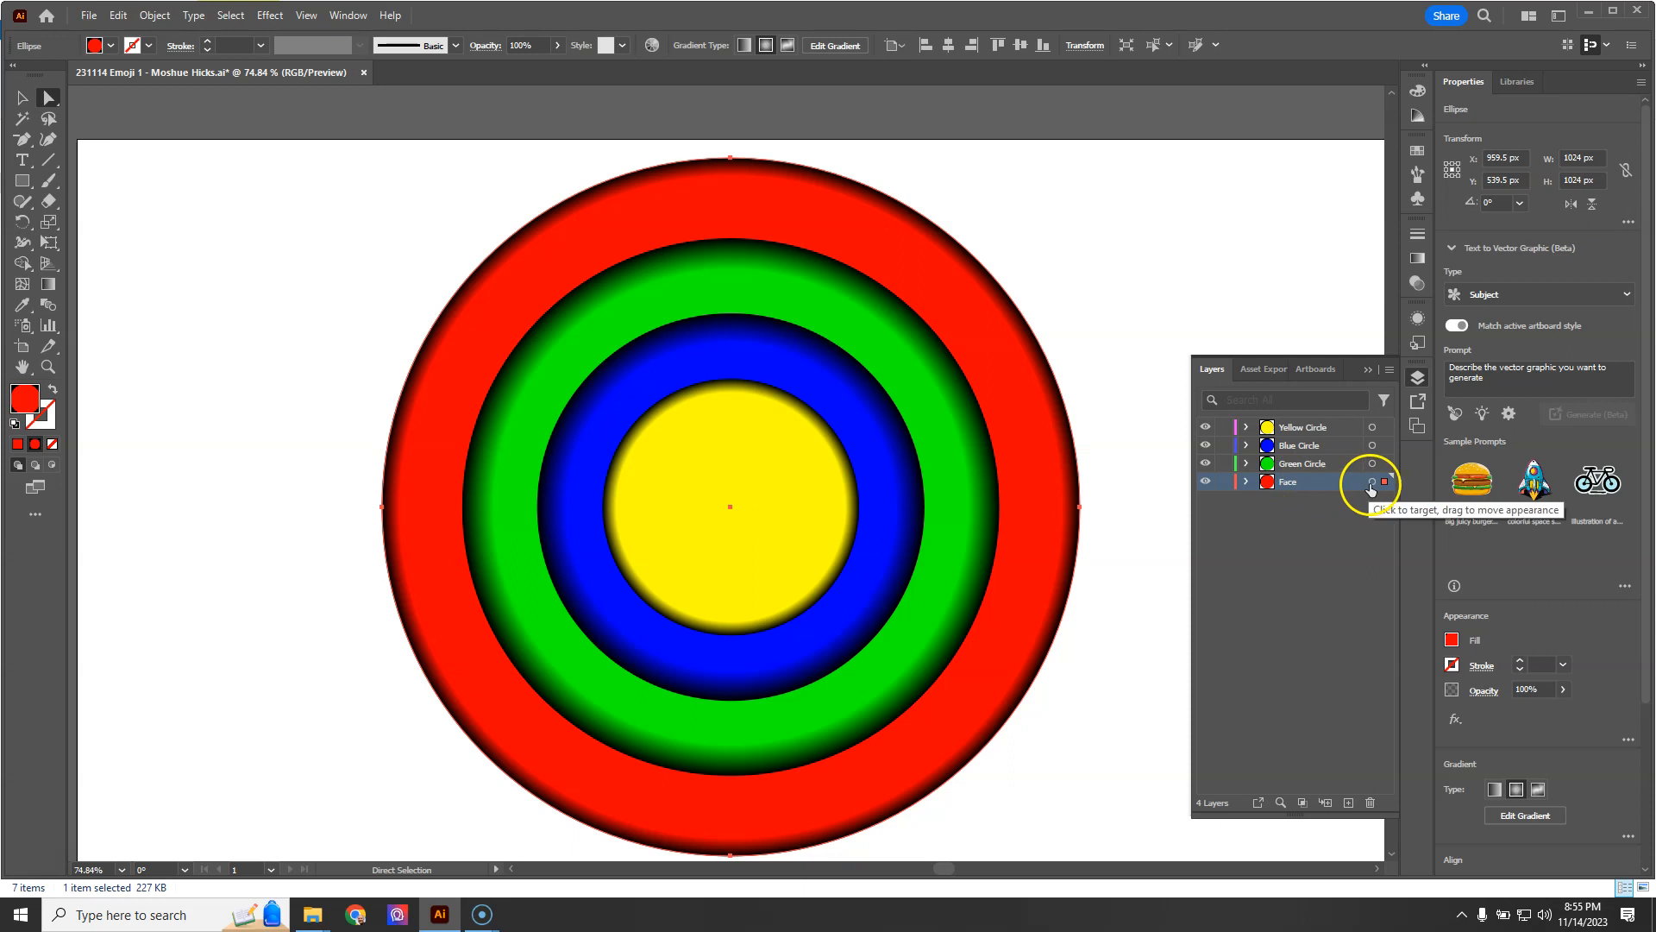
pyautogui.moveTo(1418, 259)
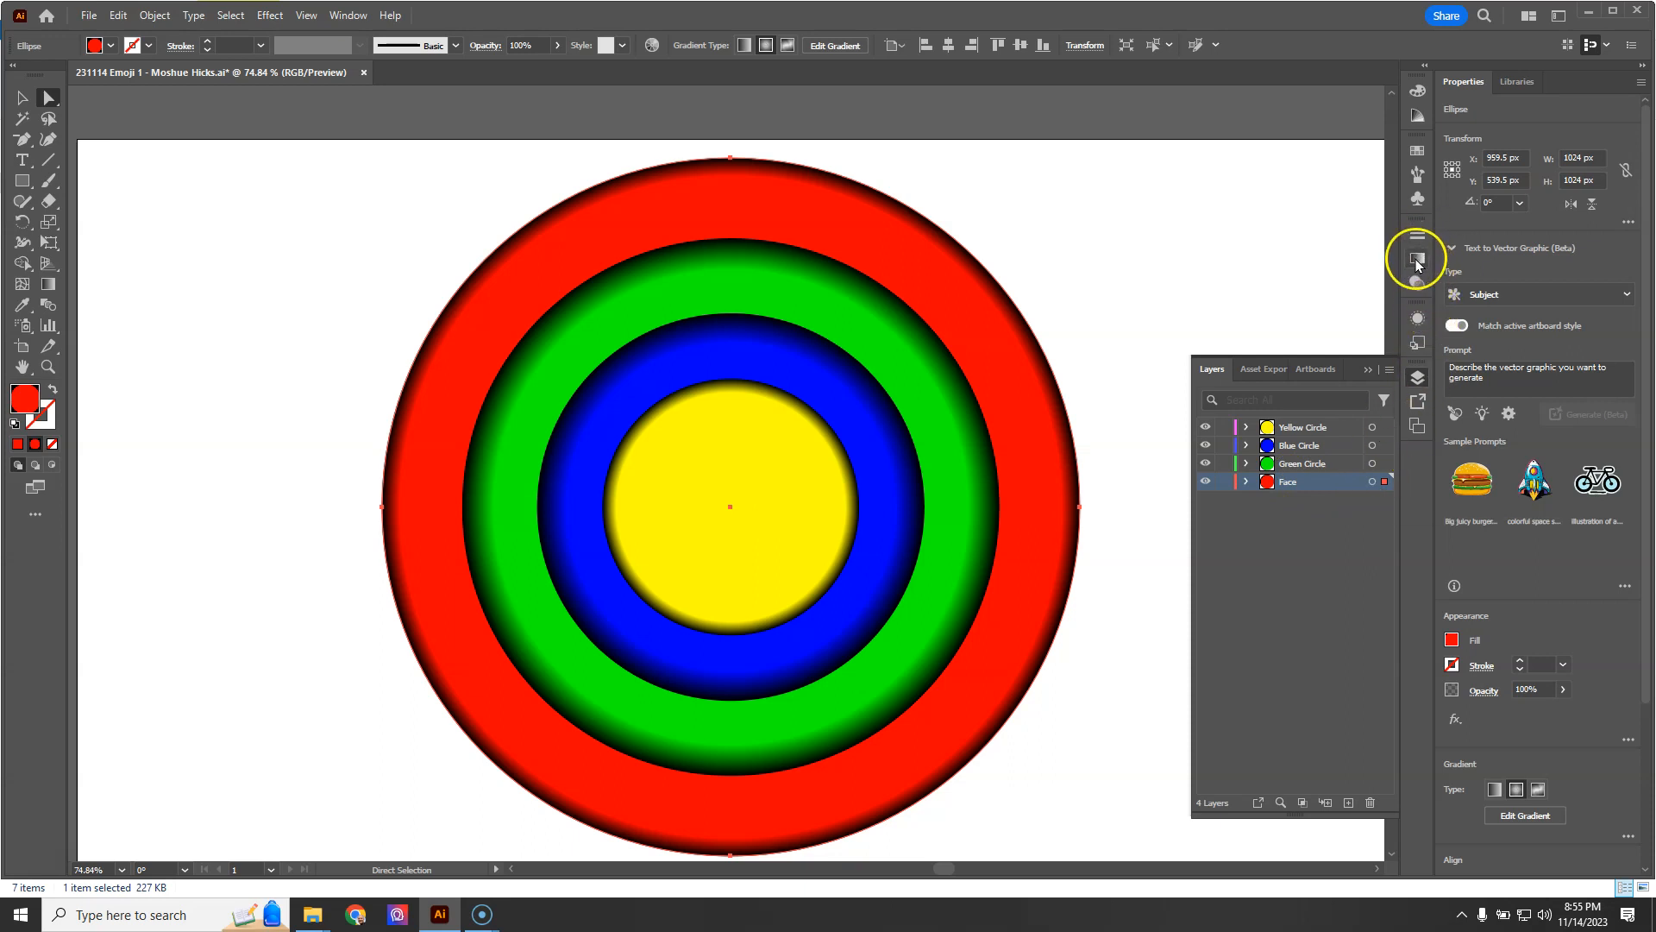
# Step: Recolour the outer Face circle's gradient to yellow with a muted dark rim swatch
pyautogui.click(1417, 257)
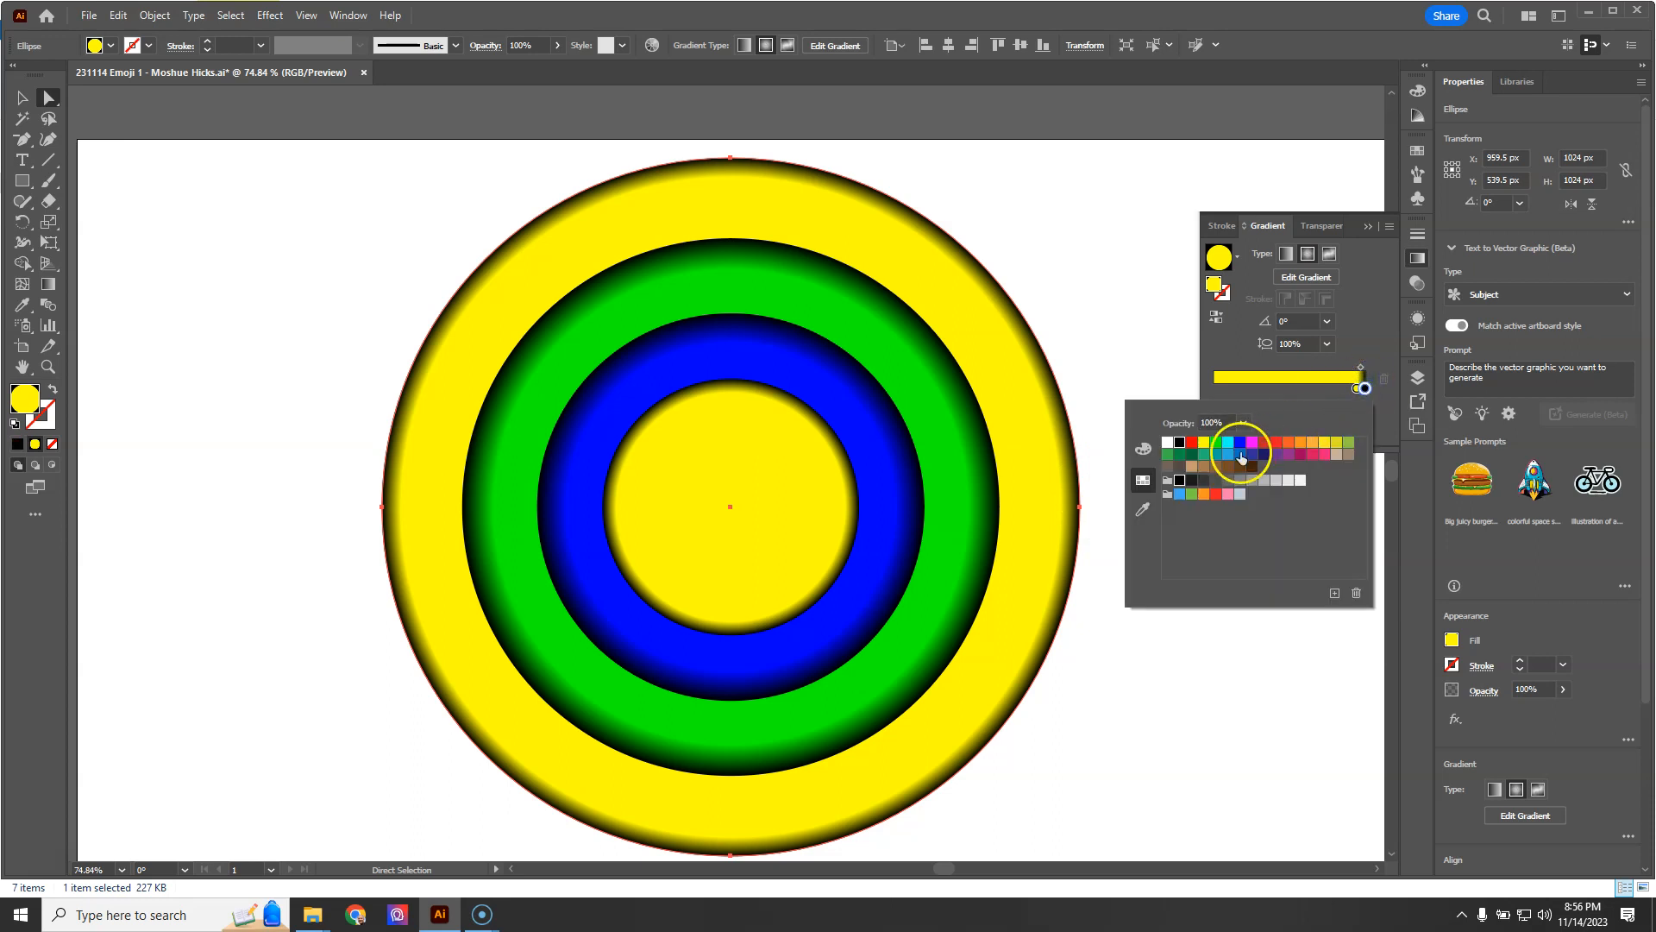
pyautogui.click(1286, 443)
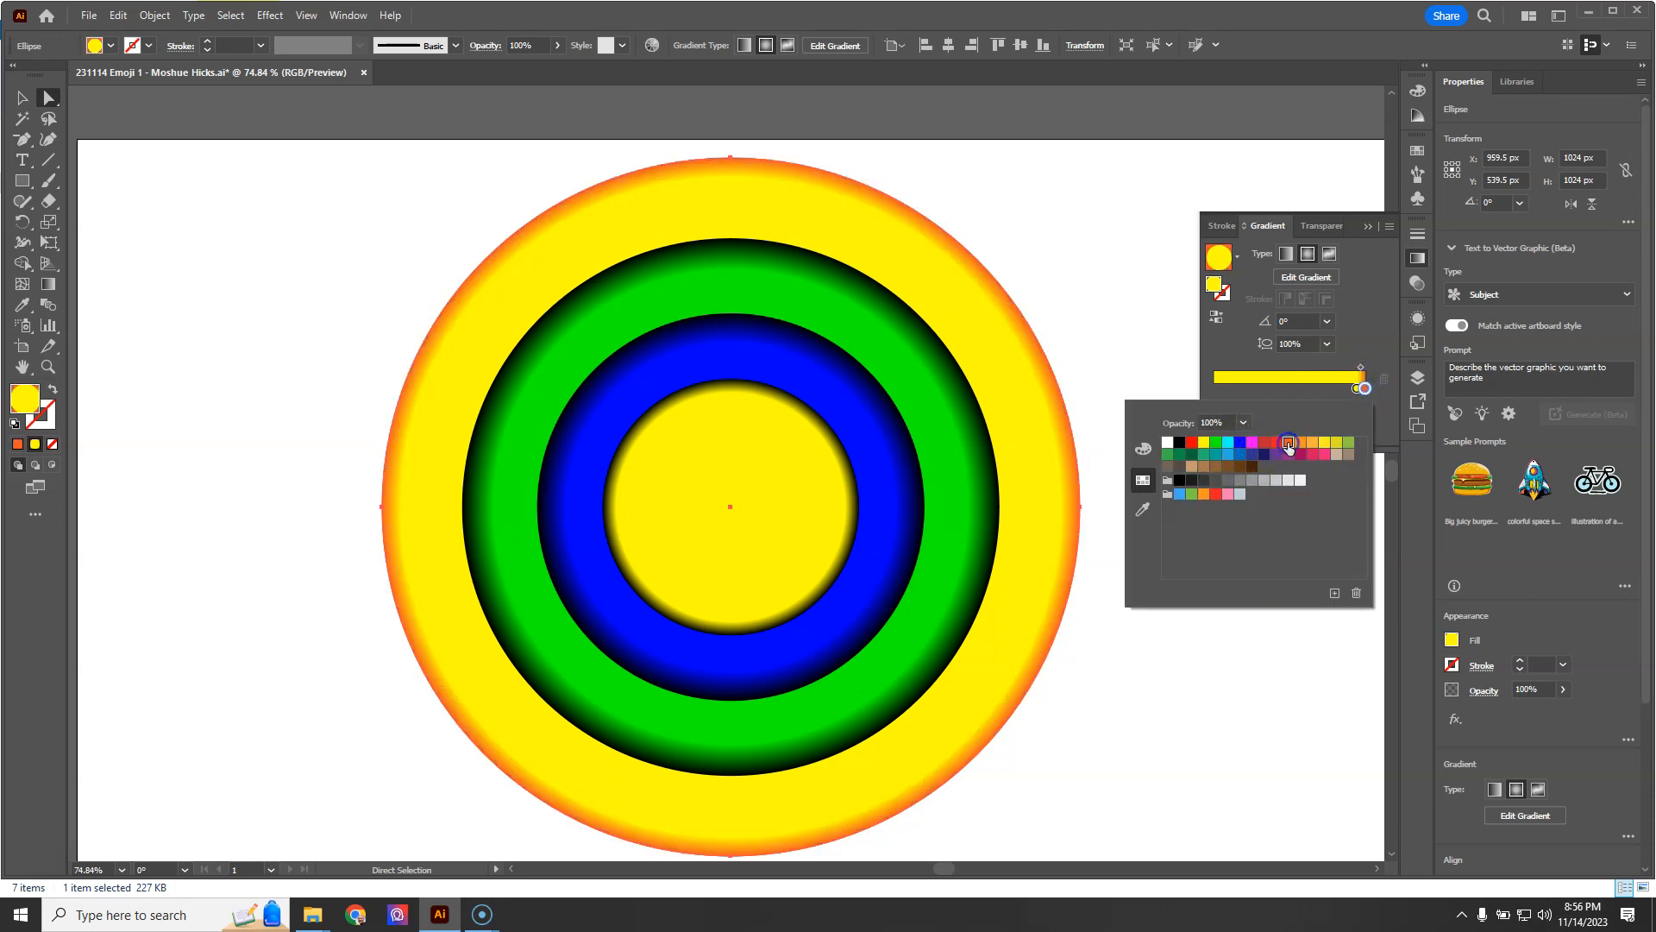
pyautogui.click(1274, 444)
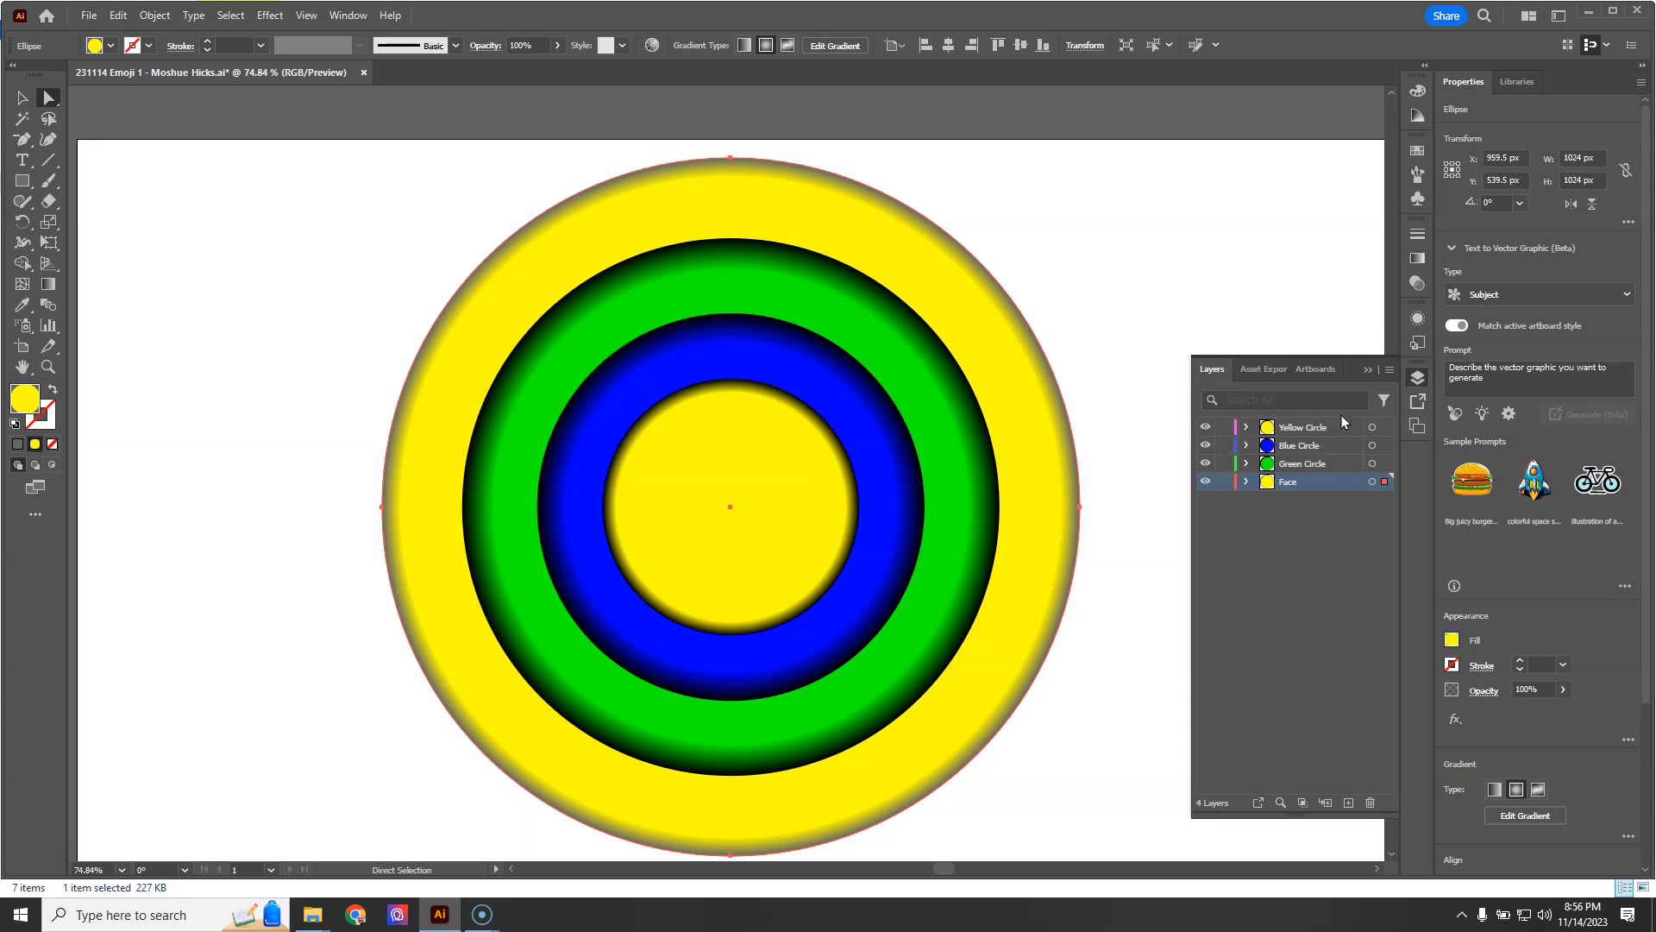
# Step: Lock the Face layer and rename the inner circle layers to Sclera, Iris and Pupil
pyautogui.click(1304, 464)
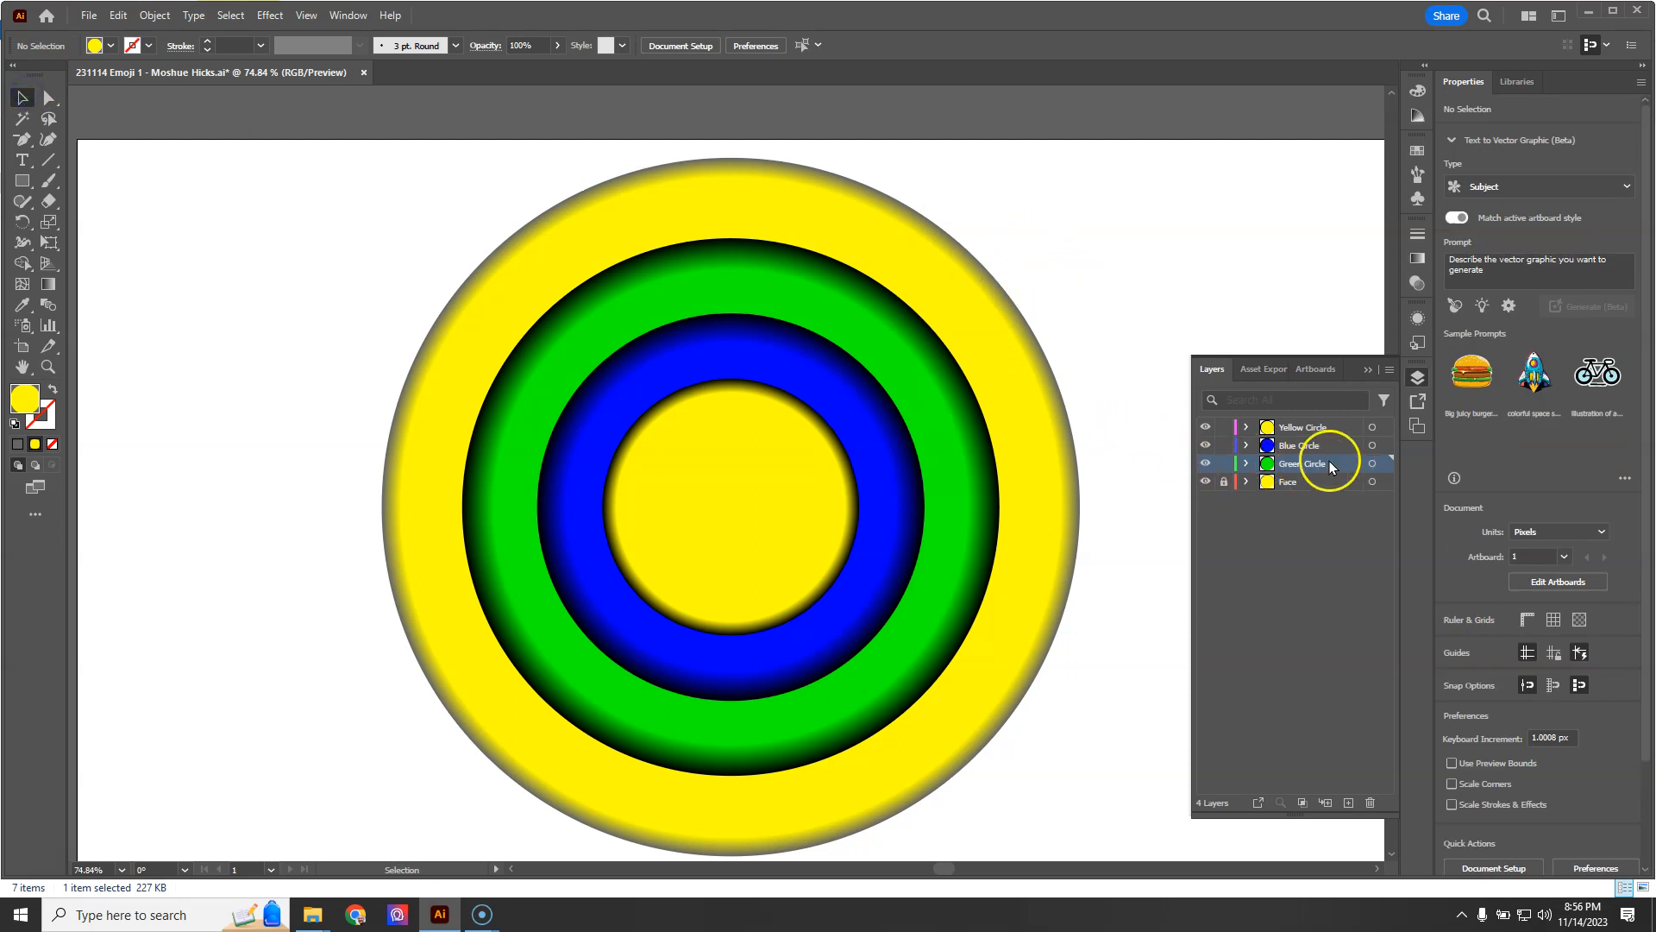
pyautogui.doubleClick(1308, 462)
pyautogui.write('Sclera')
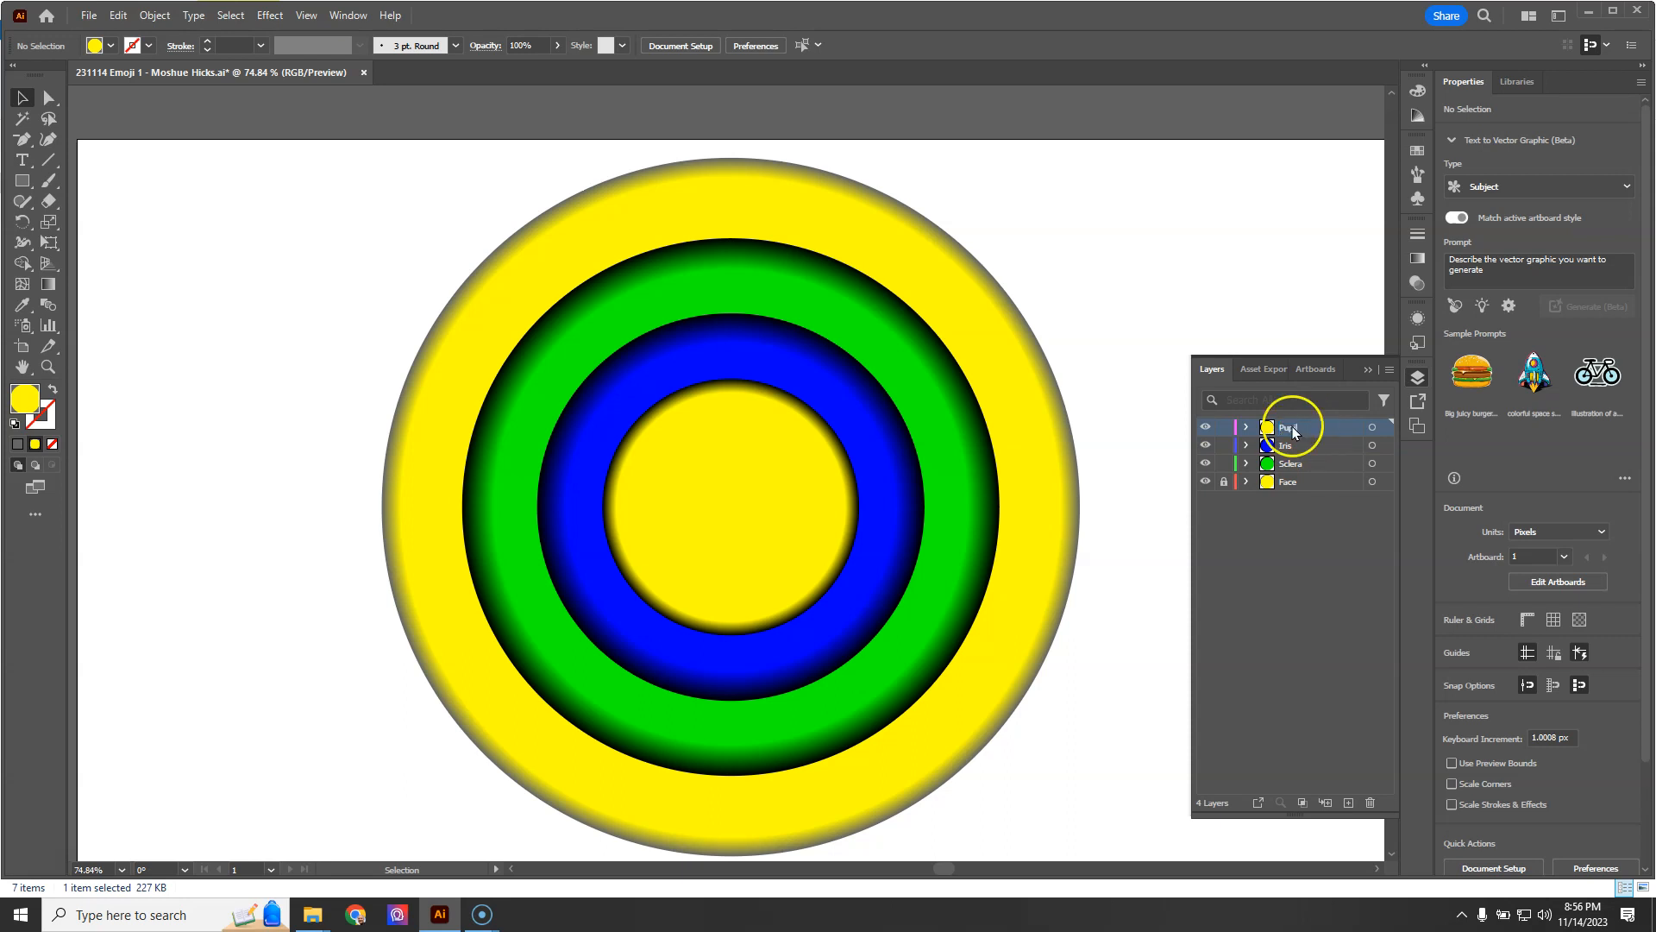
pyautogui.click(1289, 427)
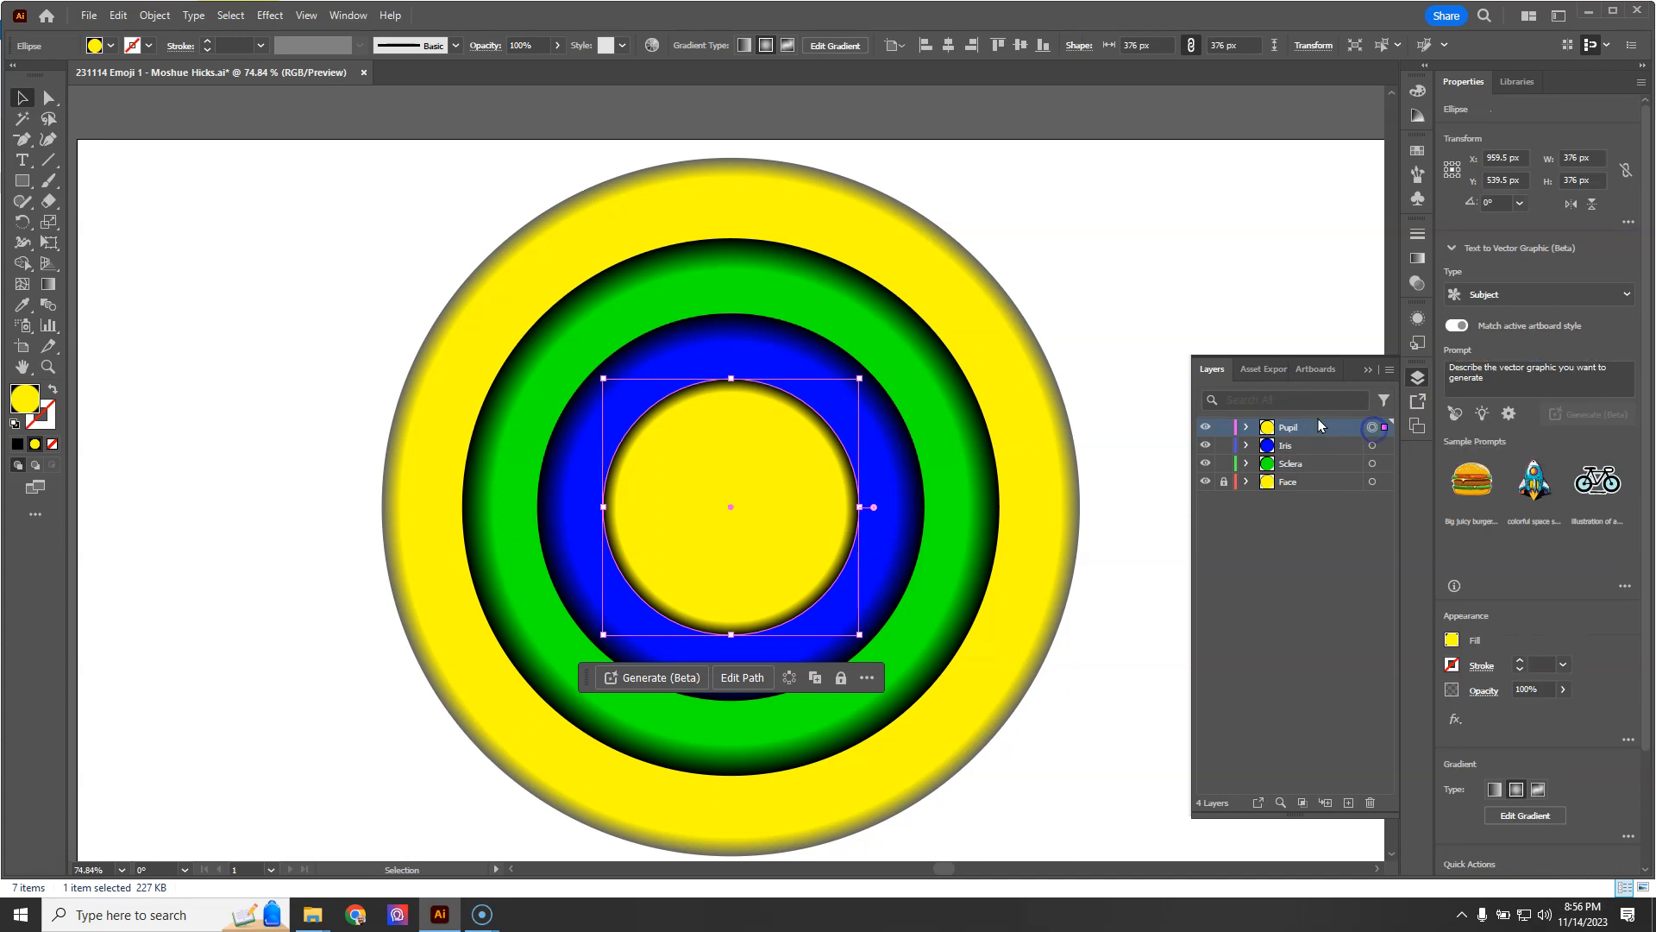
# Step: Make the pupil black and the sclera white, pushing its dark shading to a thin rim
pyautogui.click(112, 50)
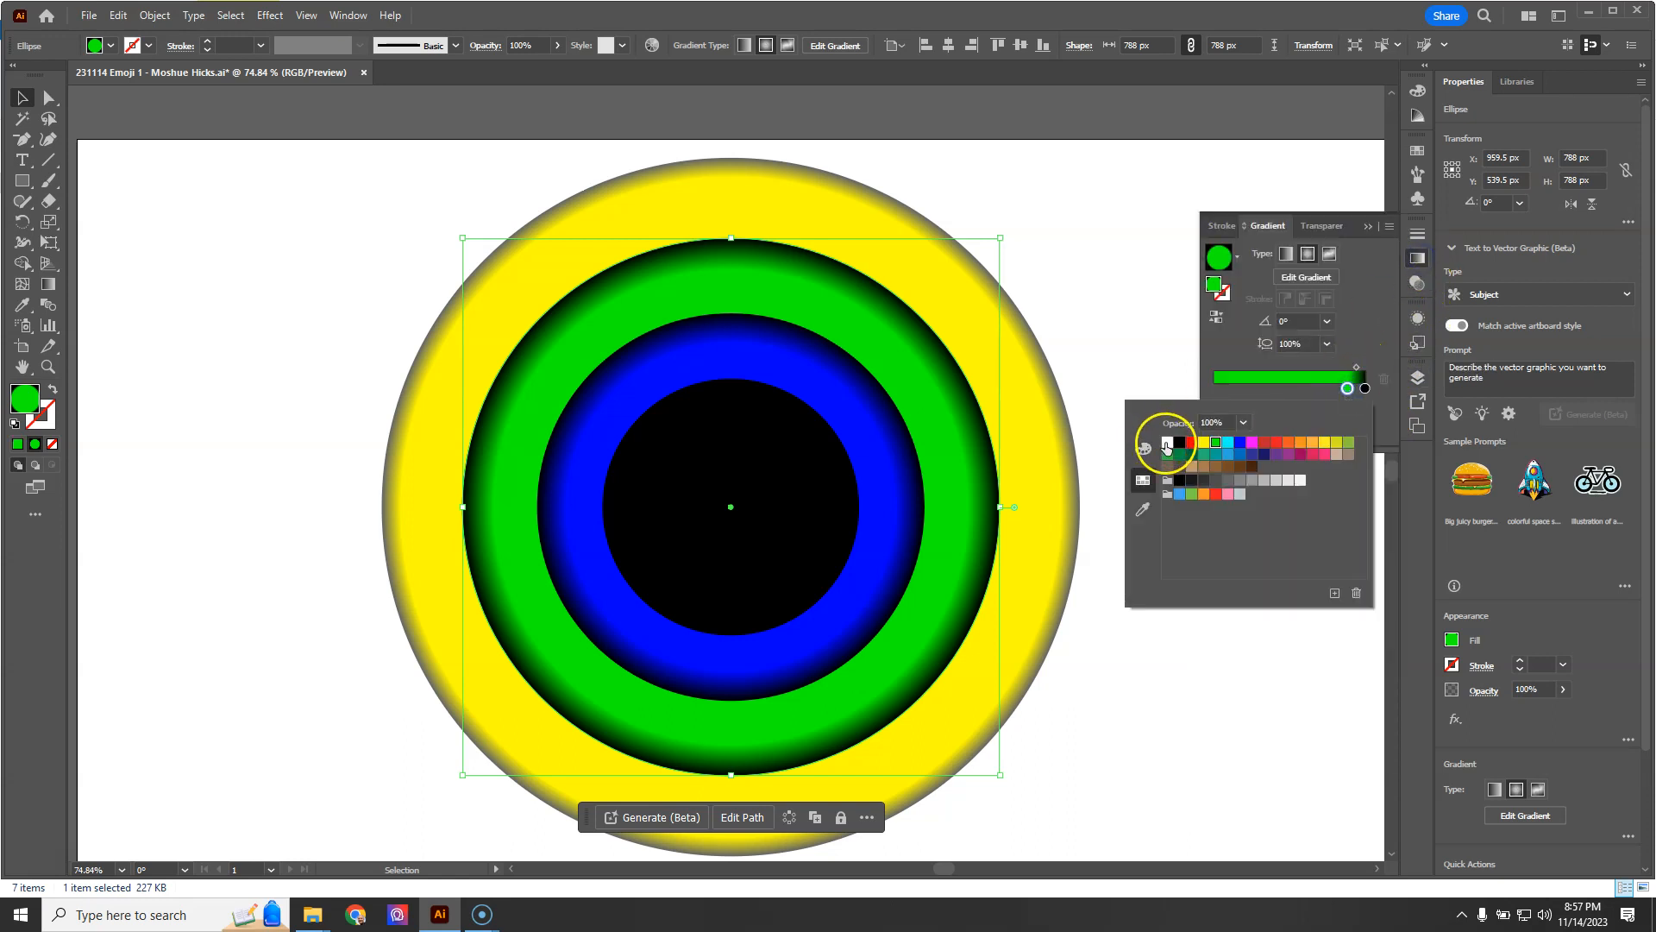
pyautogui.click(1167, 441)
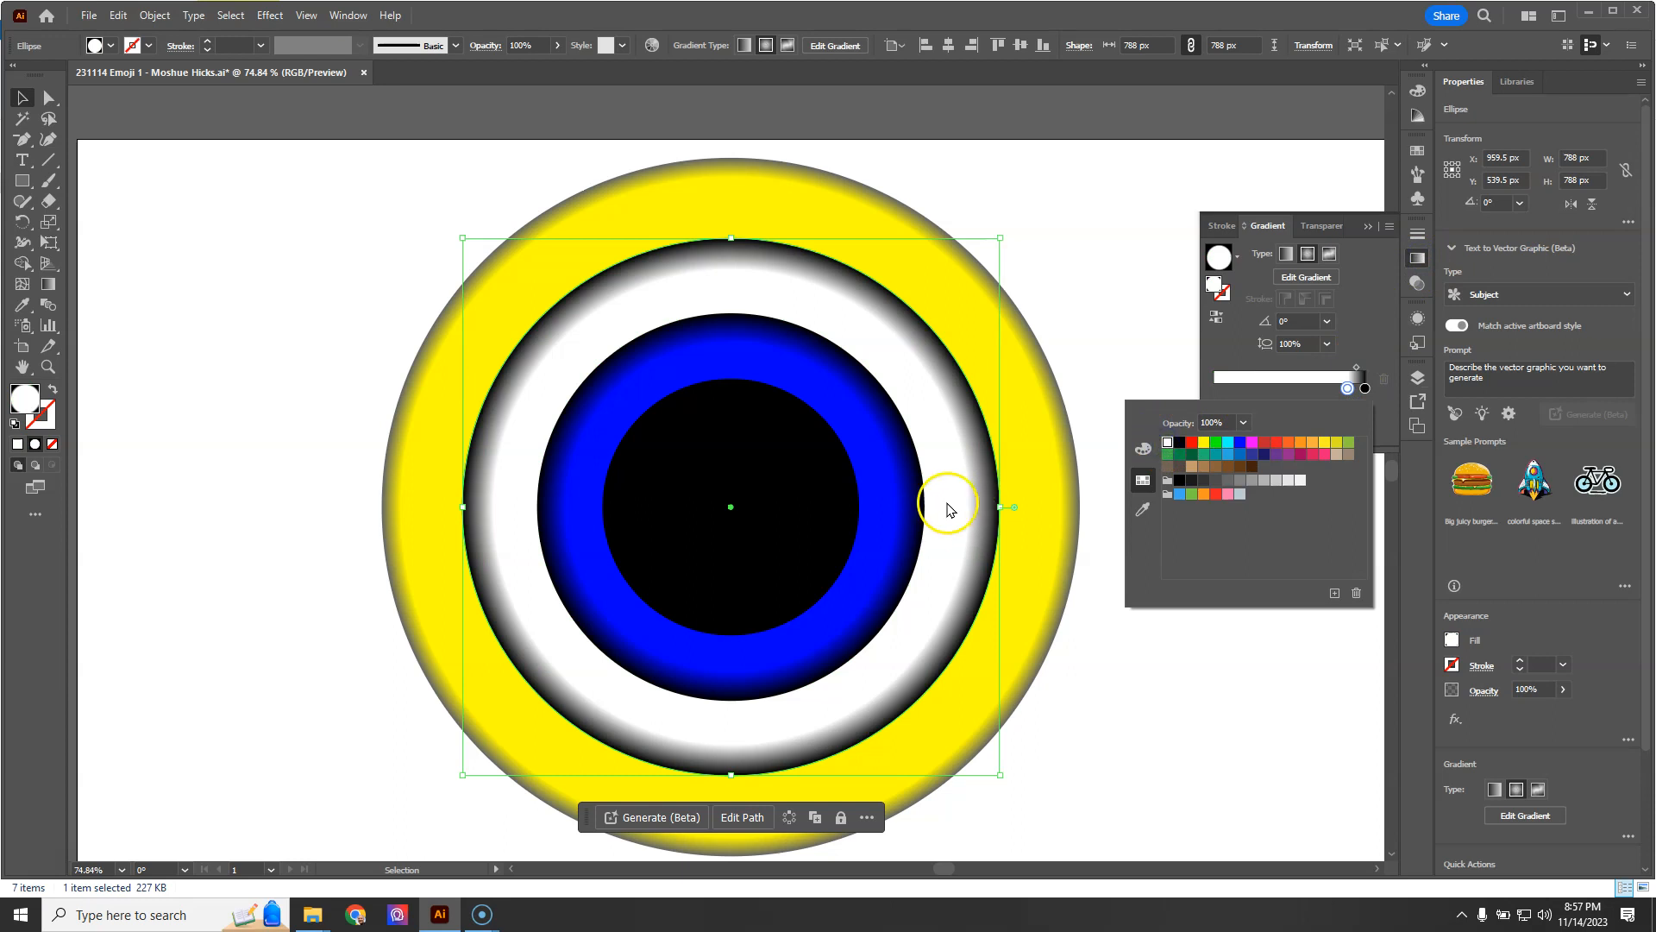
pyautogui.click(1357, 388)
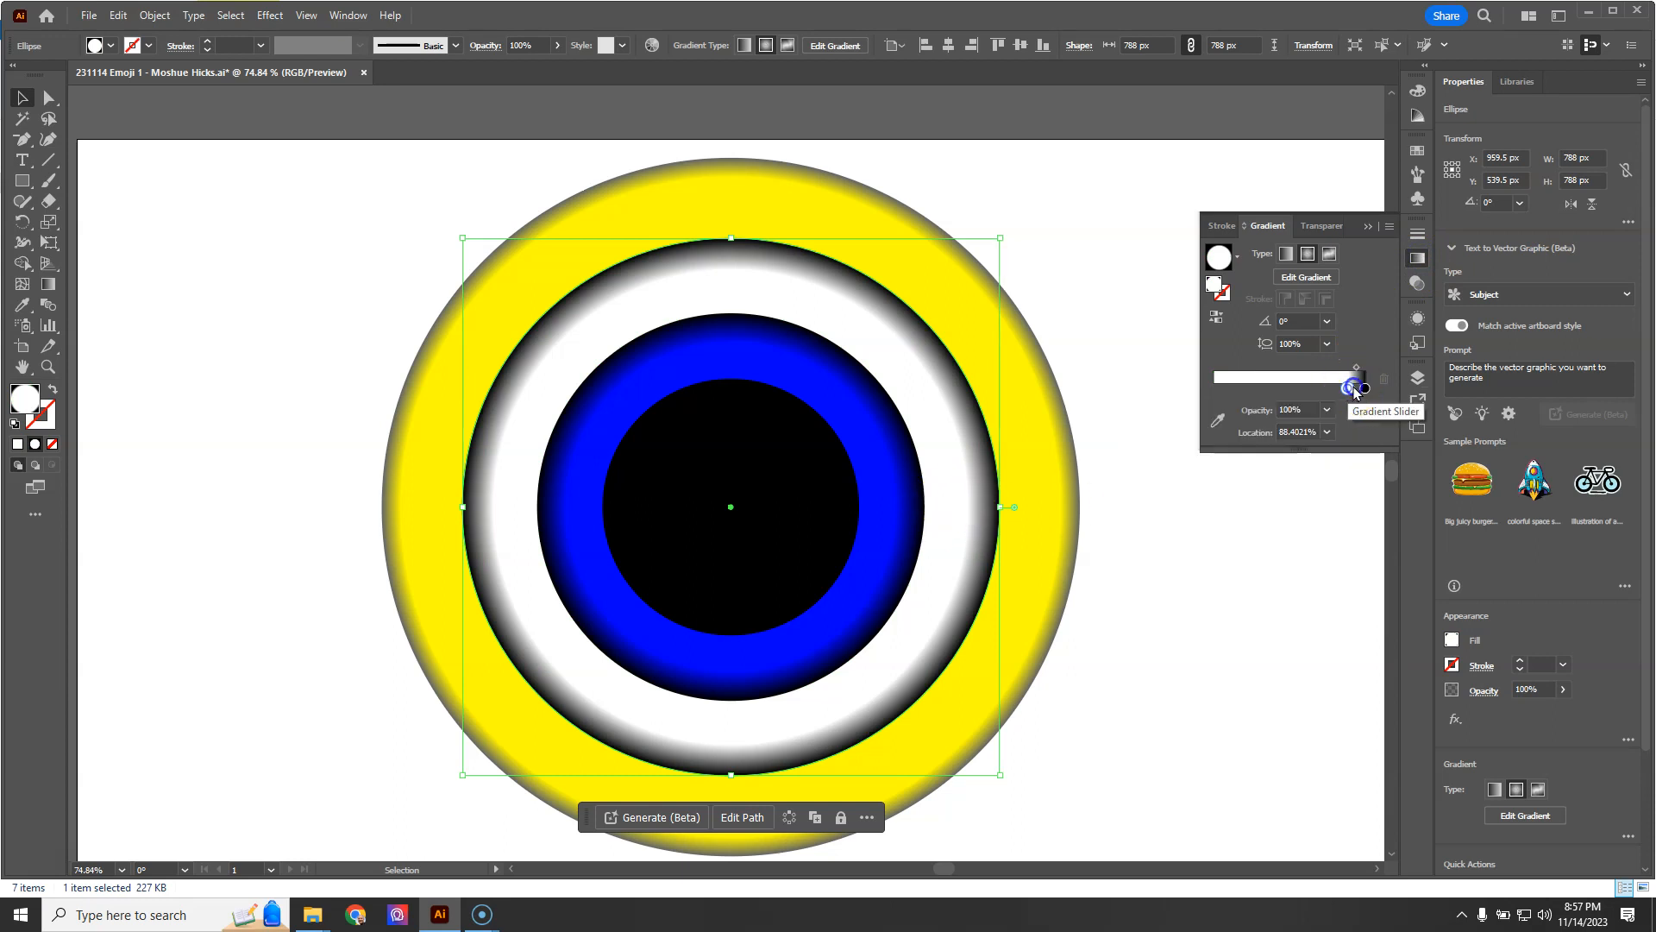
pyautogui.moveTo(1356, 389); pyautogui.dragTo(1355, 390)
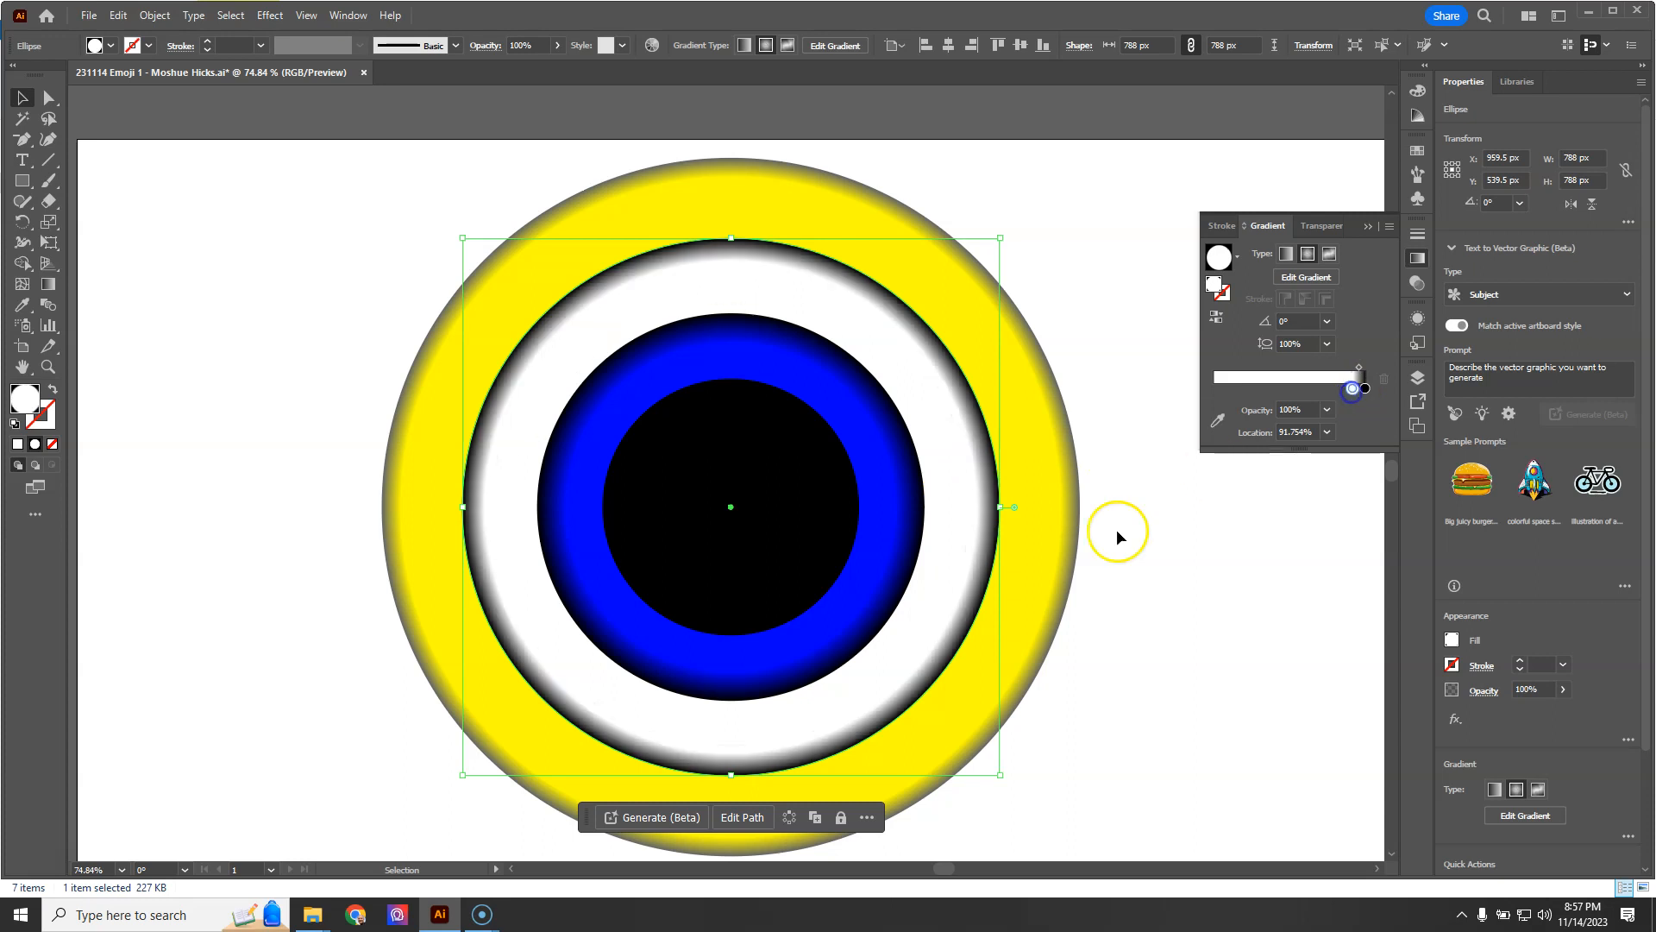
pyautogui.moveTo(1065, 395)
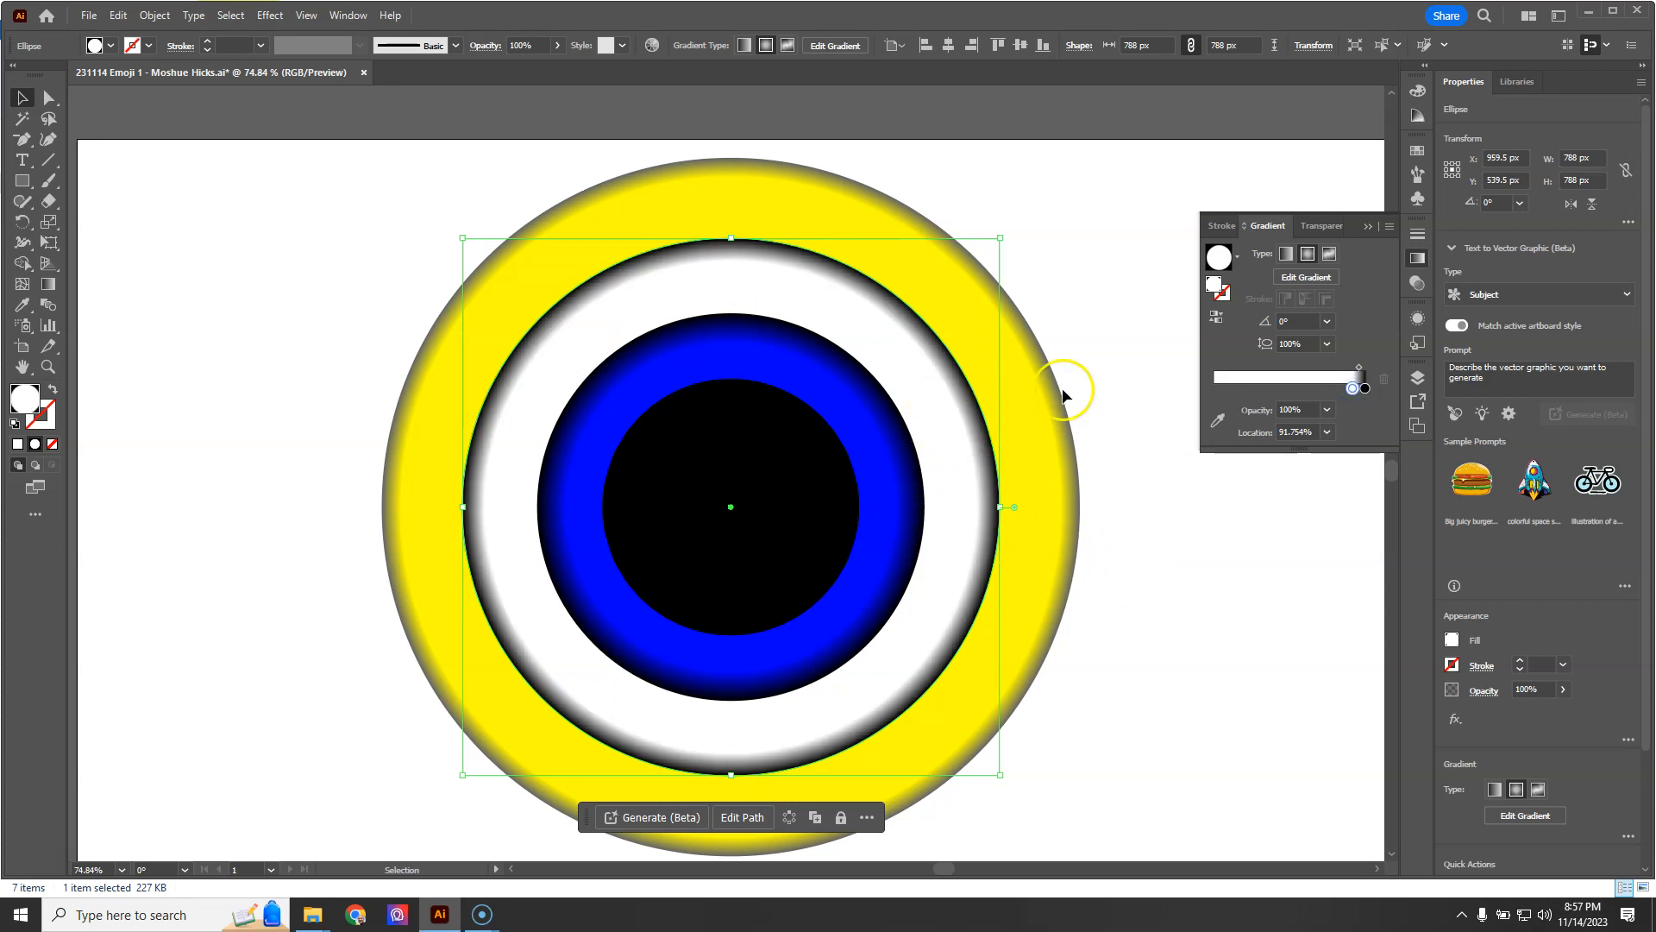
pyautogui.click(1417, 378)
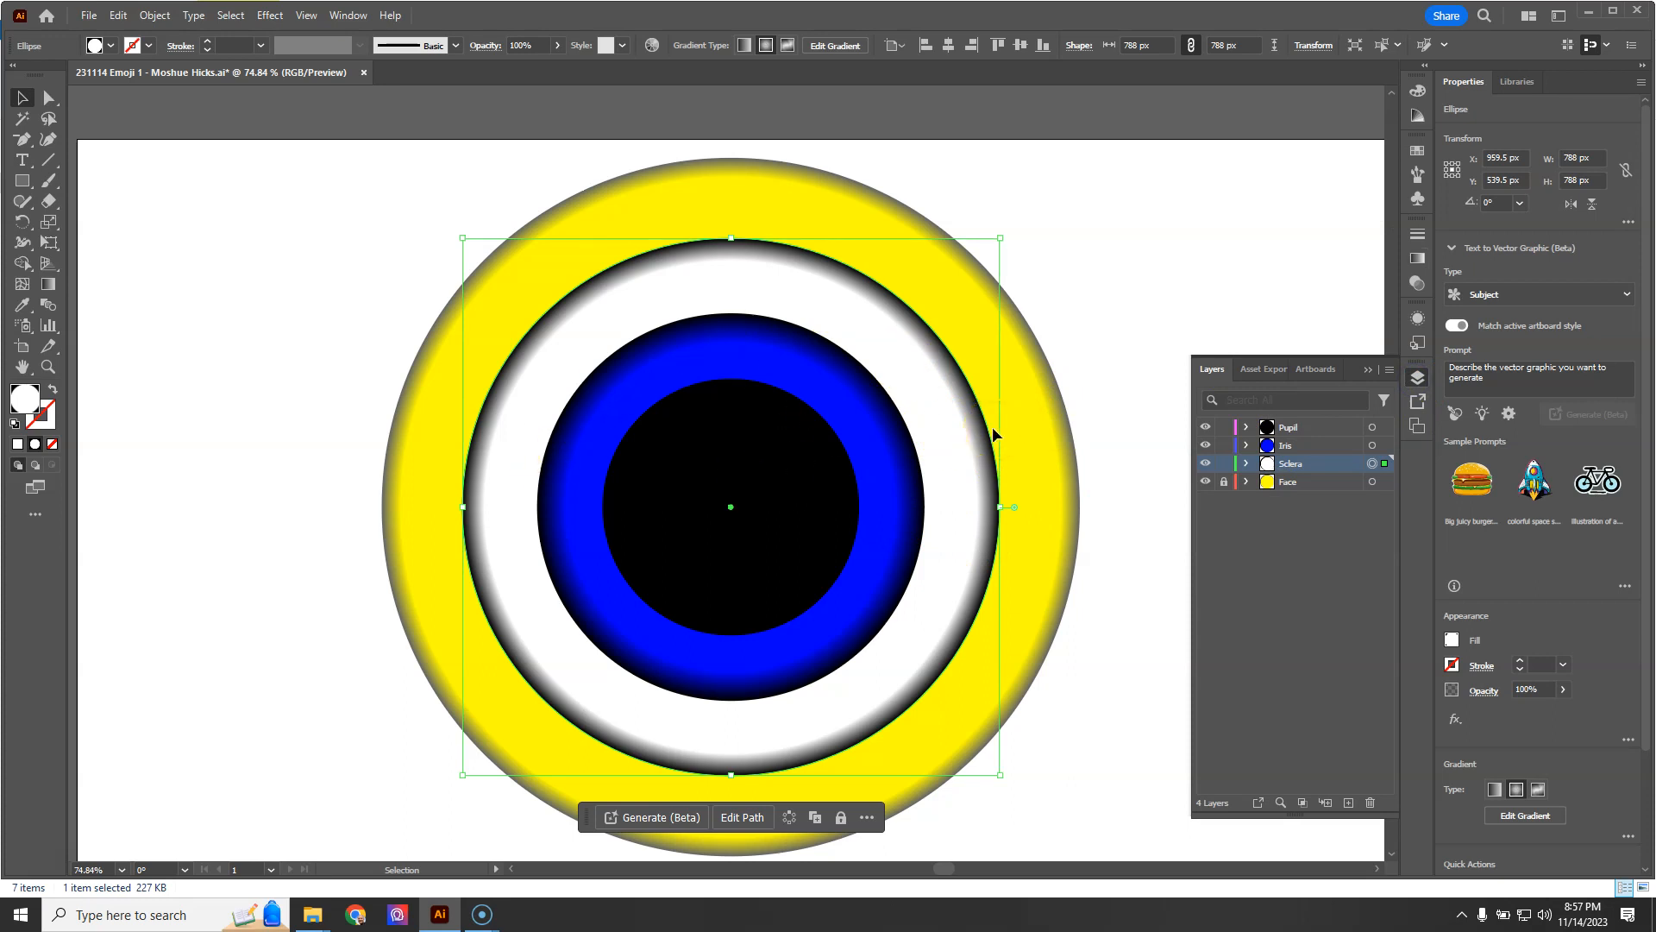
pyautogui.moveTo(455, 225)
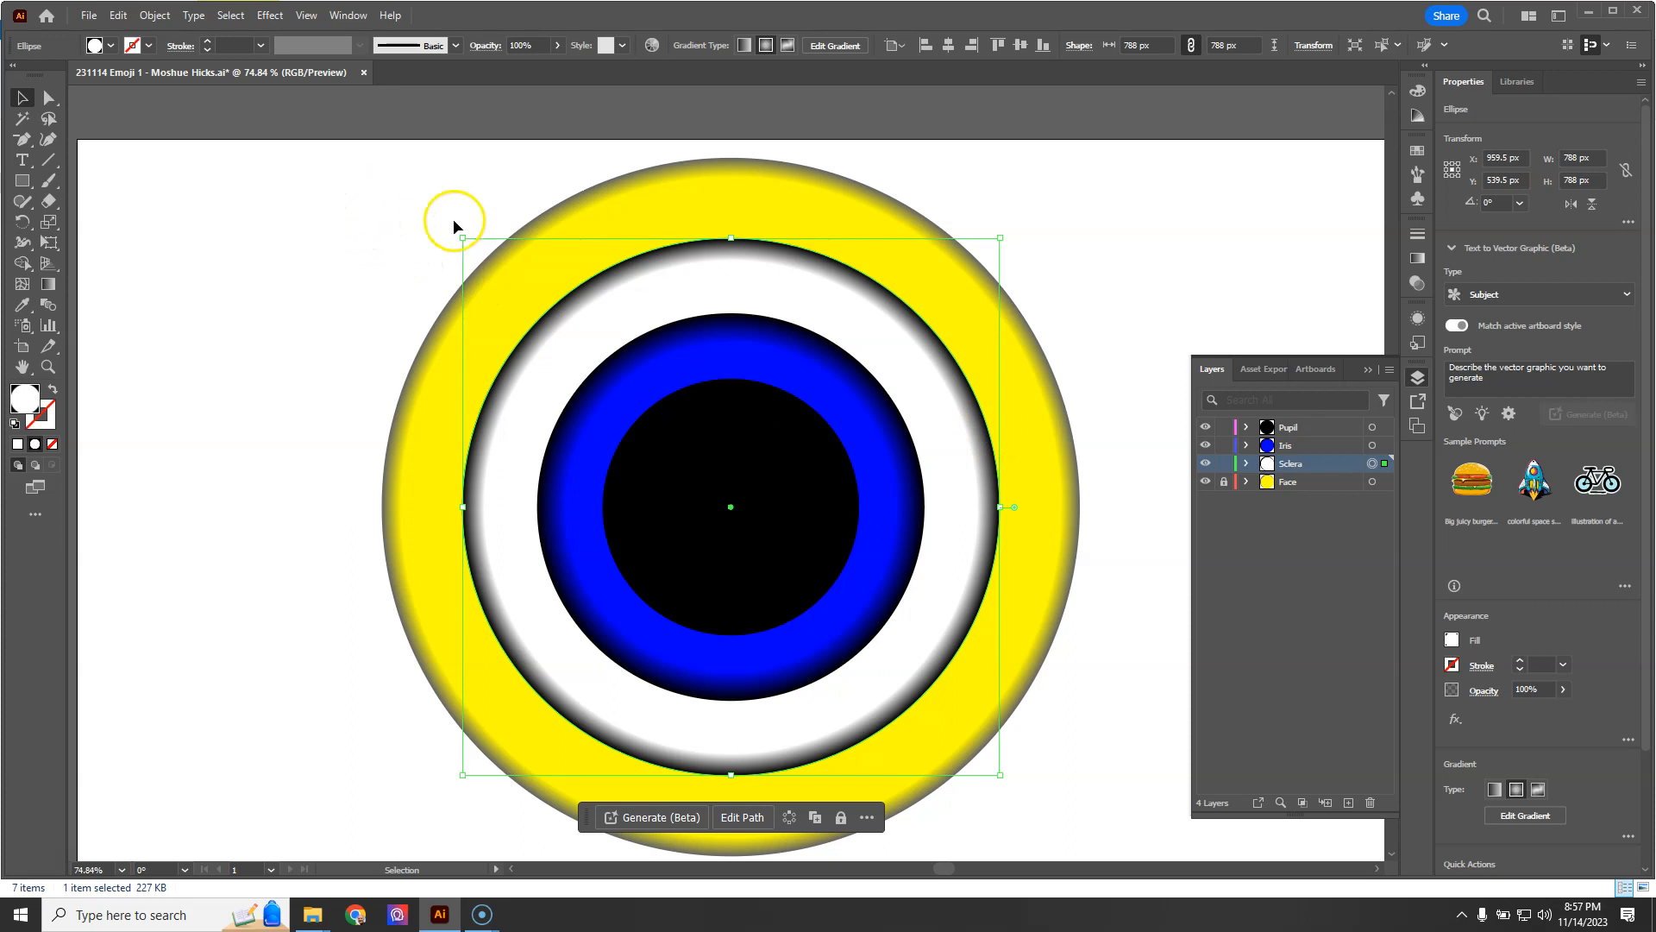
pyautogui.moveTo(814, 460)
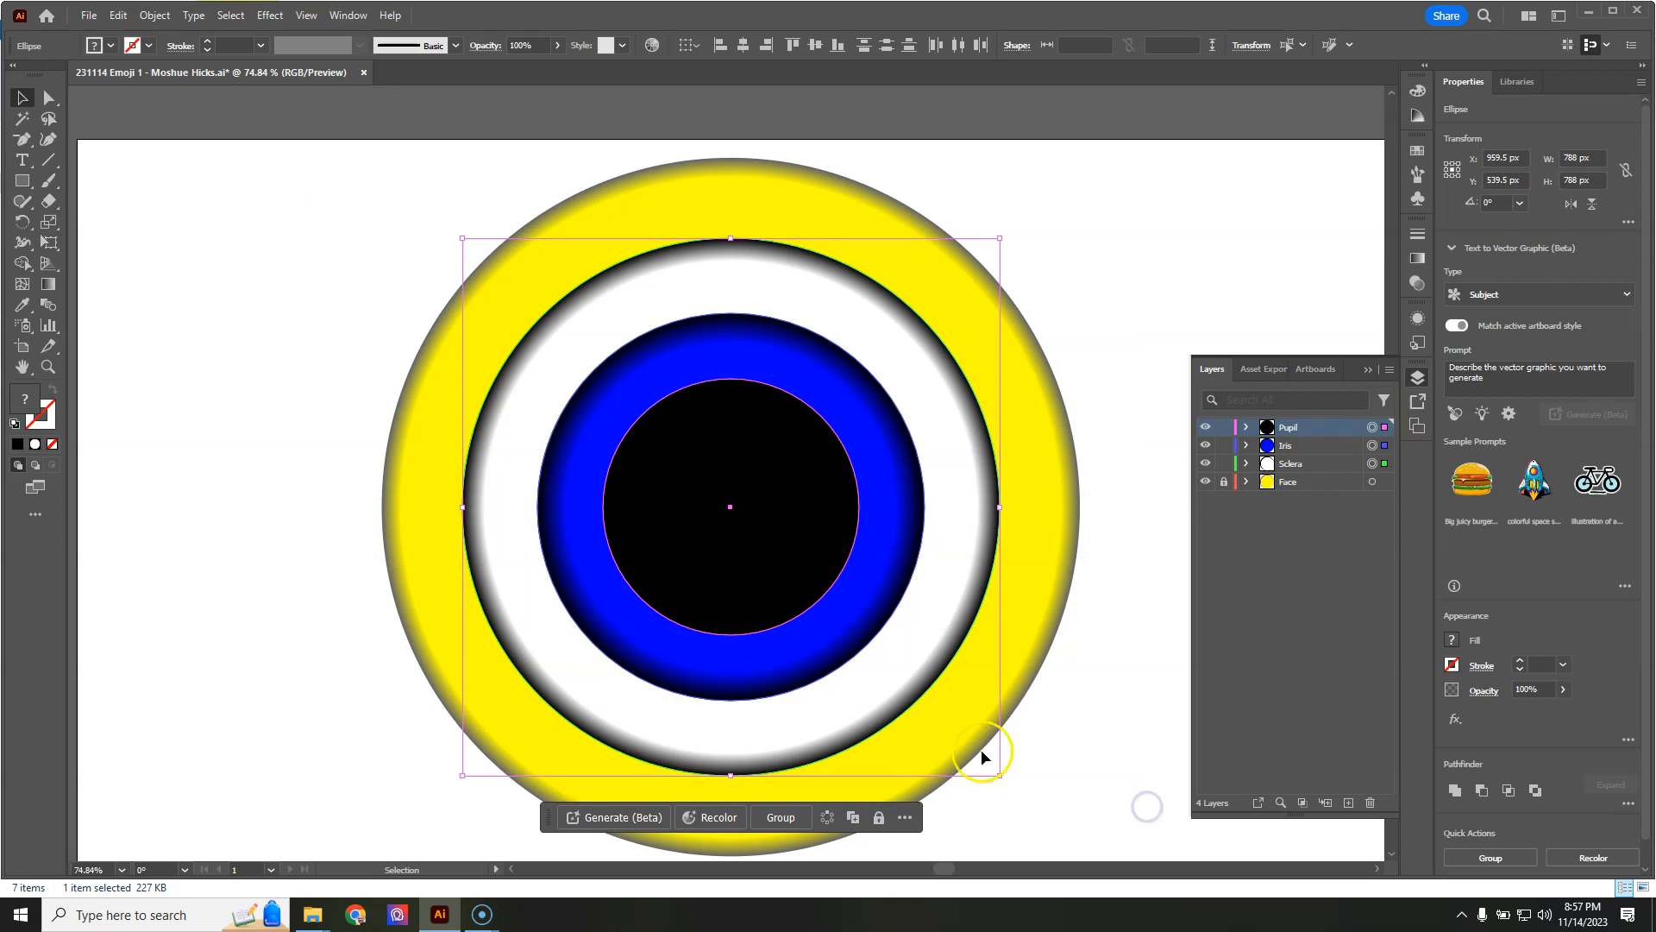
pyautogui.click(386, 198)
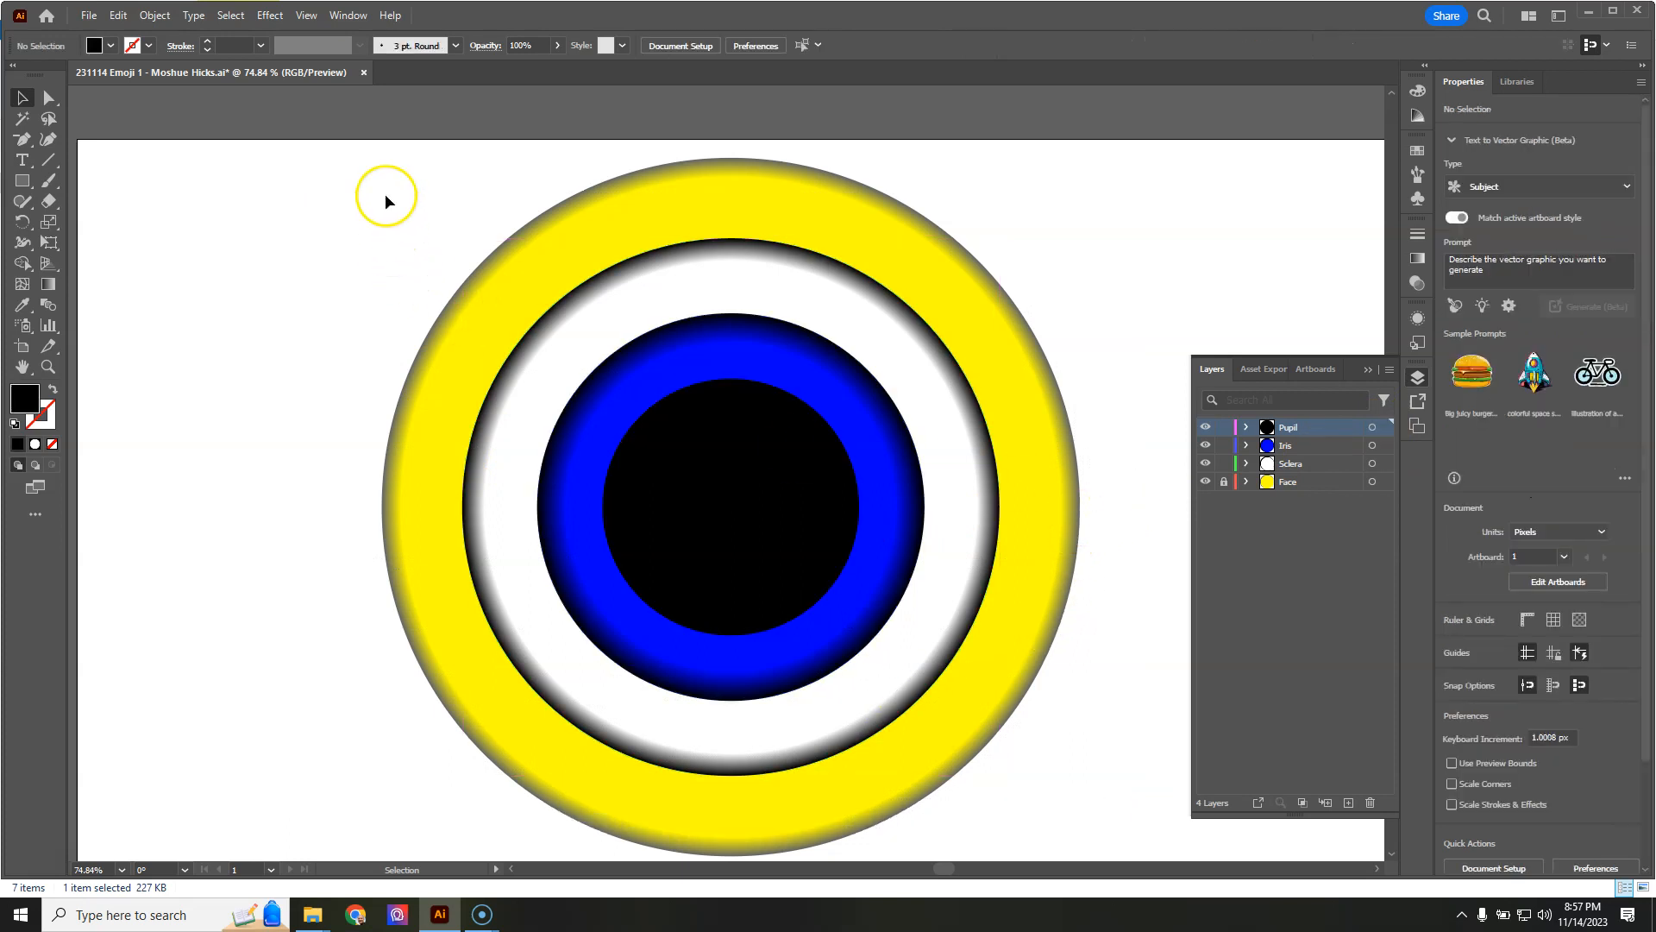
pyautogui.click(951, 761)
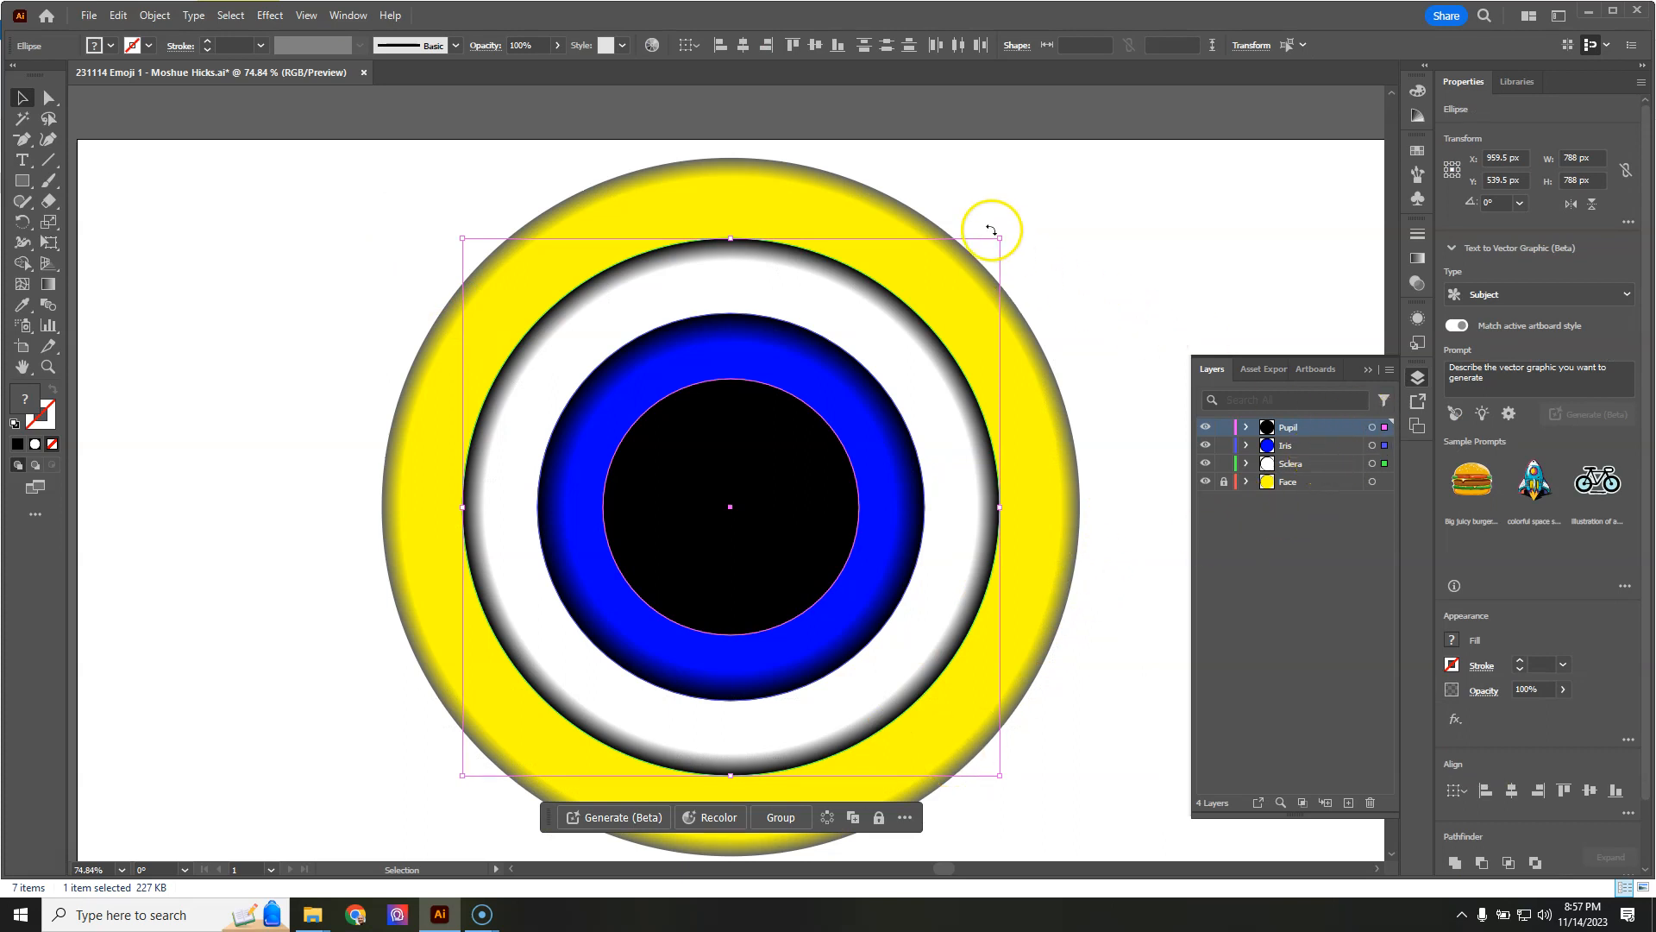
# Step: Scale the eye circles down to a small eye in the face's upper left, pupil as a dot
pyautogui.moveTo(998, 241); pyautogui.dragTo(861, 303)
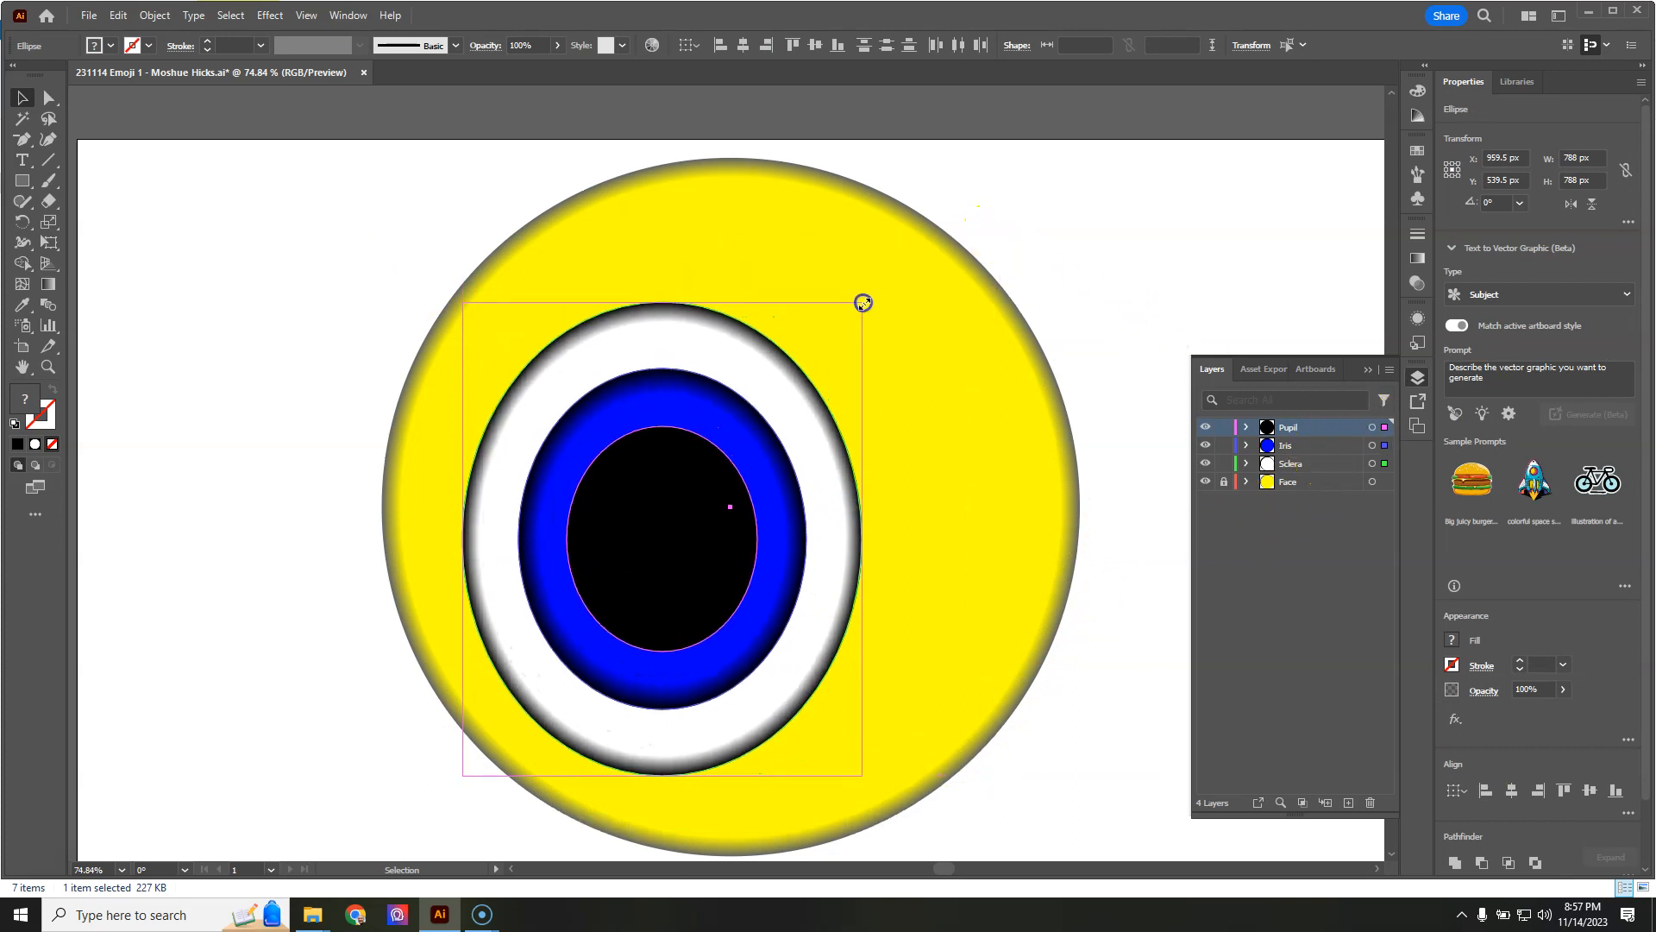
pyautogui.moveTo(865, 302); pyautogui.dragTo(901, 330)
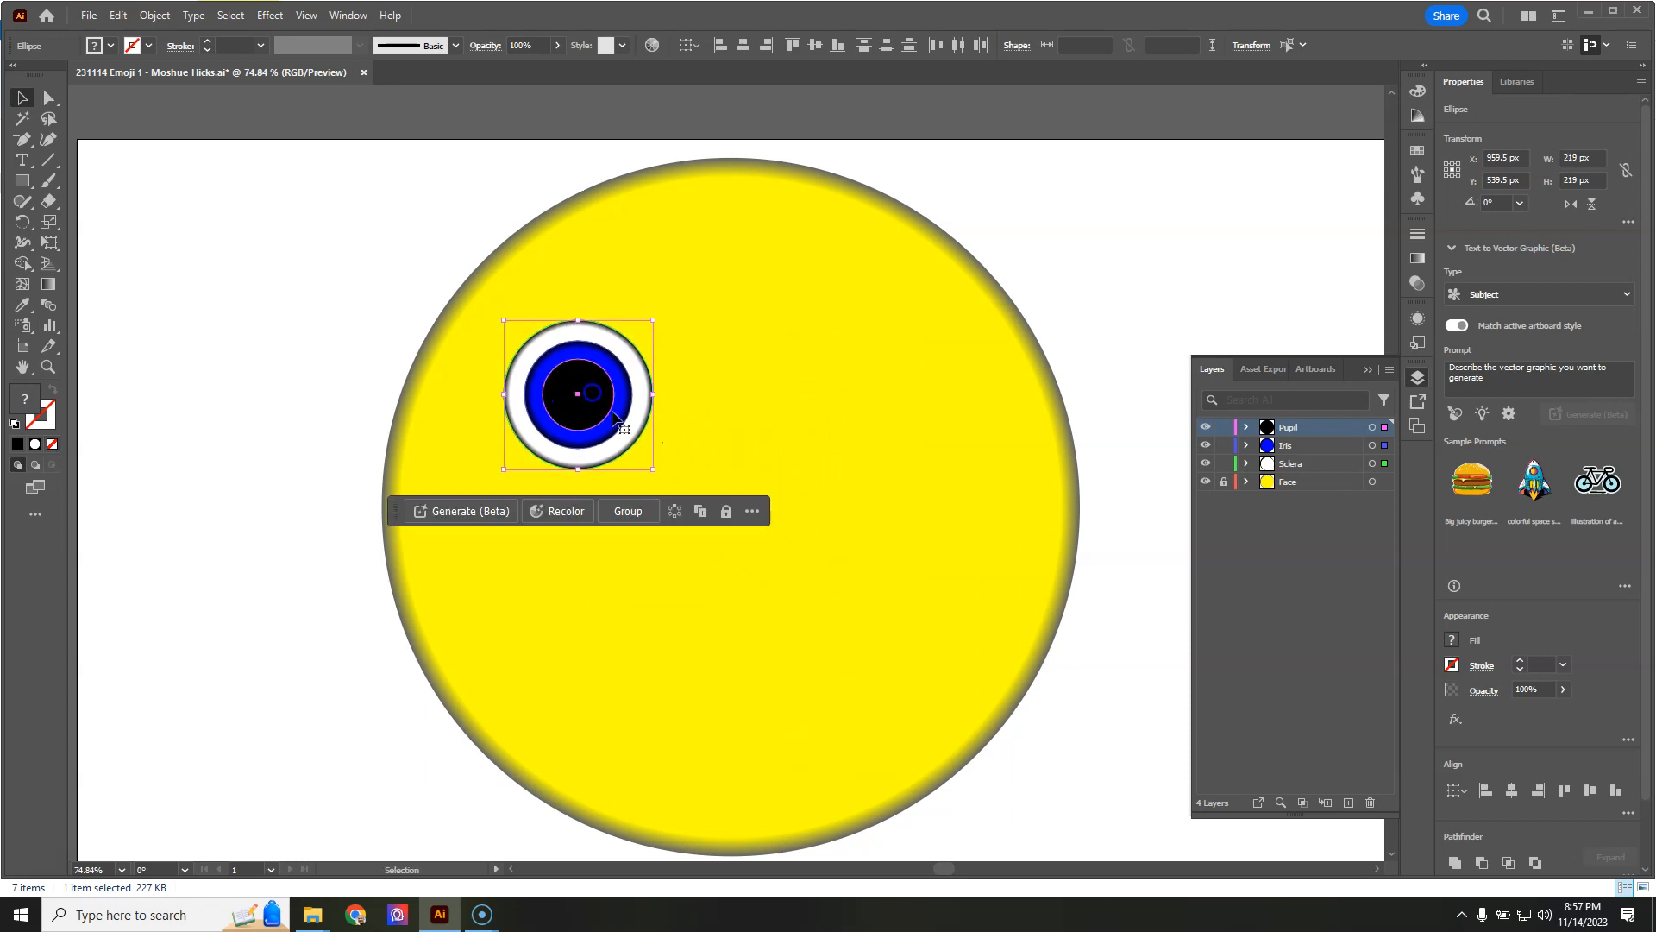
pyautogui.moveTo(578, 395); pyautogui.dragTo(618, 417)
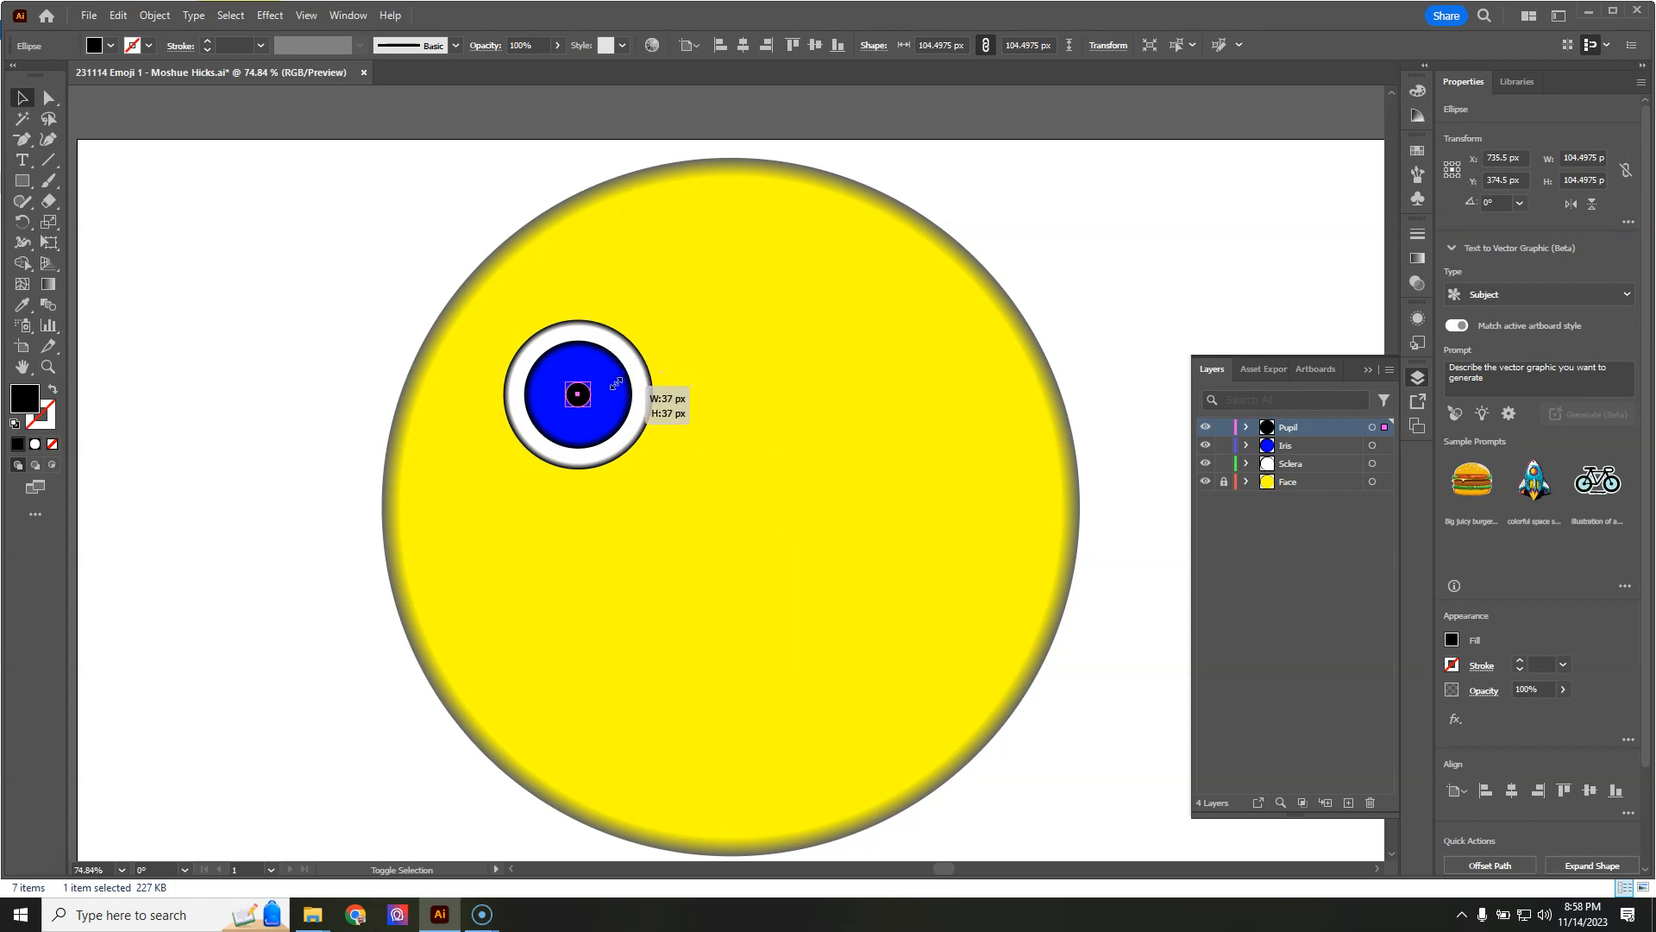
# Step: Rescale the black pupil from its centre to a mid-size circle within the blue iris
pyautogui.moveTo(578, 394); pyautogui.dragTo(638, 366)
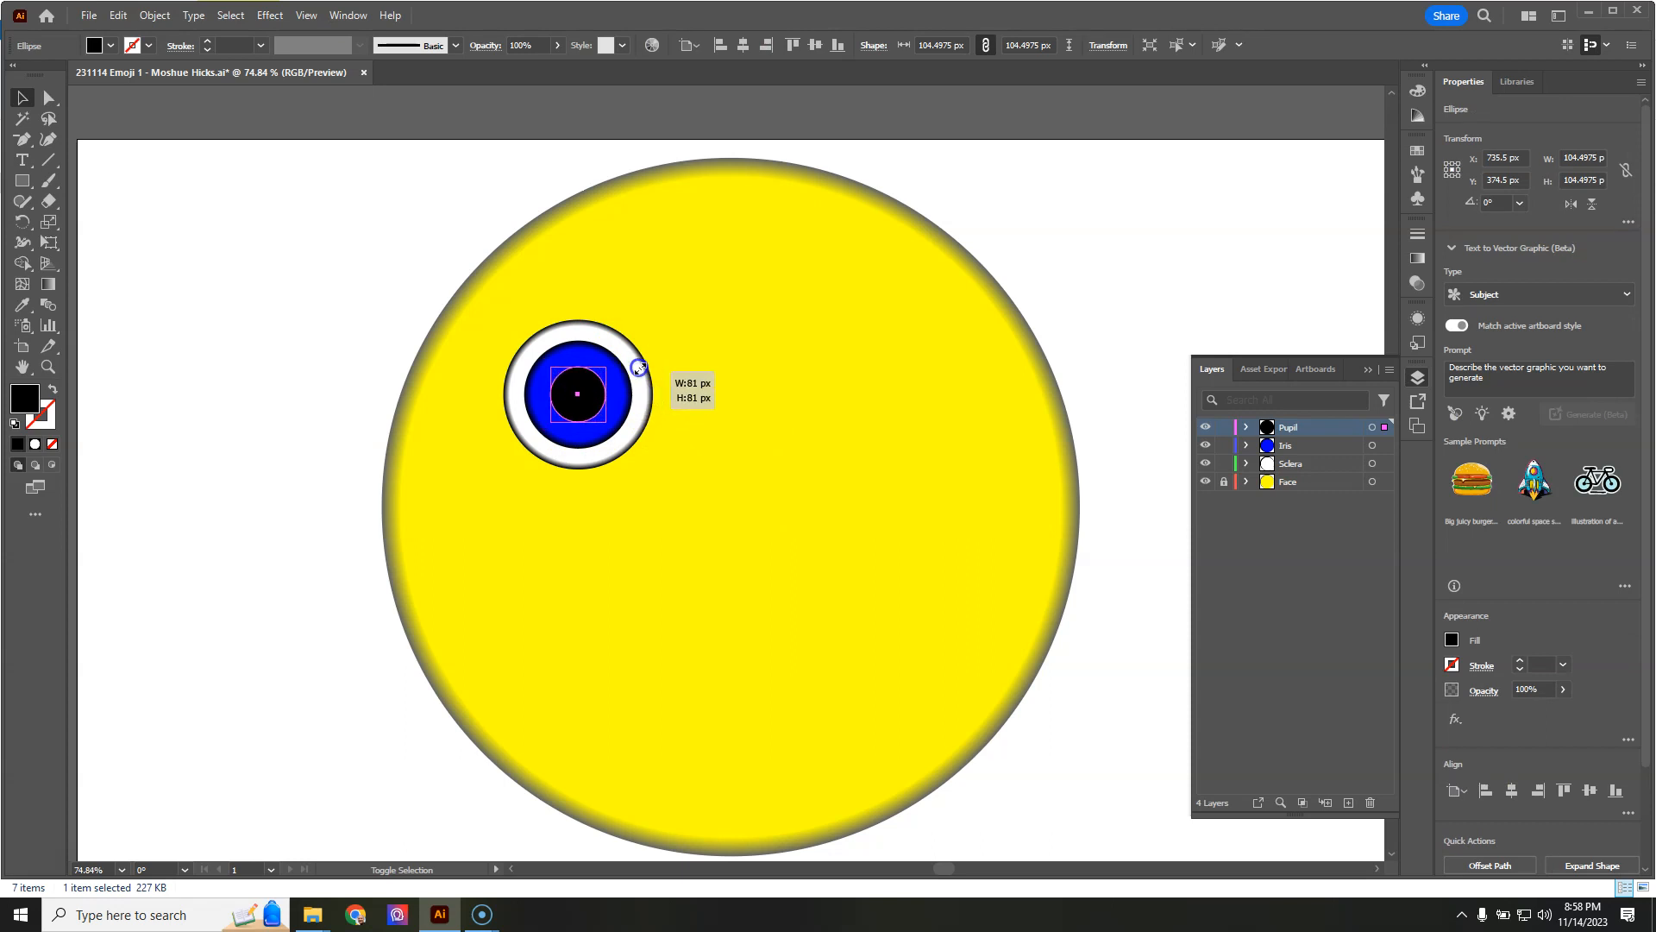
pyautogui.moveTo(639, 367); pyautogui.dragTo(653, 372)
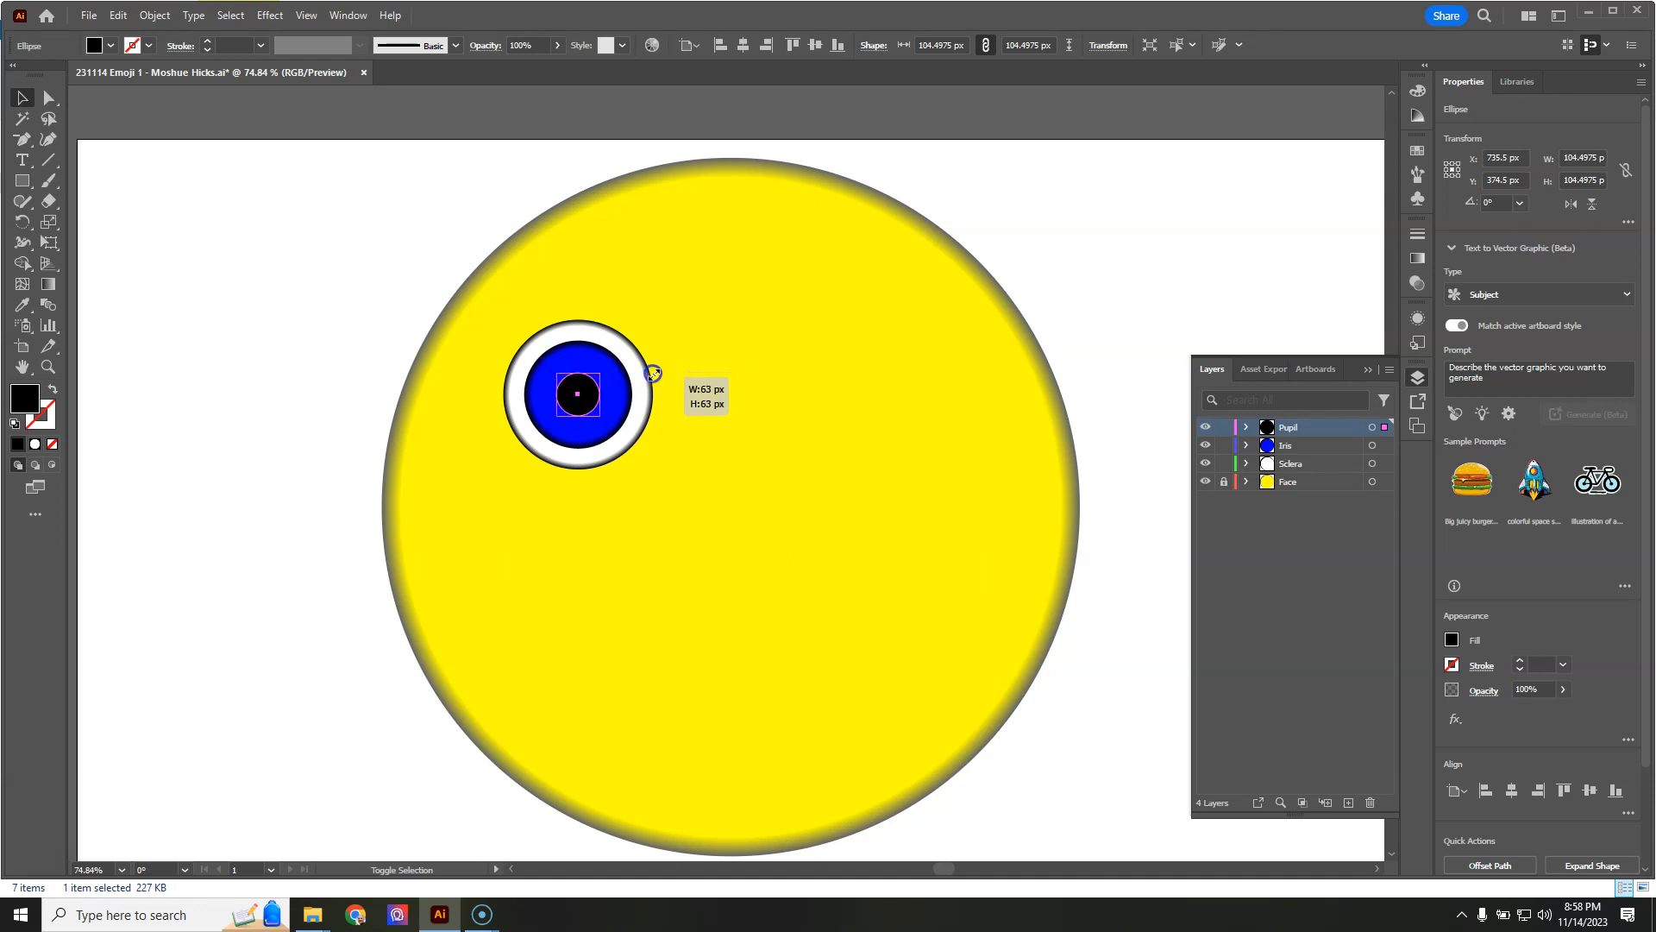
pyautogui.moveTo(654, 374); pyautogui.dragTo(663, 371)
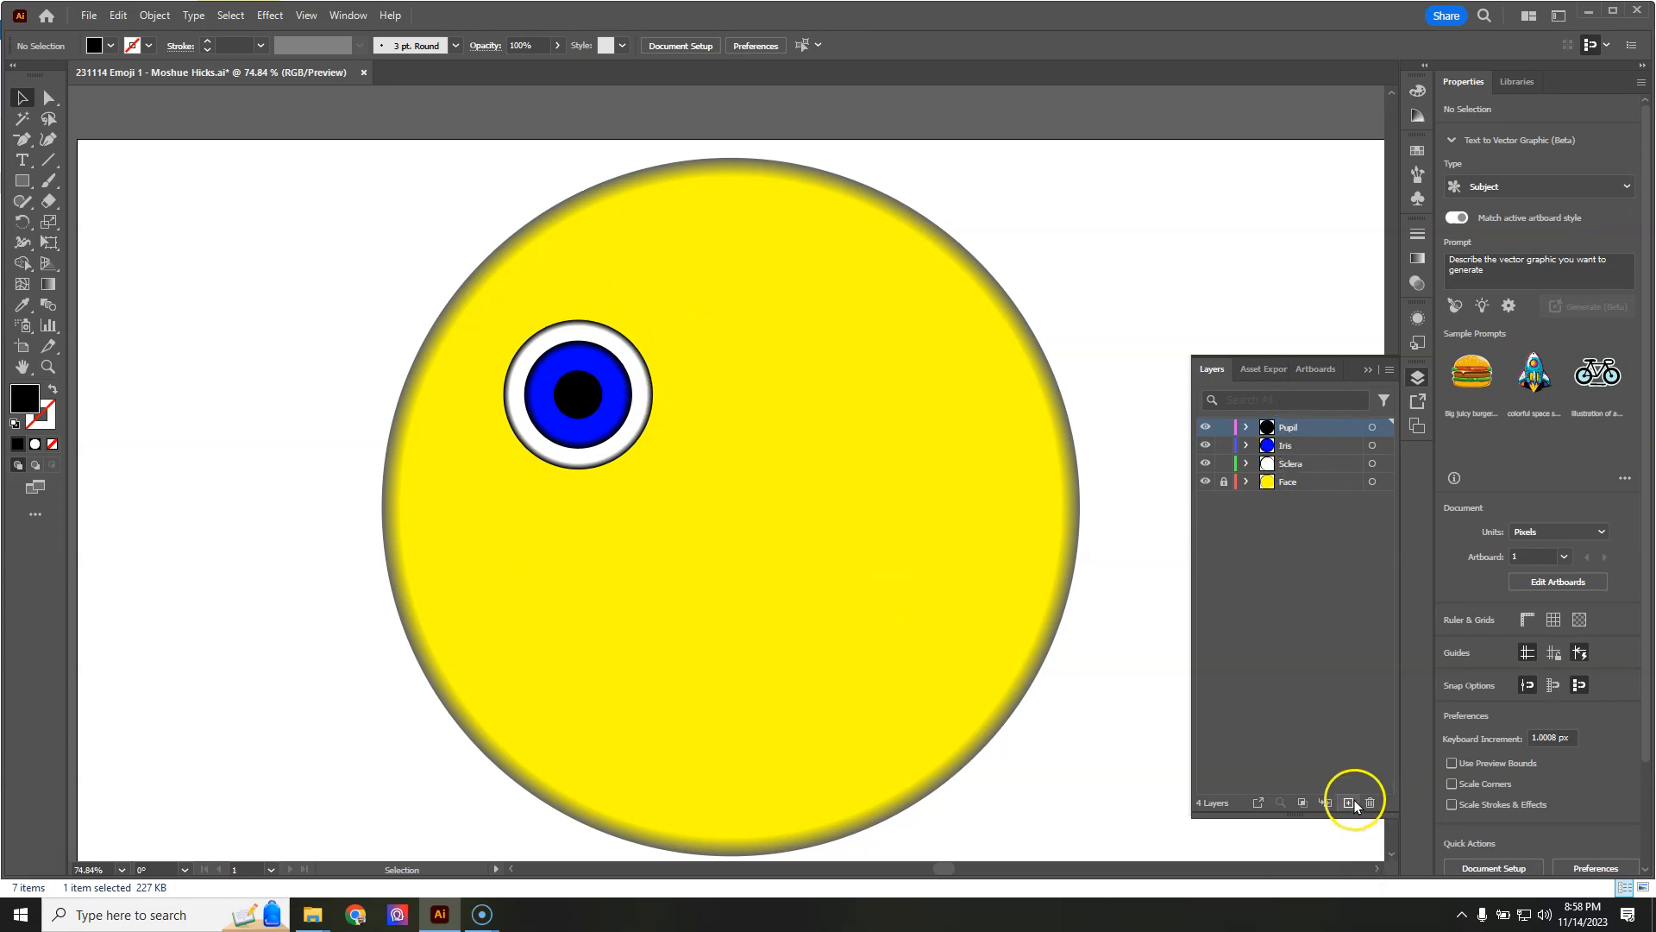
# Step: Add a new top layer named 'L Eye' and select the Pupil, Iris and Sclera layers
pyautogui.click(1349, 803)
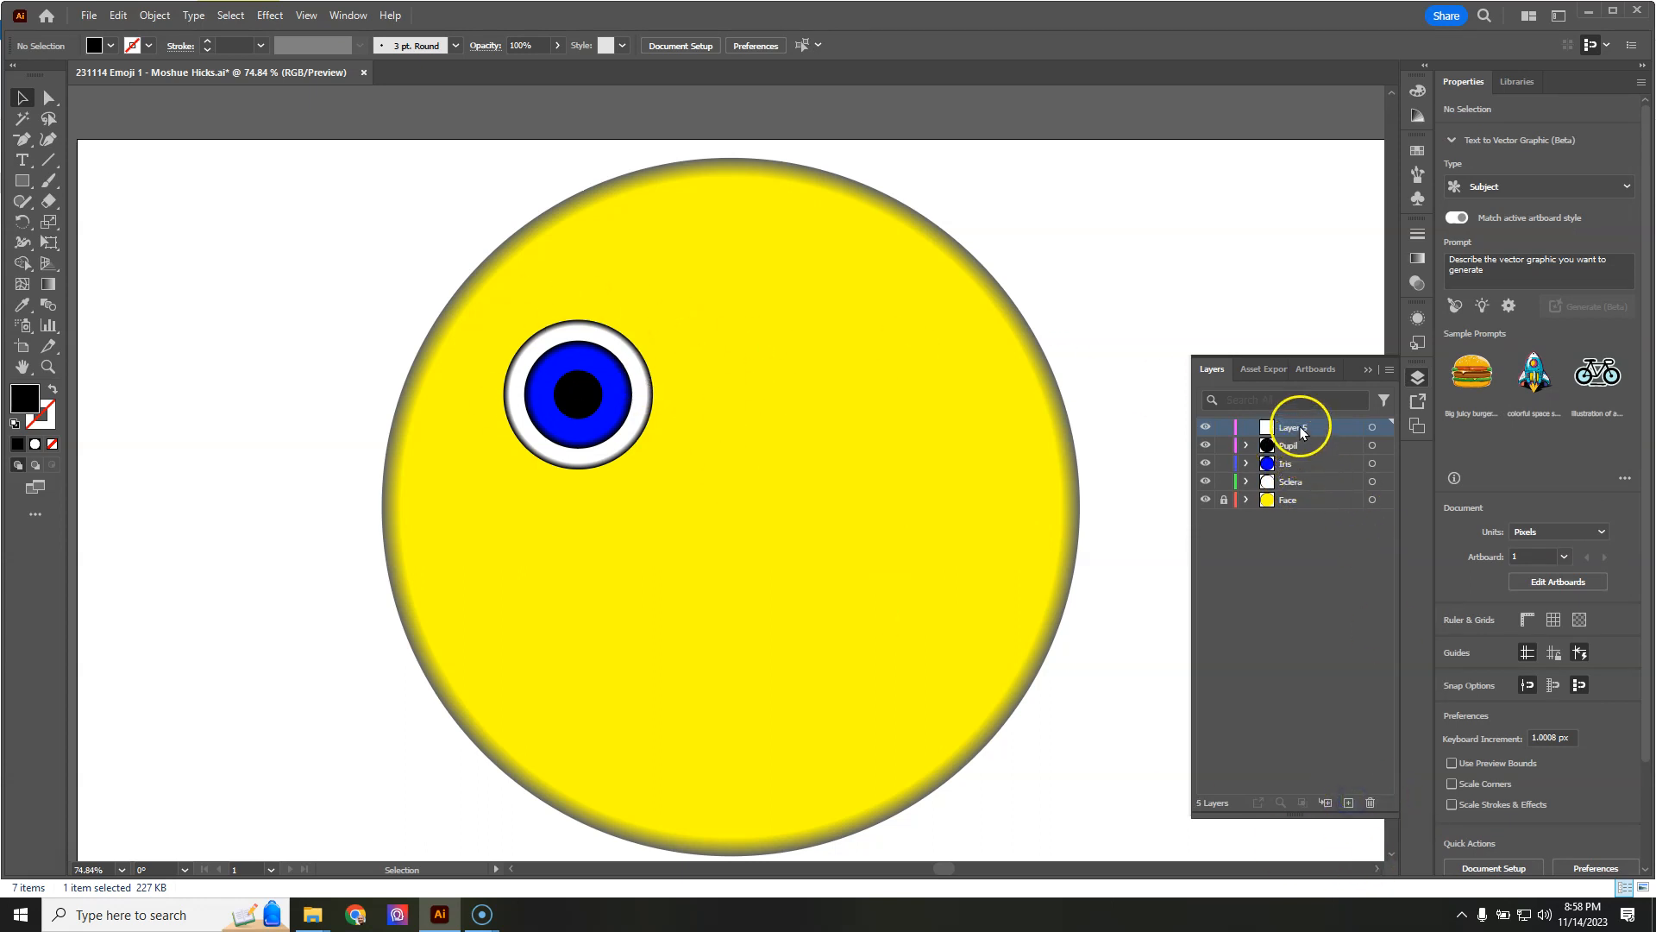
pyautogui.doubleClick(1293, 427)
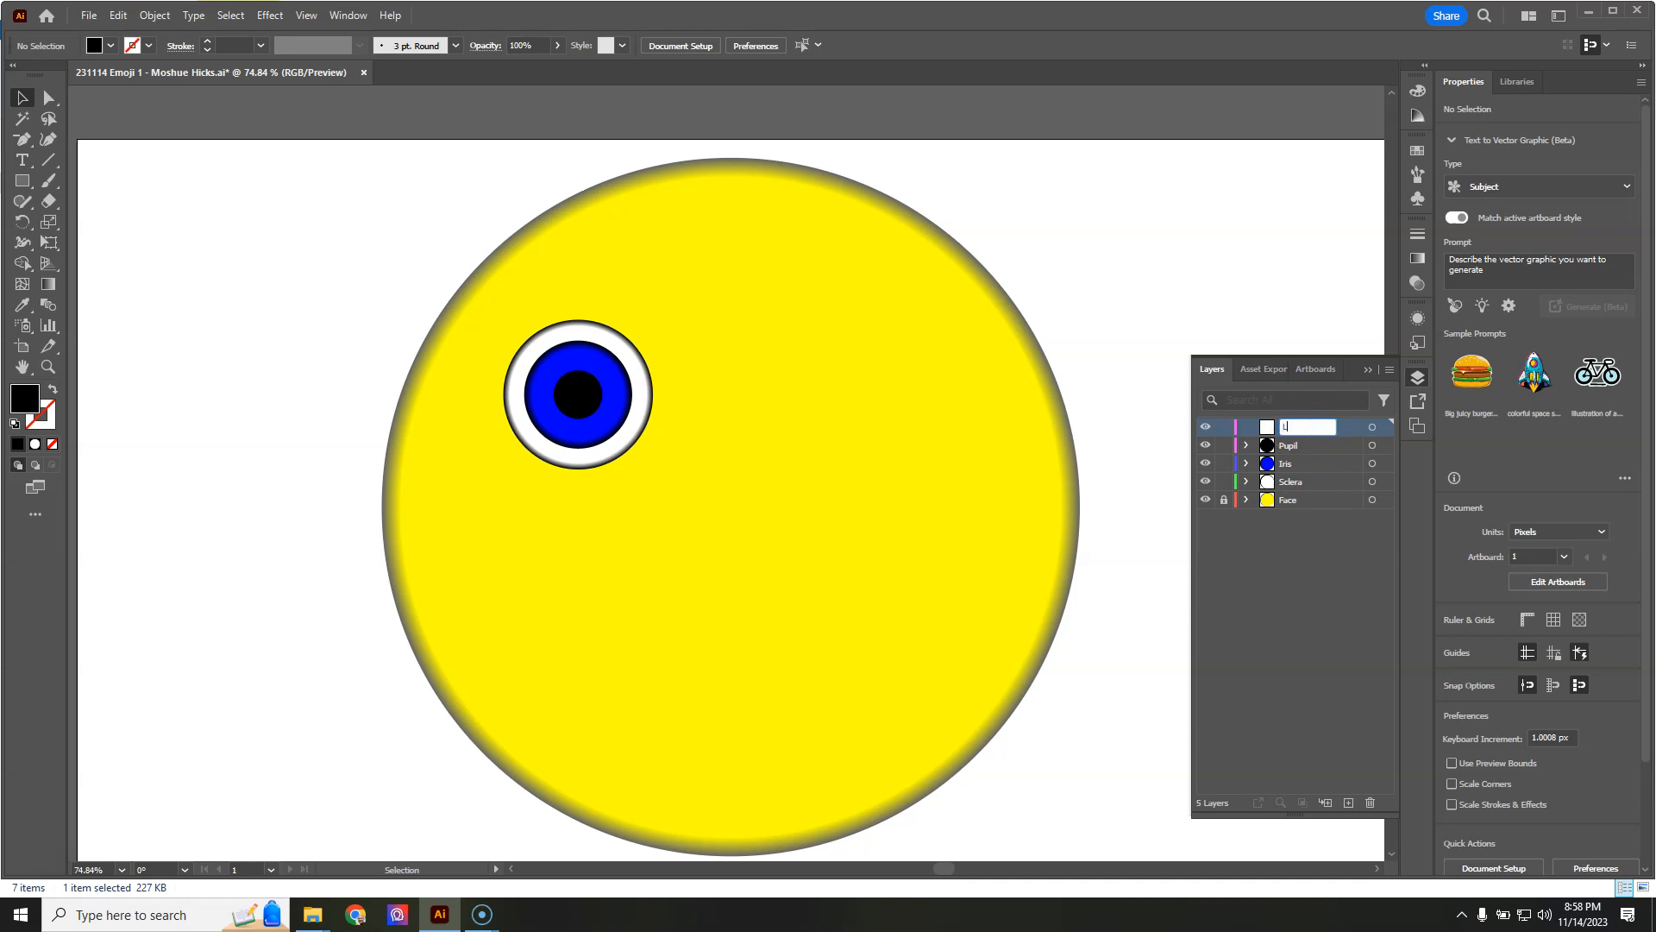
pyautogui.write('L Eye')
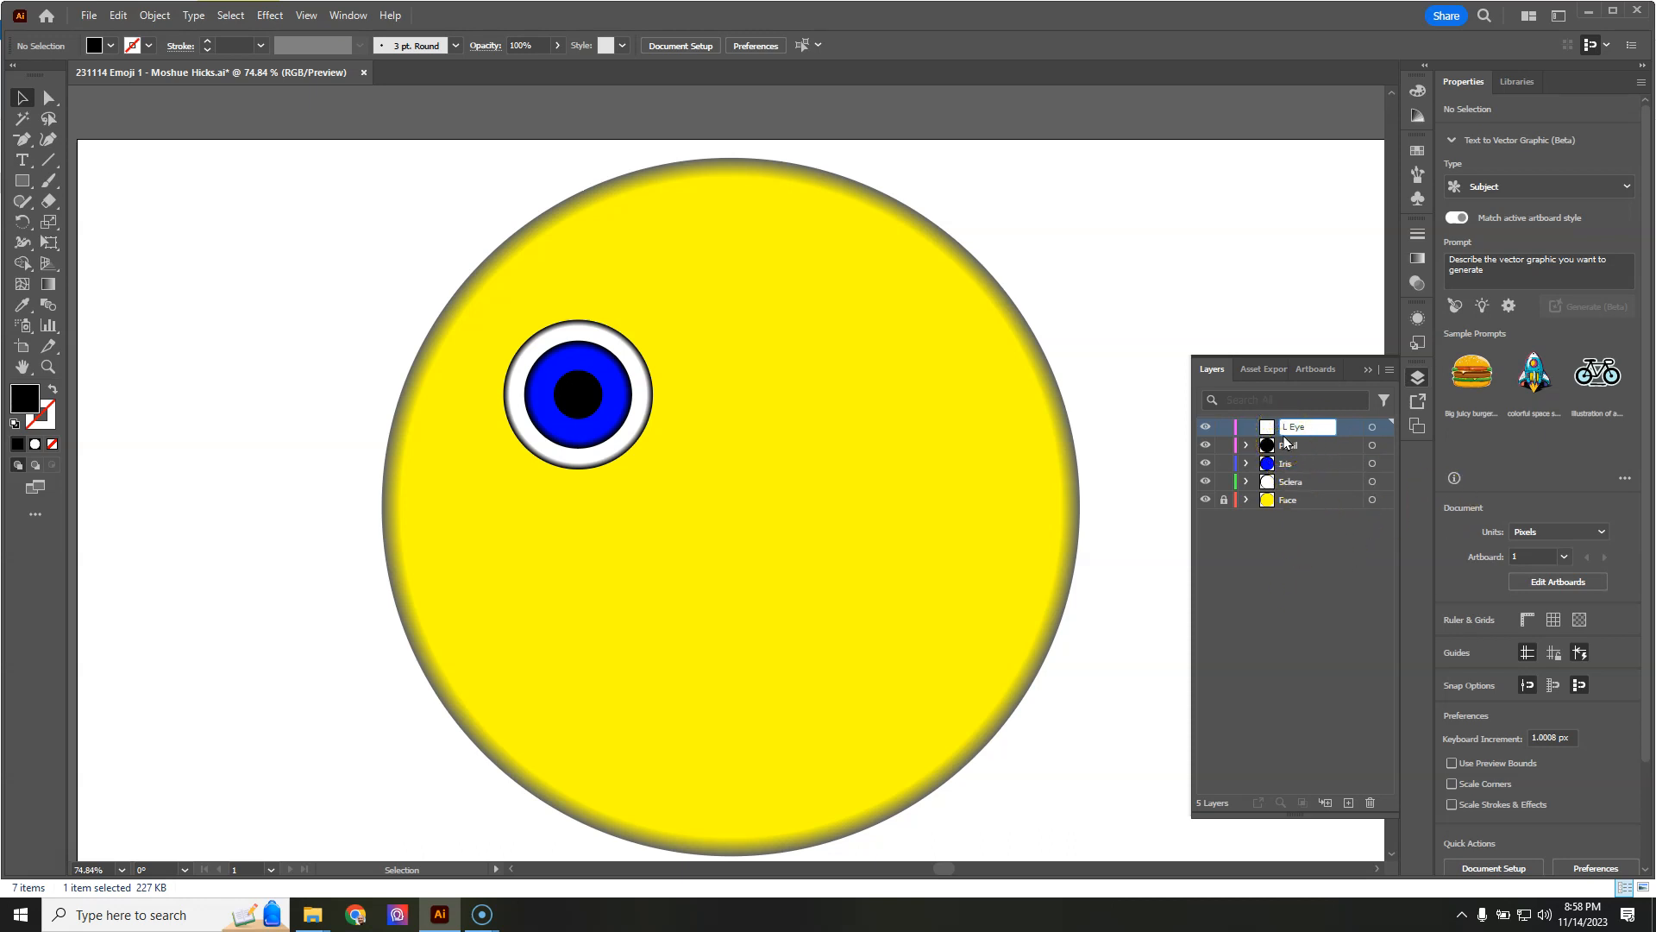
pyautogui.click(1289, 500)
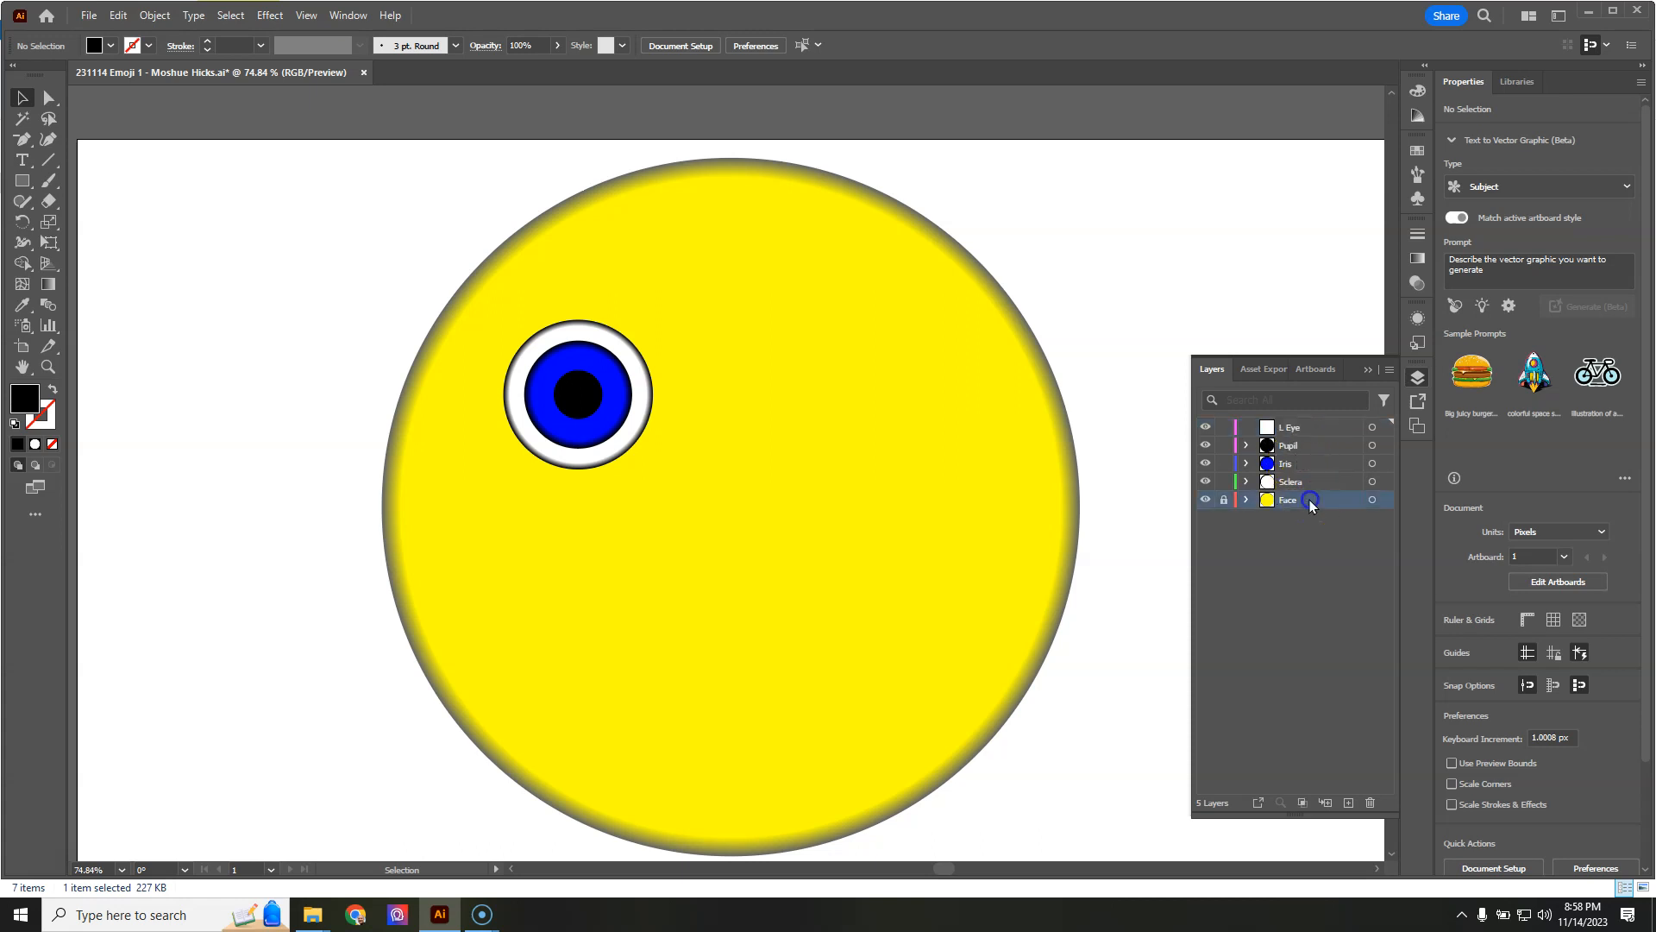
pyautogui.click(1285, 462)
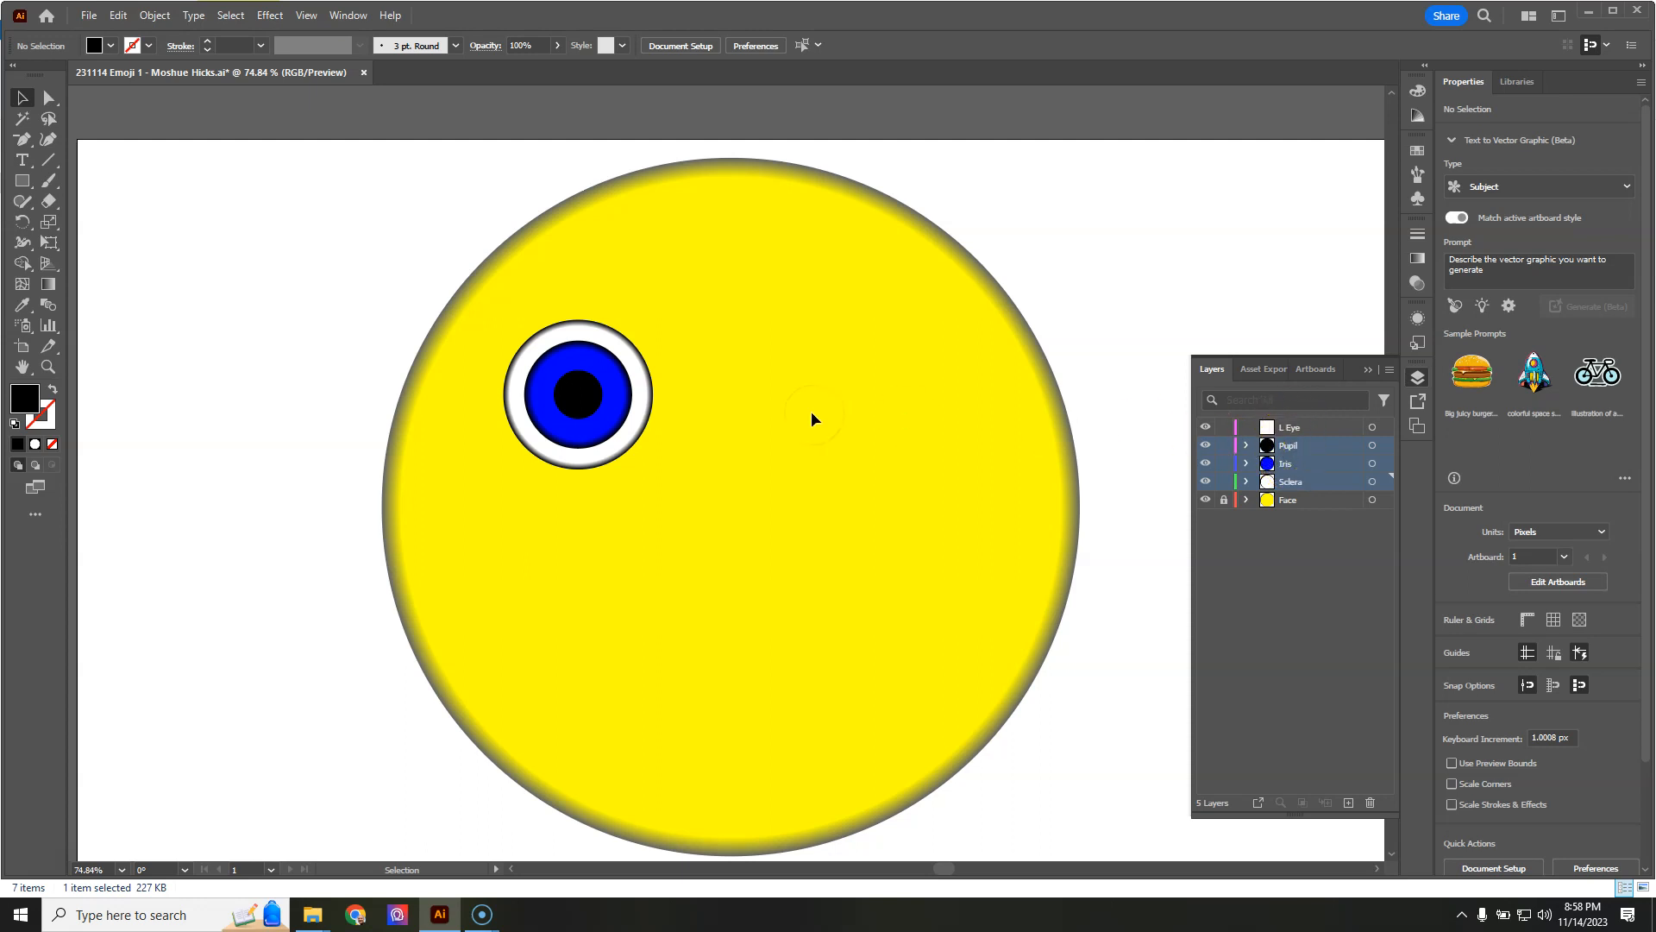
# Step: Group the three eye circles, then undo so they're ungrouped and the layer reads Layer 5
pyautogui.click(577, 395)
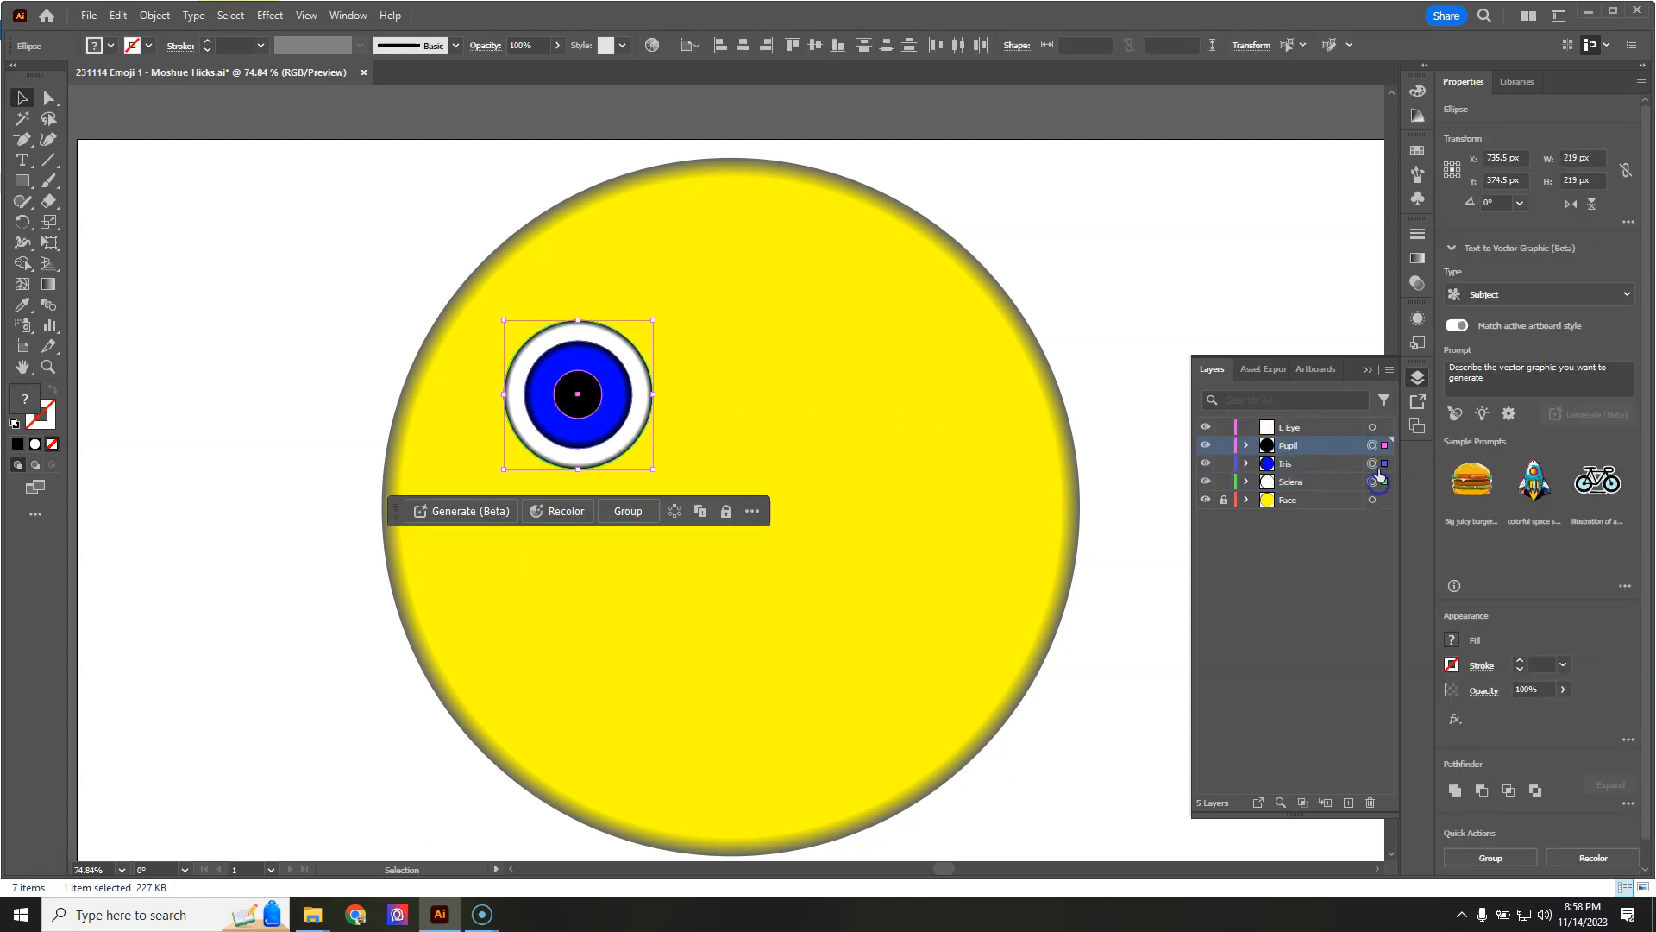
pyautogui.rightClick(577, 396)
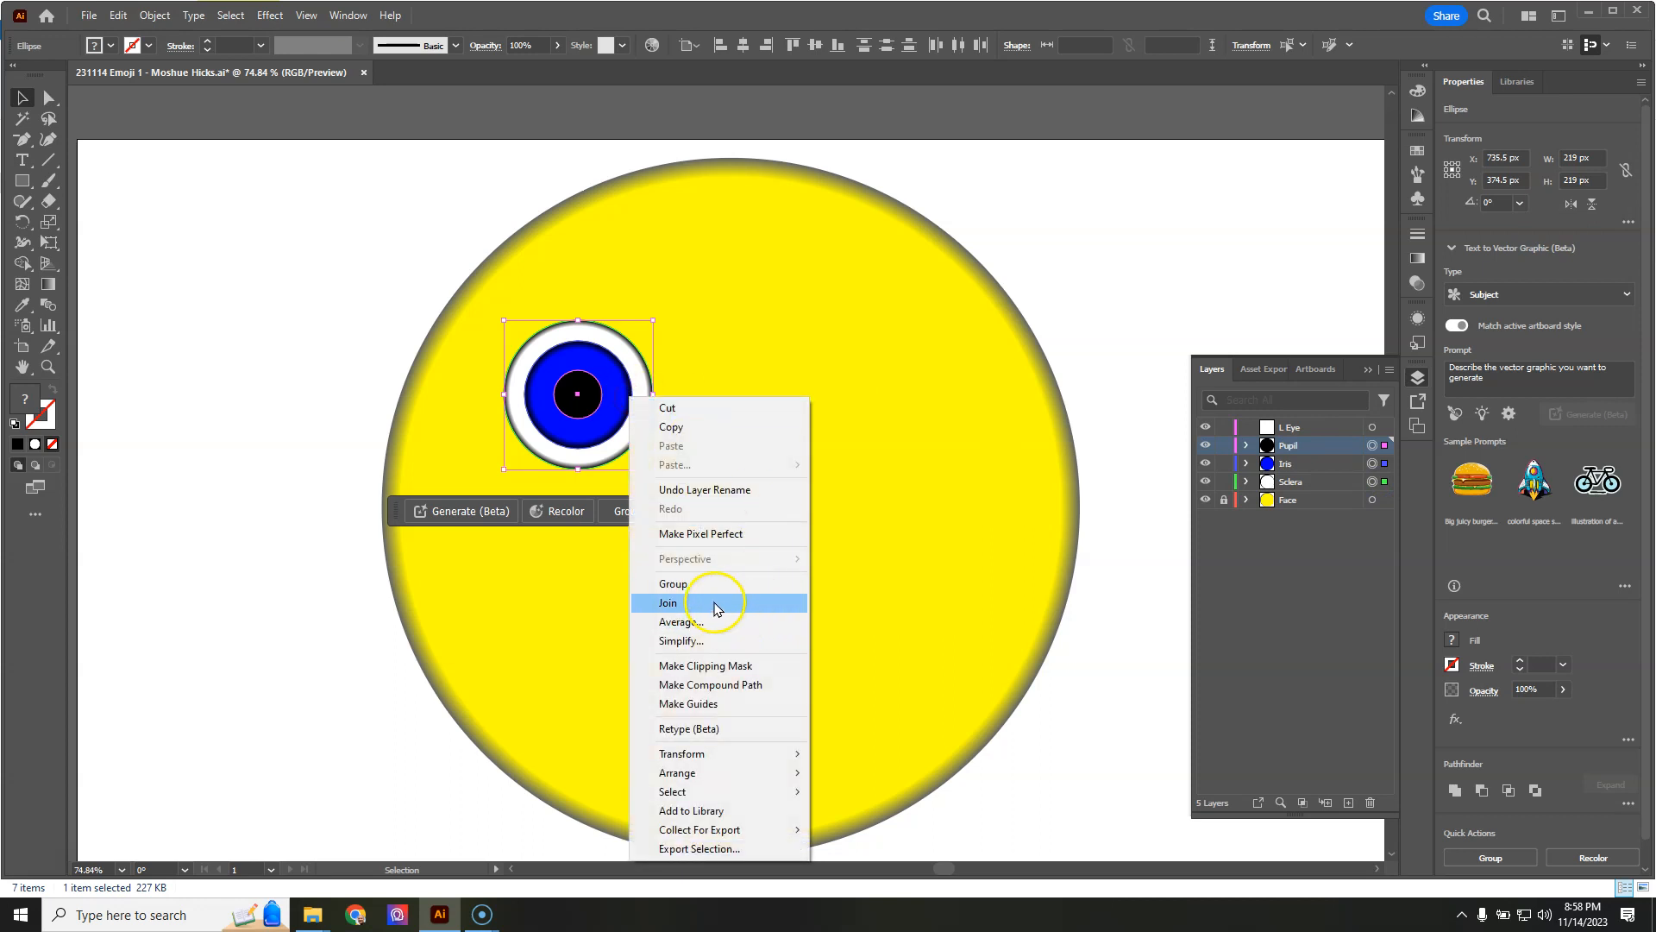
pyautogui.click(667, 602)
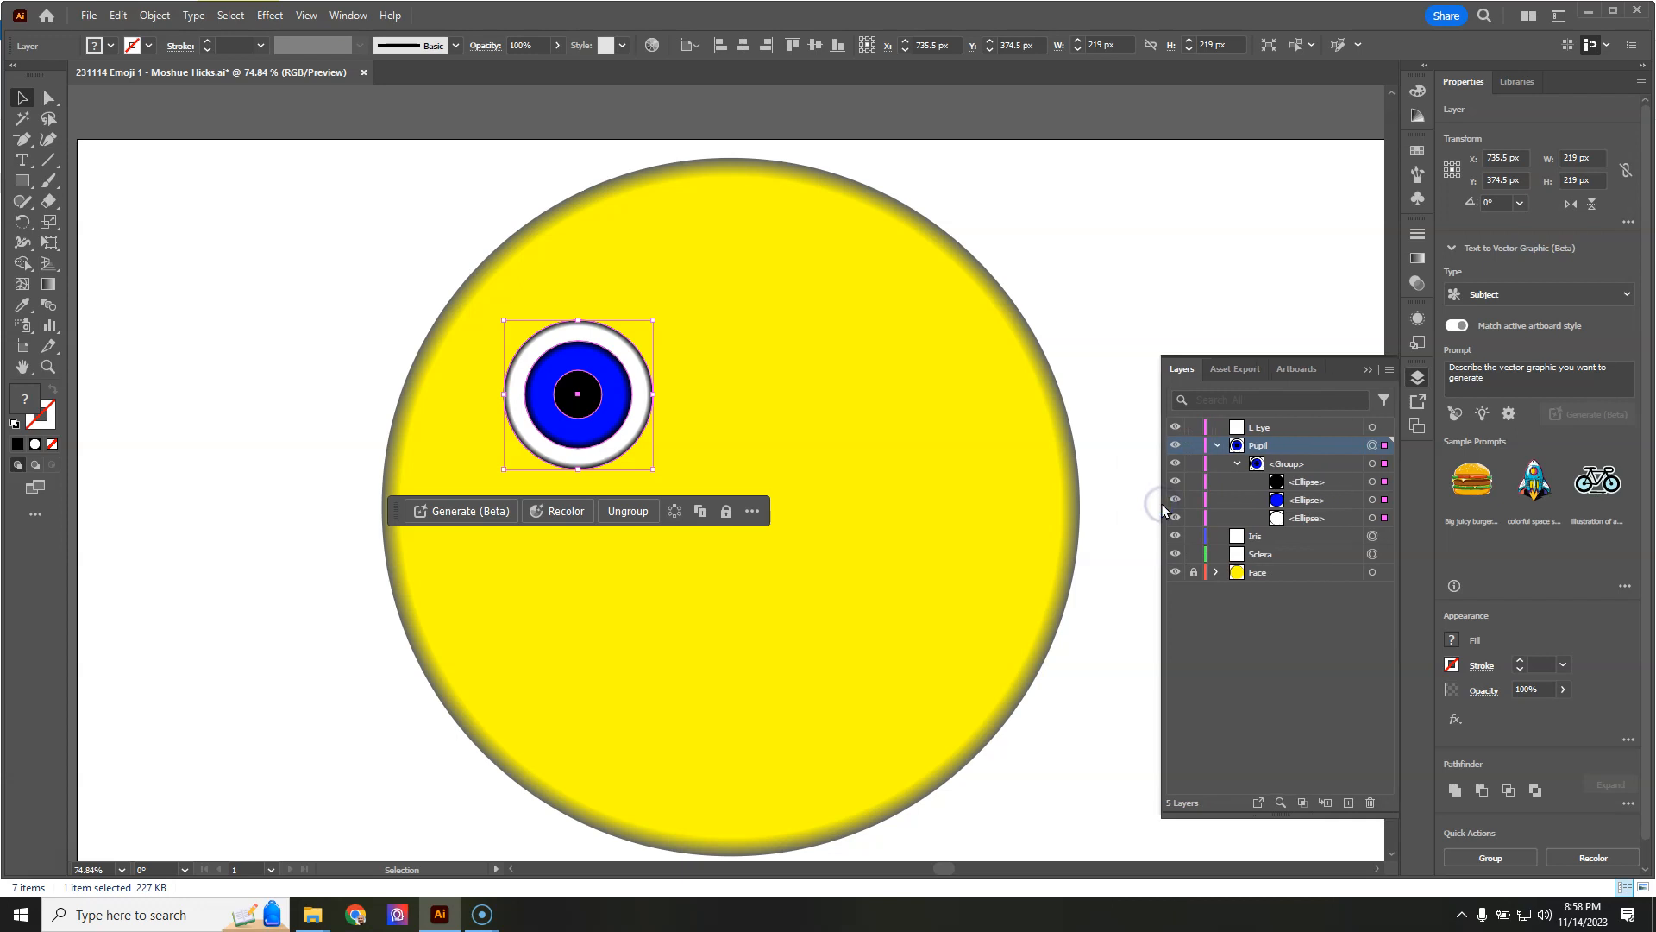
pyautogui.click(626, 510)
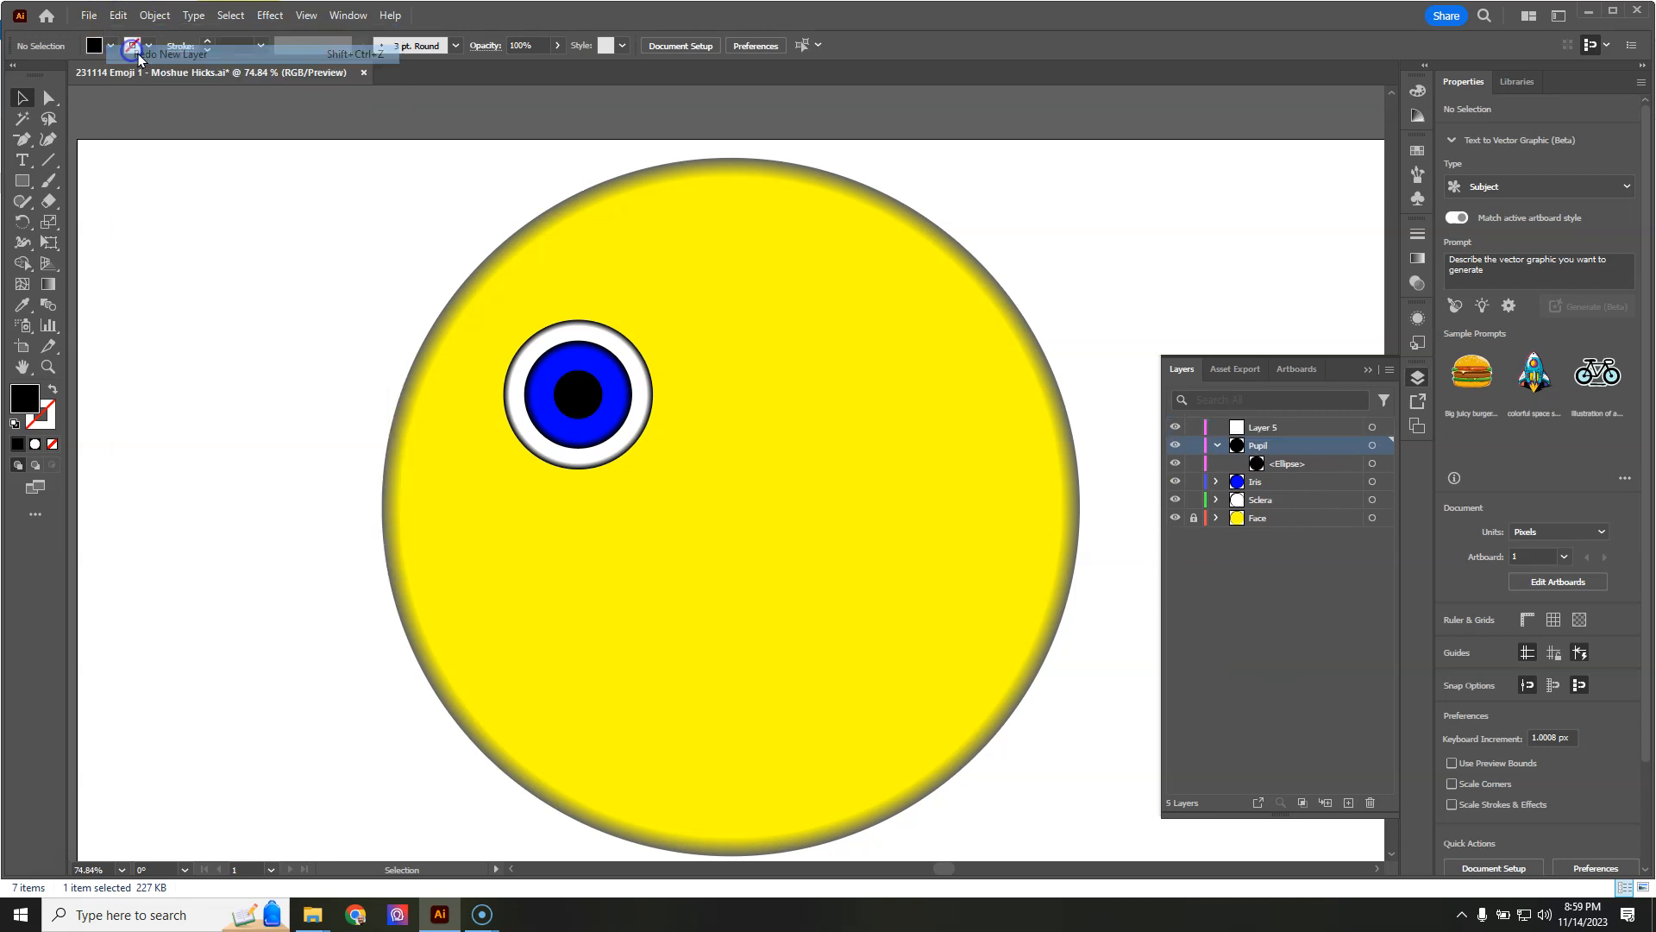
# Step: Rename the top layer (Layer 5) to 'L Eye'
pyautogui.doubleClick(1263, 427)
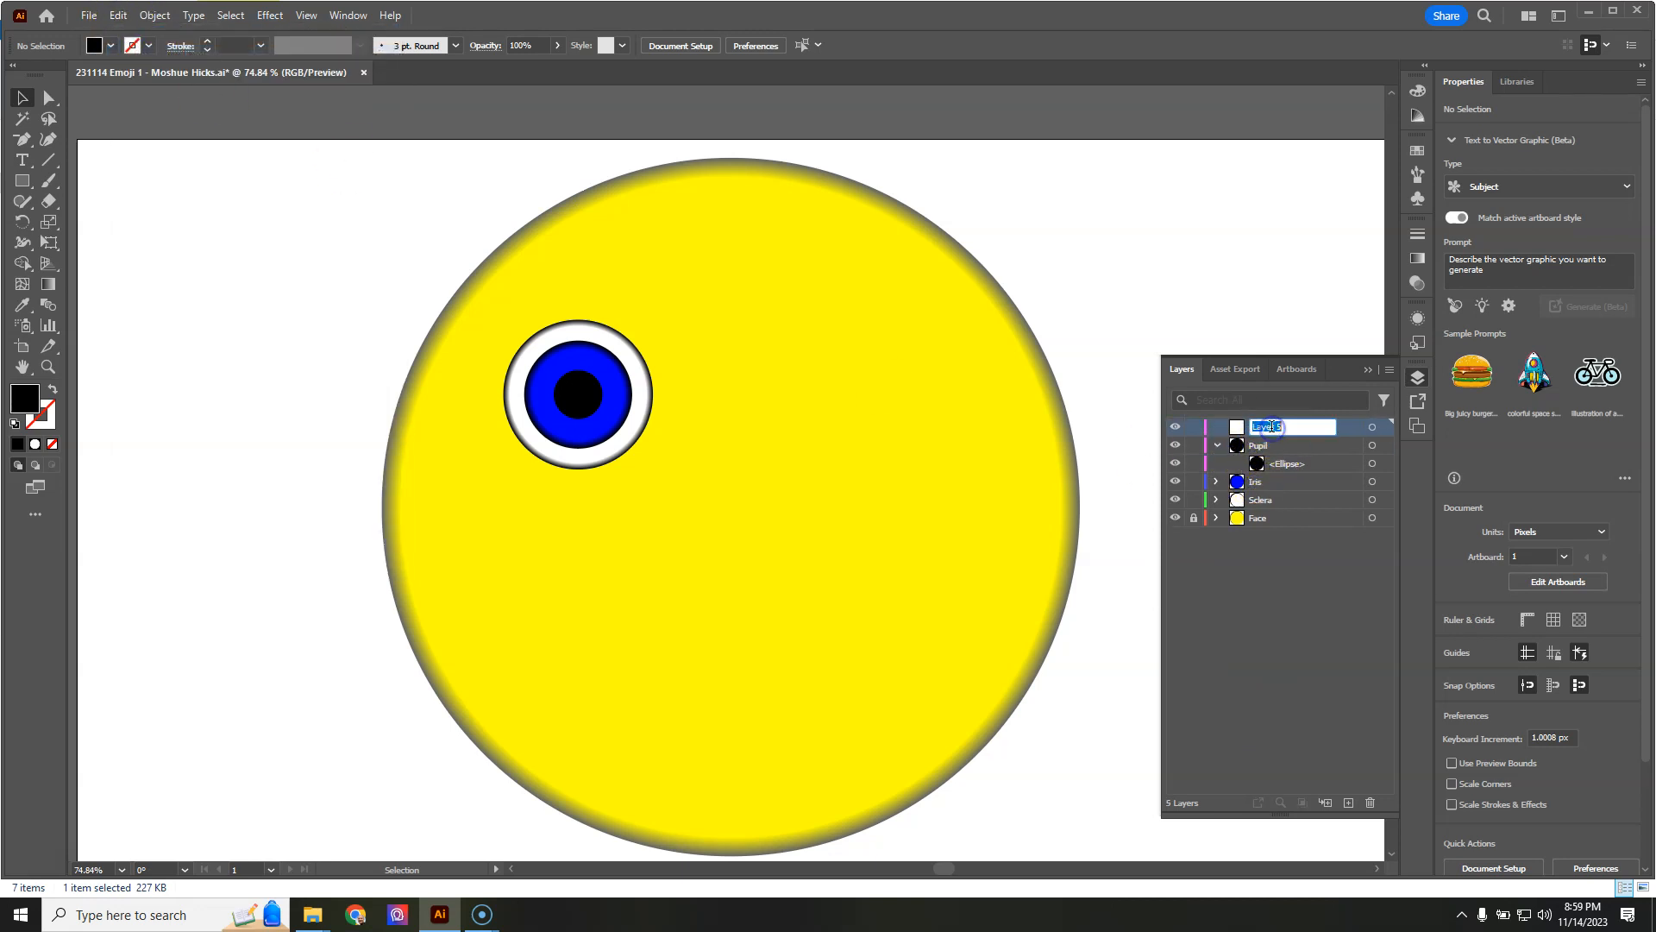
pyautogui.write('L Ev')
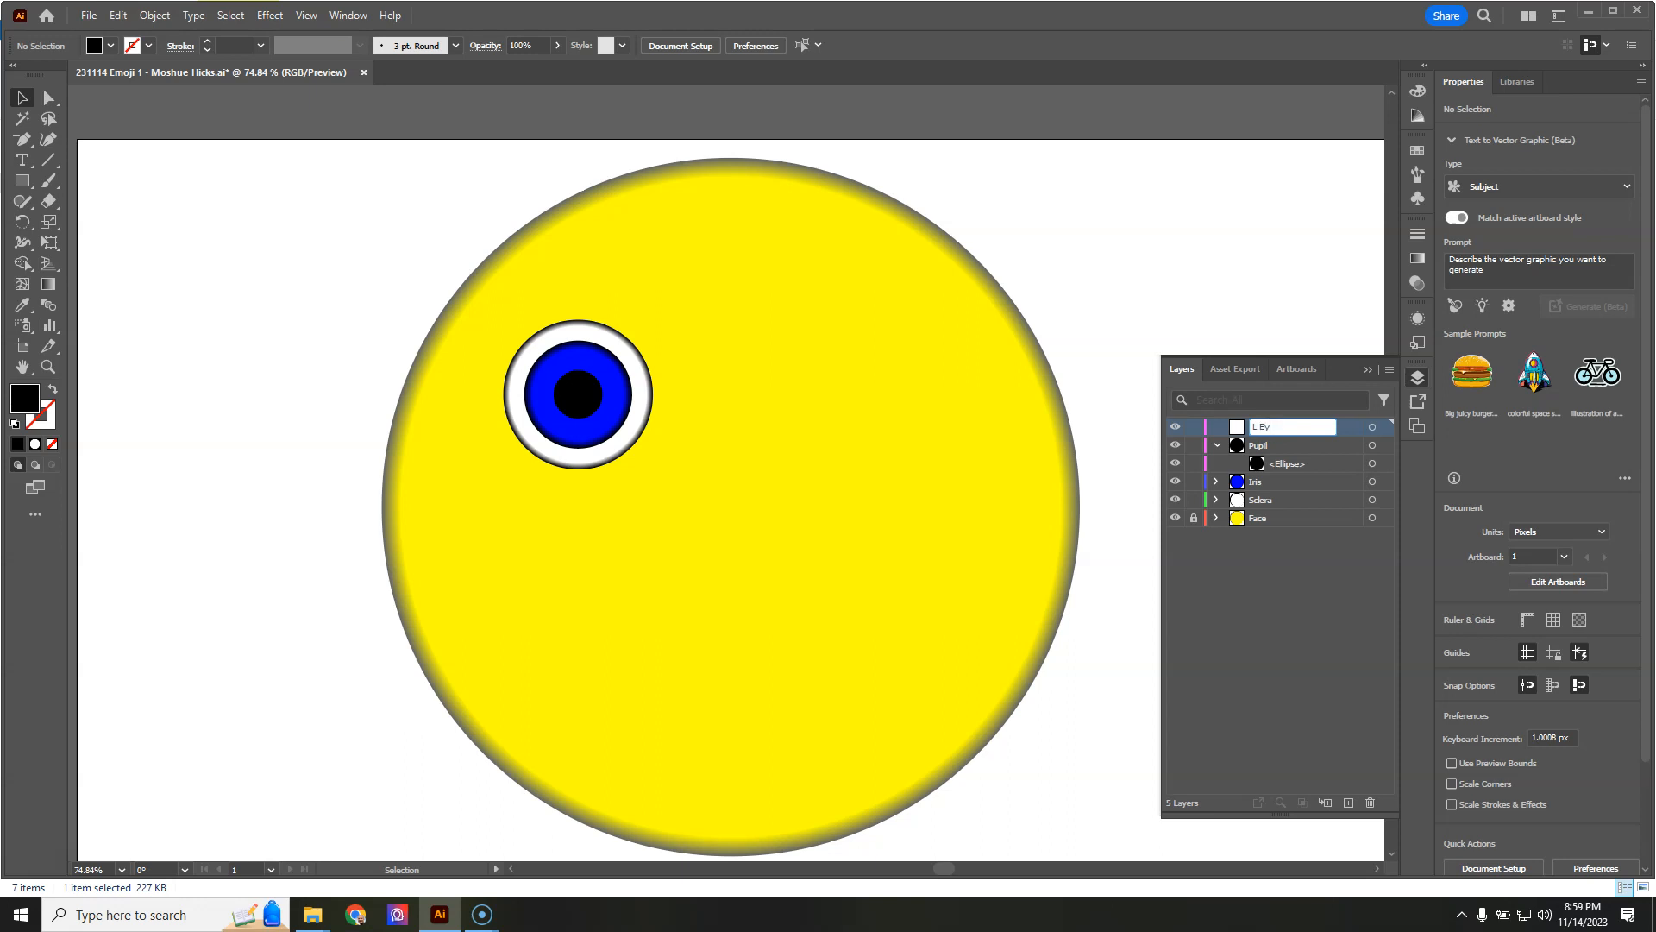
pyautogui.click(1280, 446)
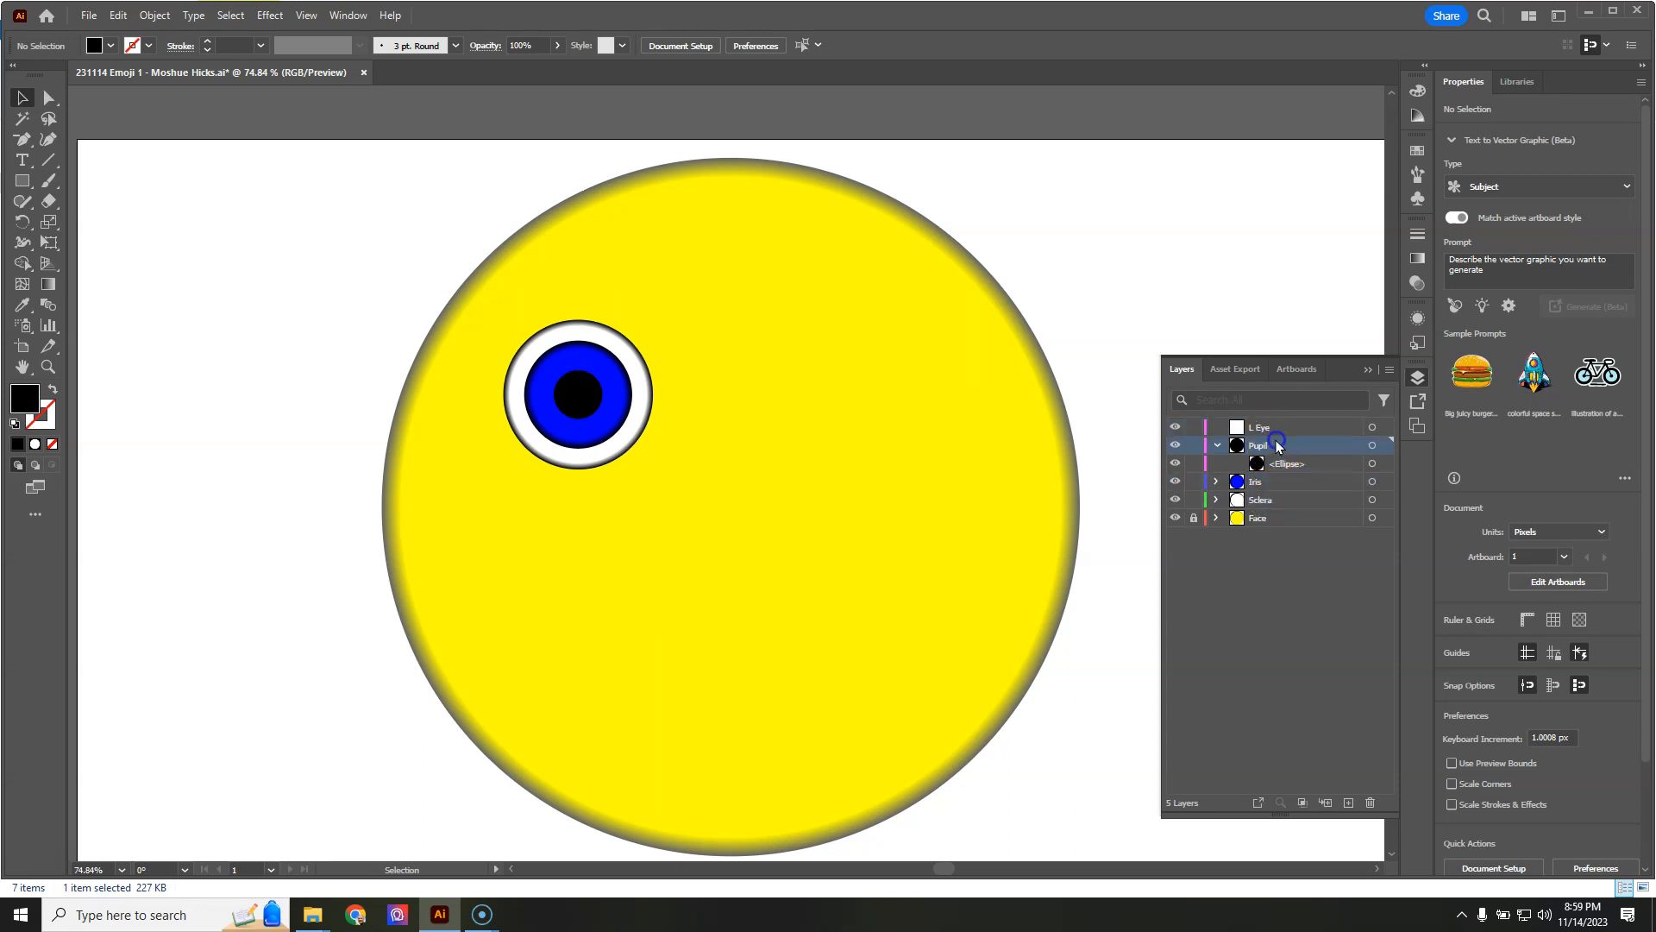
# Step: Nest the Pupil, Iris and Sclera layers inside L Eye and collapse it above Face
pyautogui.click(1262, 500)
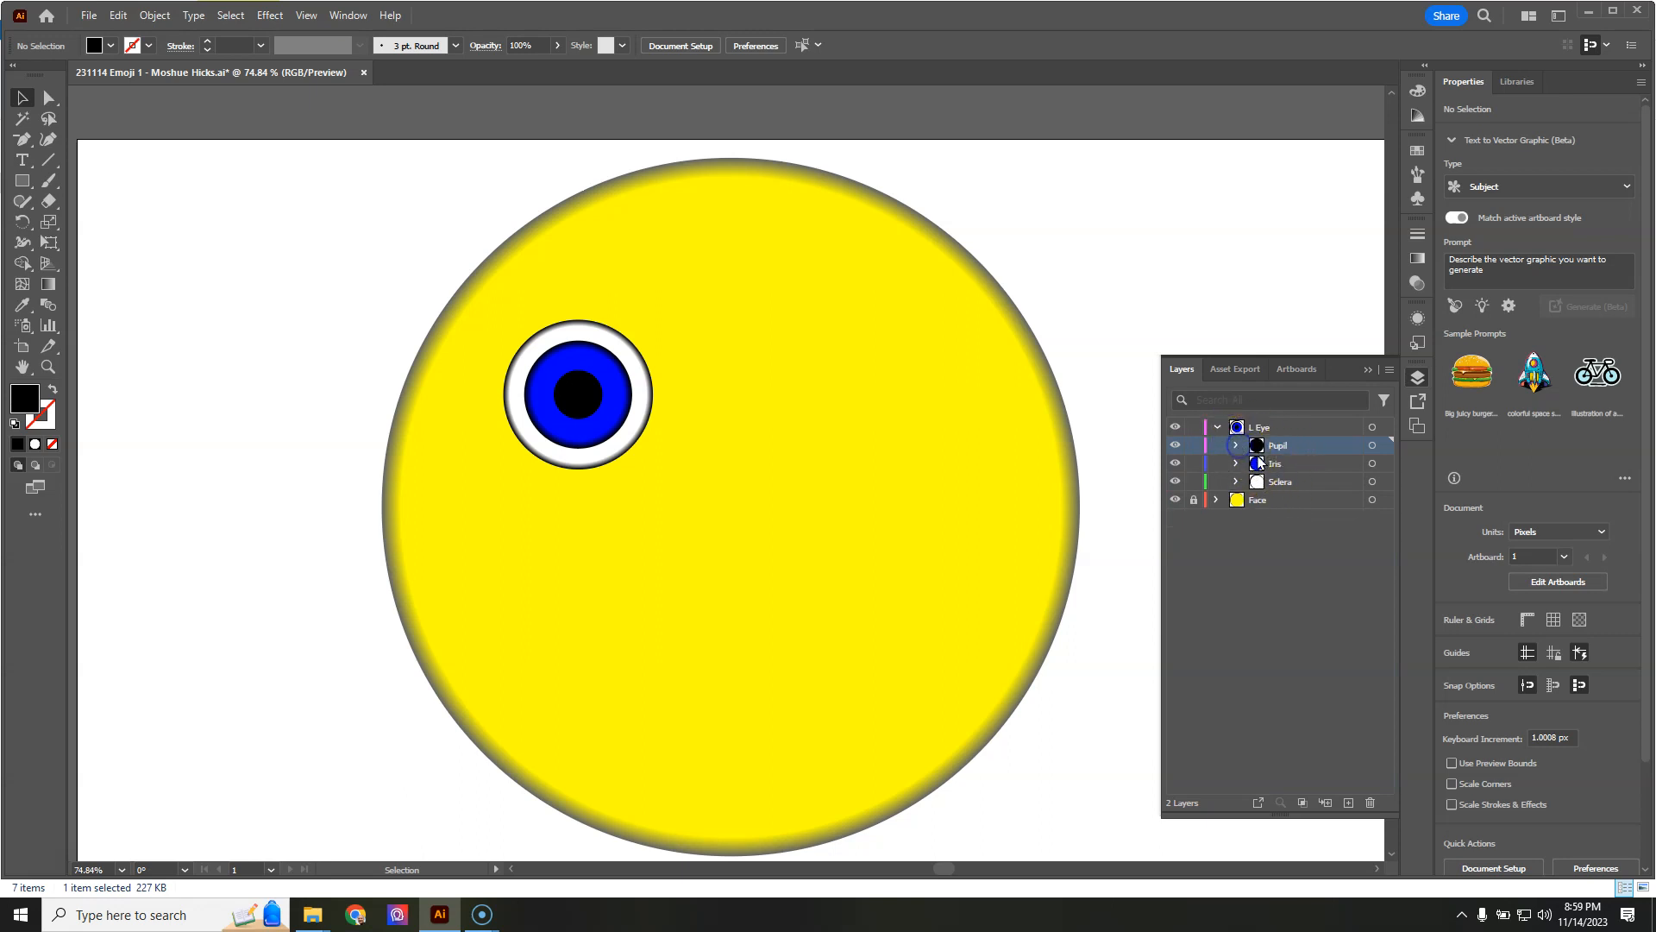
pyautogui.click(1256, 446)
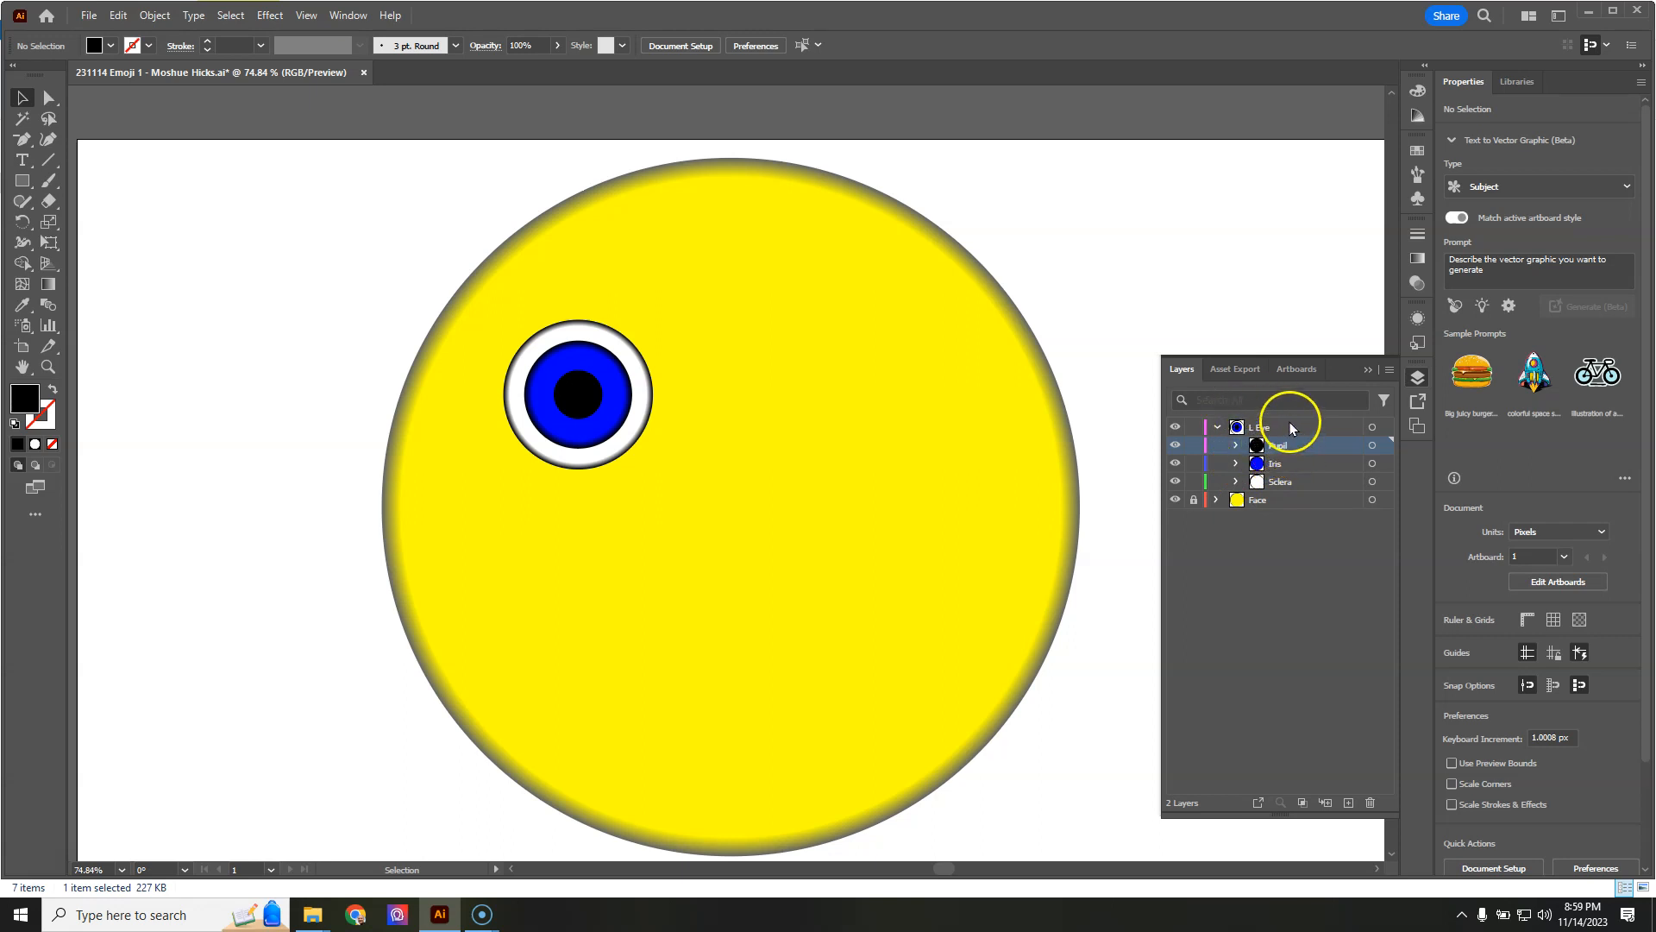
pyautogui.click(1215, 425)
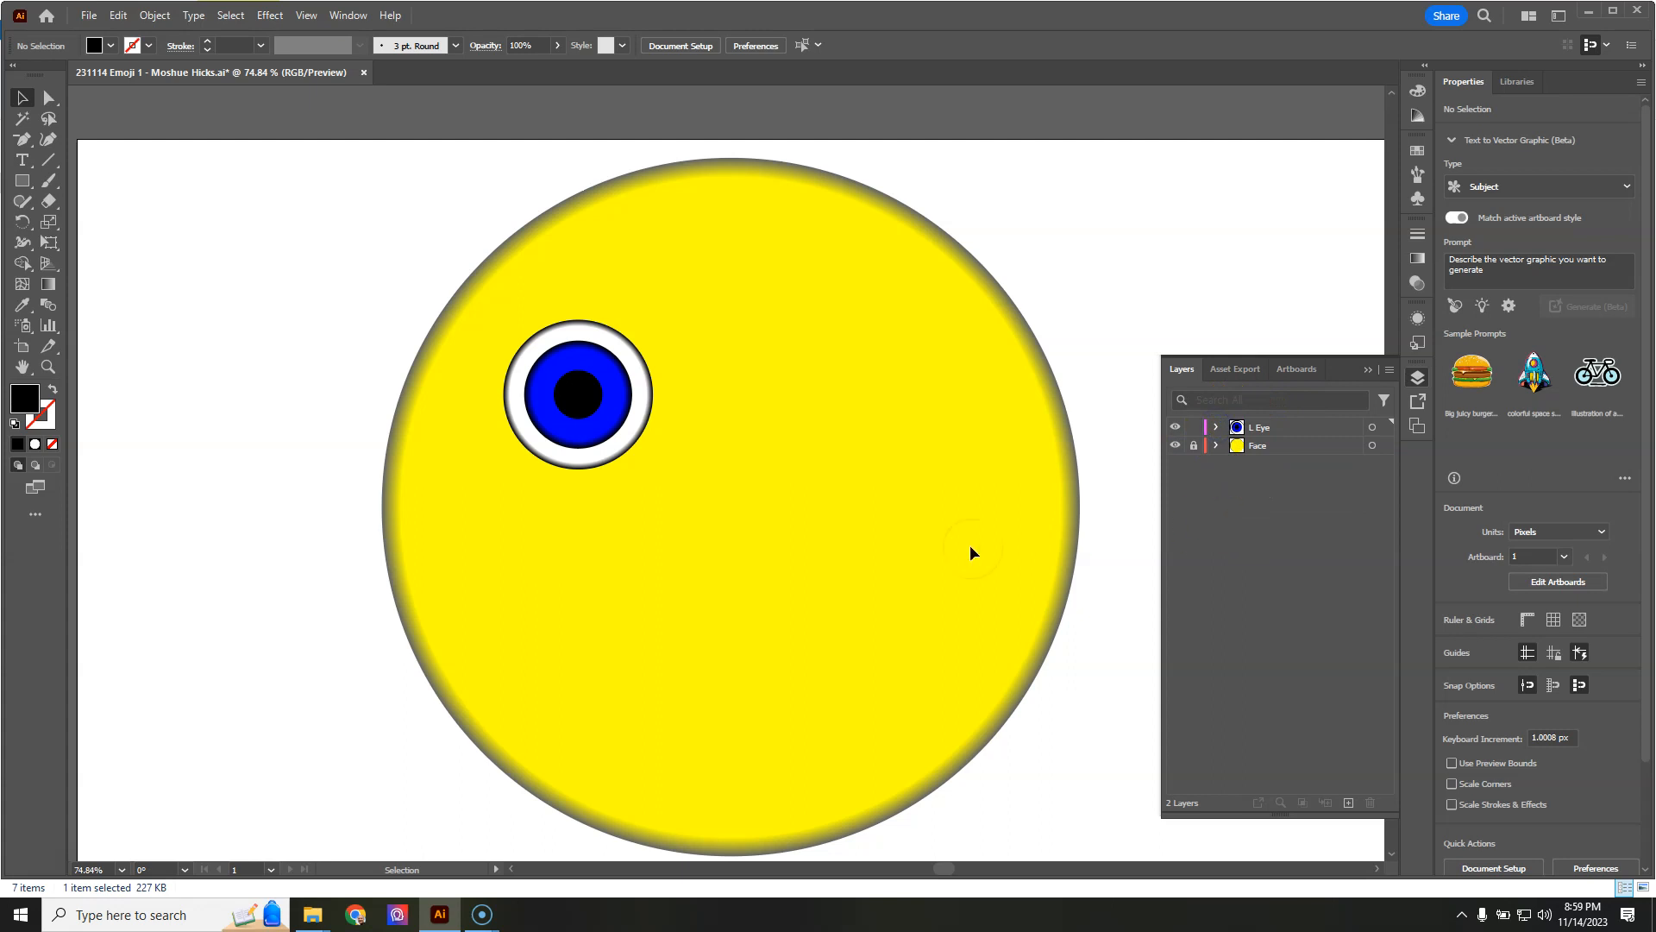